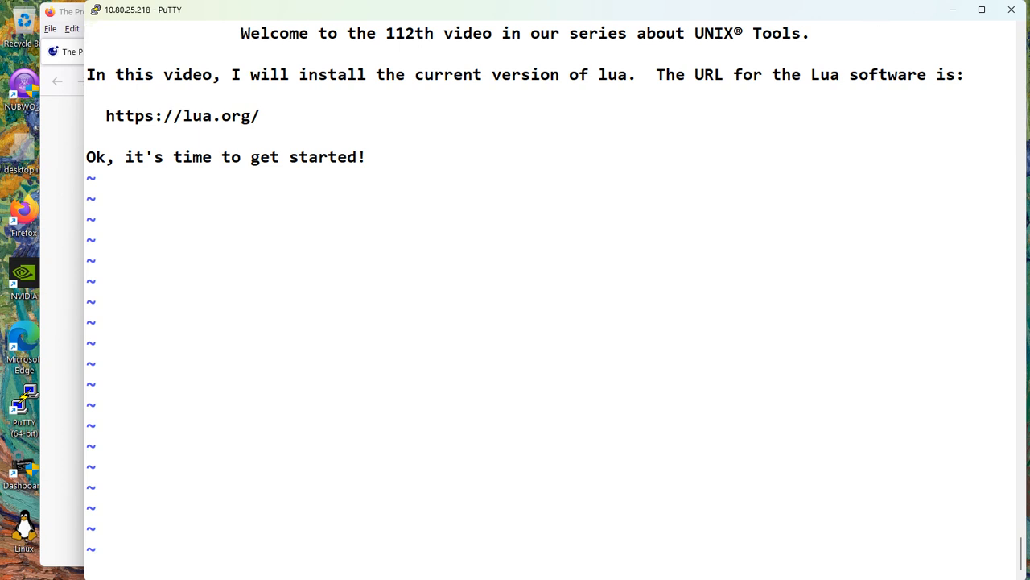
mouse_move(1023, 123)
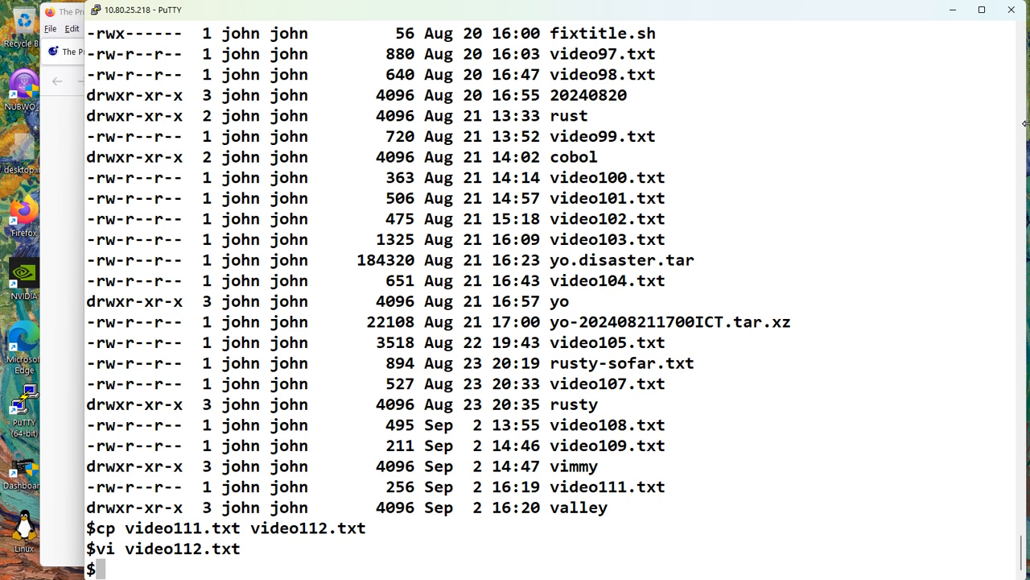
mouse_move(34, 268)
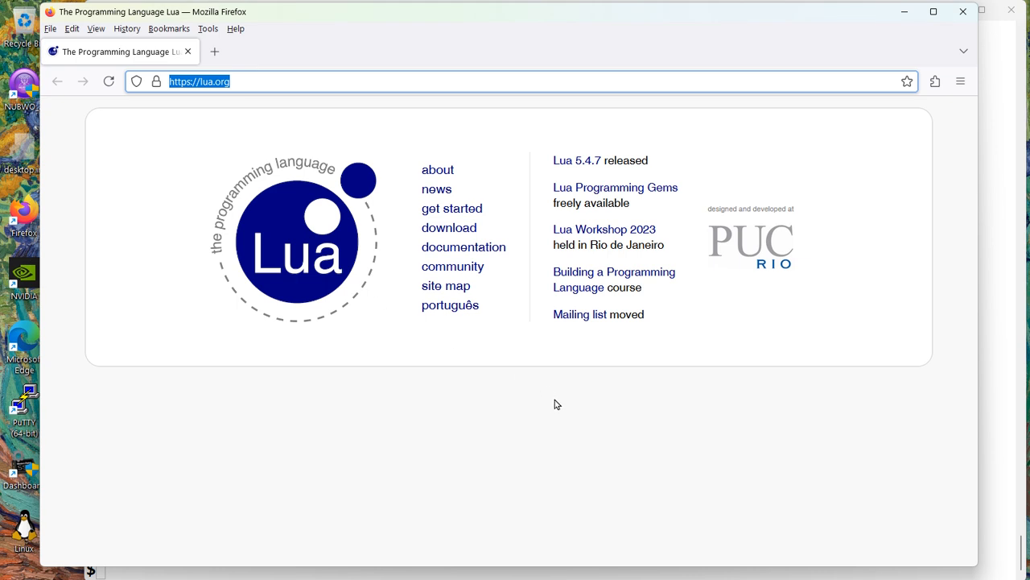
mouse_move(619, 440)
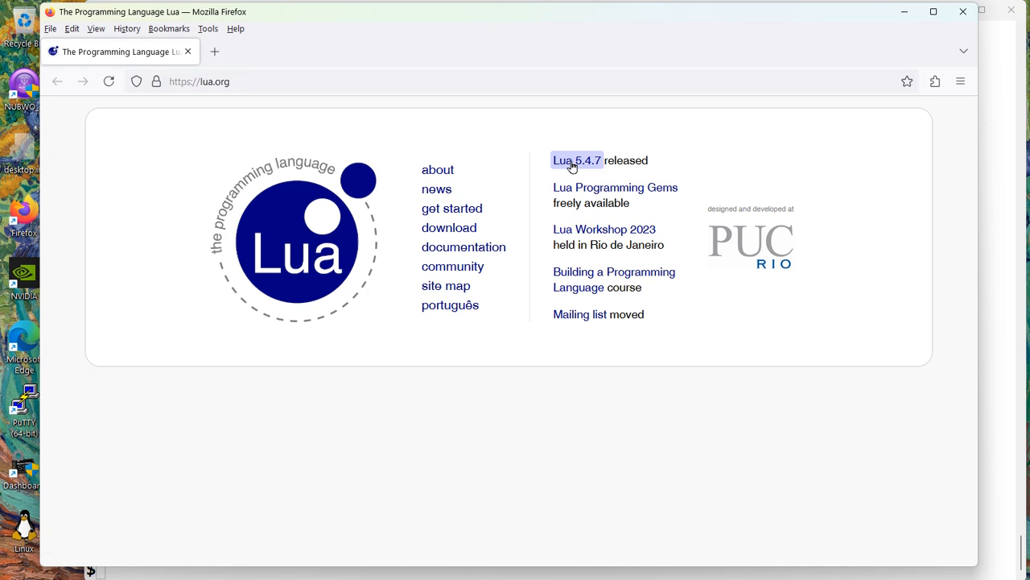
mouse_move(573, 168)
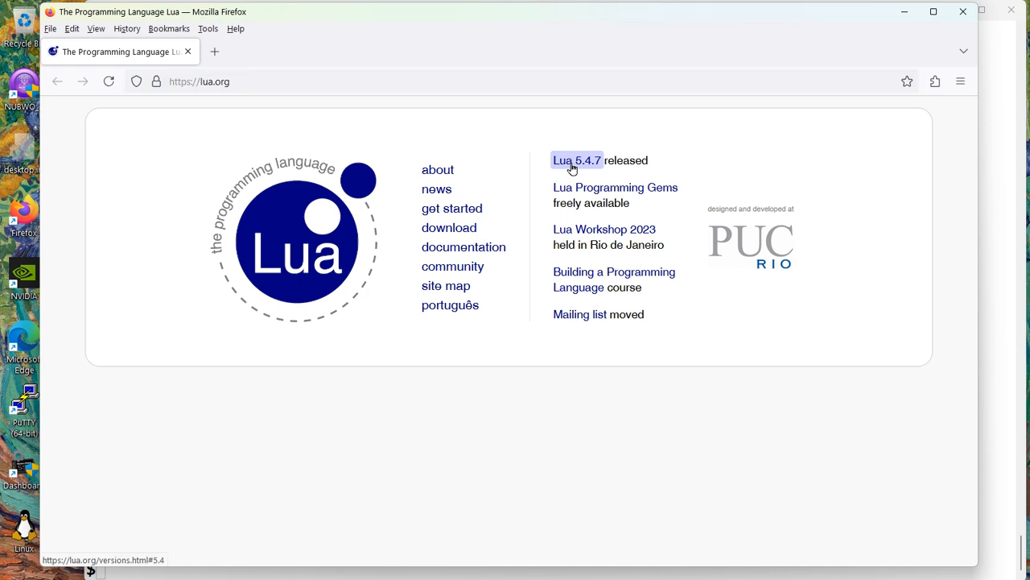
mouse_move(436, 188)
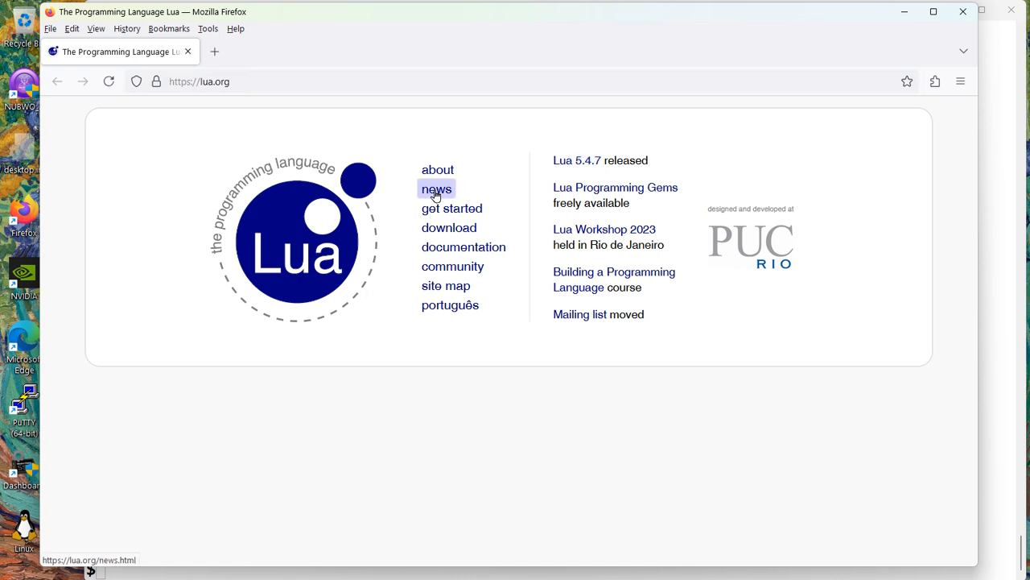
- Open the Lua news page and scroll through the announcements, including the 5.4.7 release
click(436, 189)
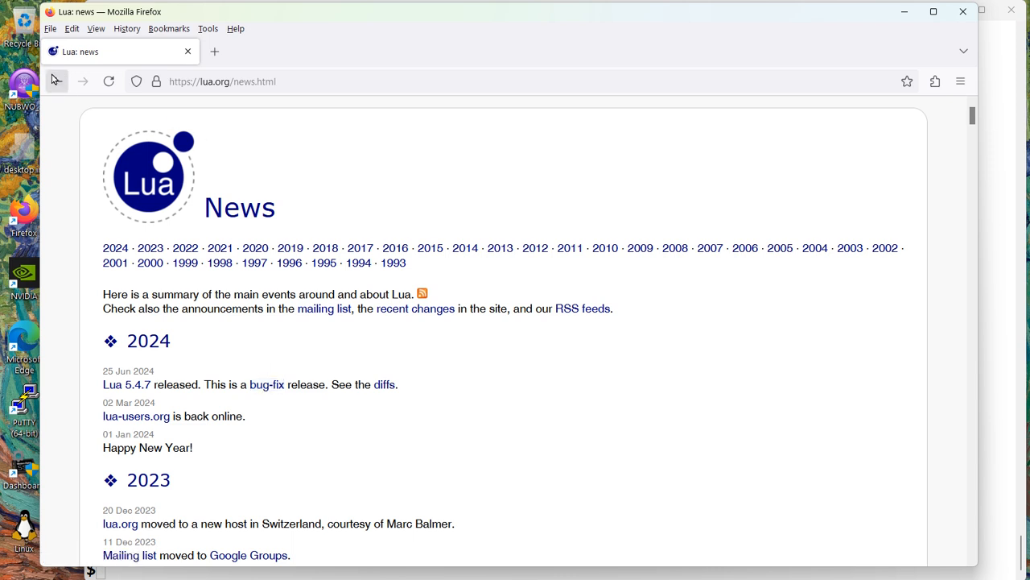
scroll(down, 3)
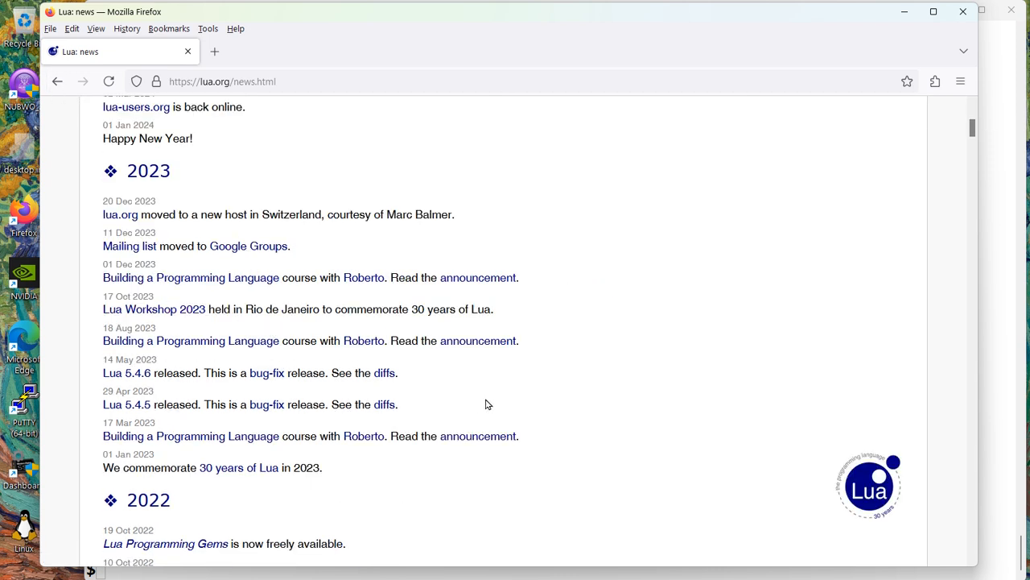
scroll(up, 3)
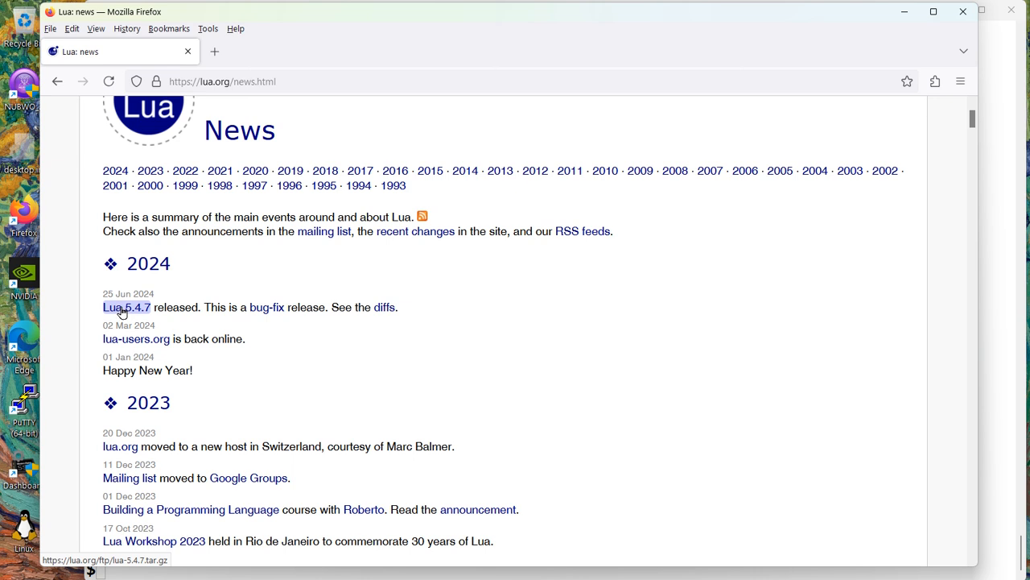
mouse_move(115, 185)
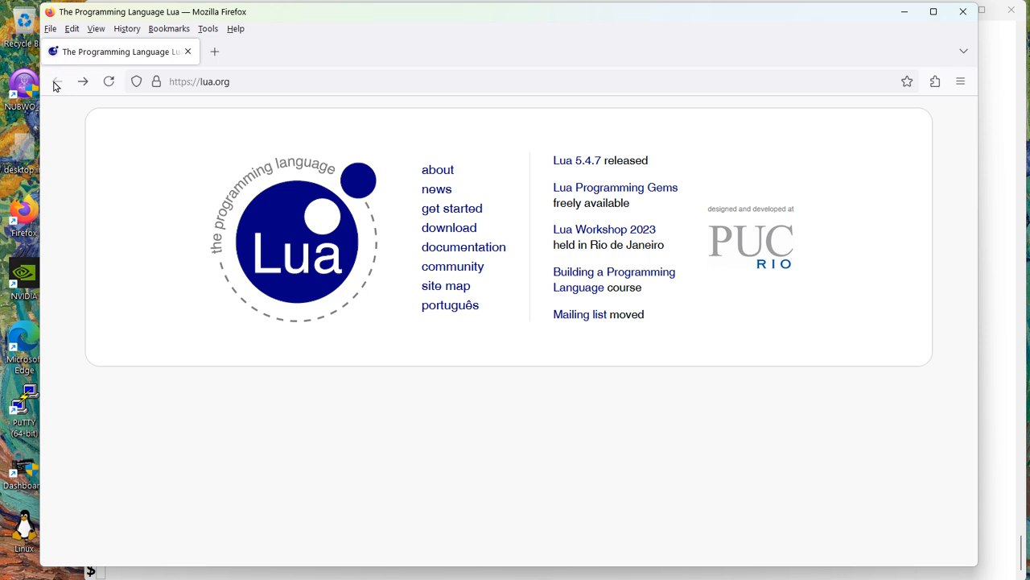
mouse_move(628, 423)
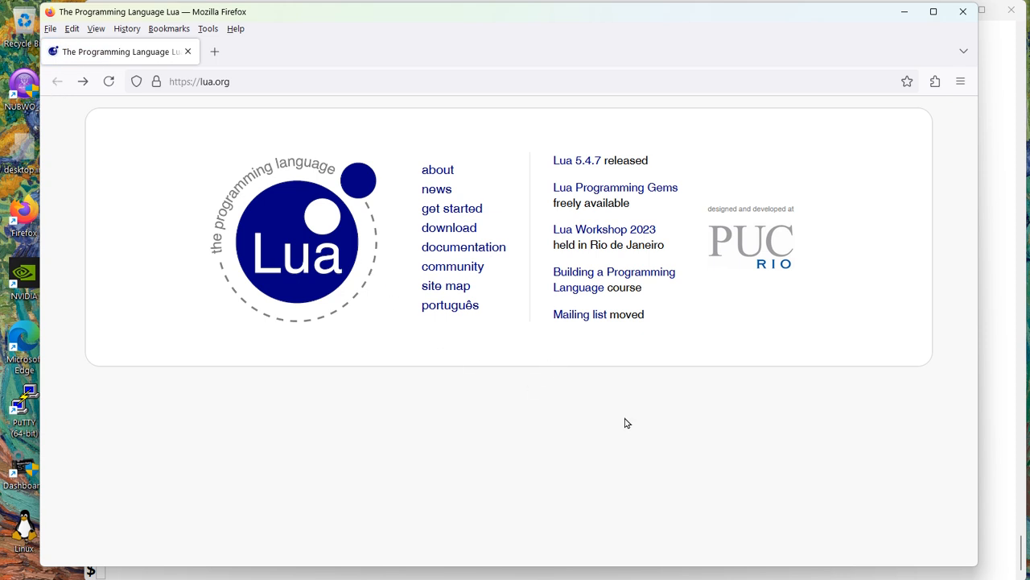
mouse_move(436, 188)
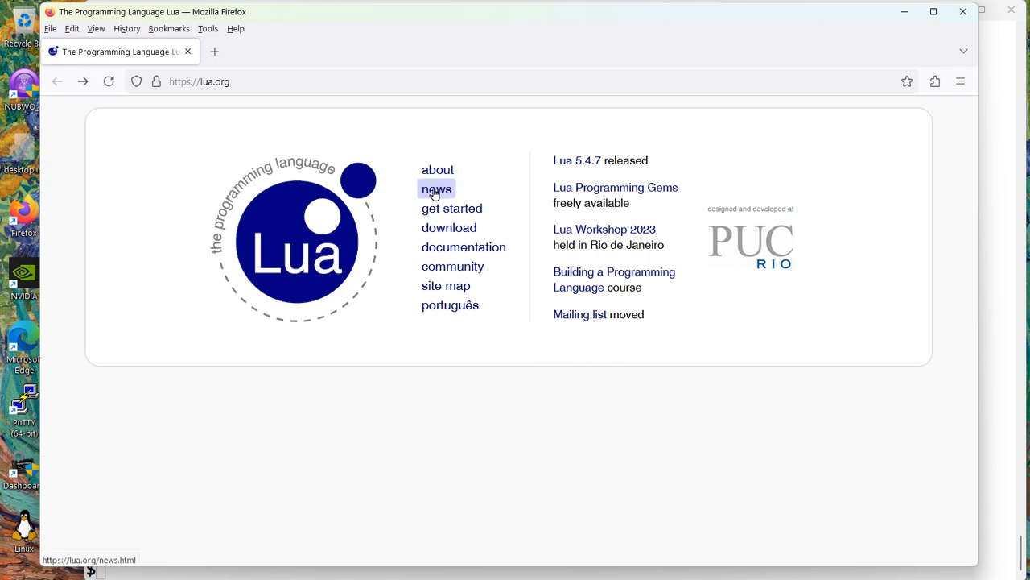
mouse_move(452, 265)
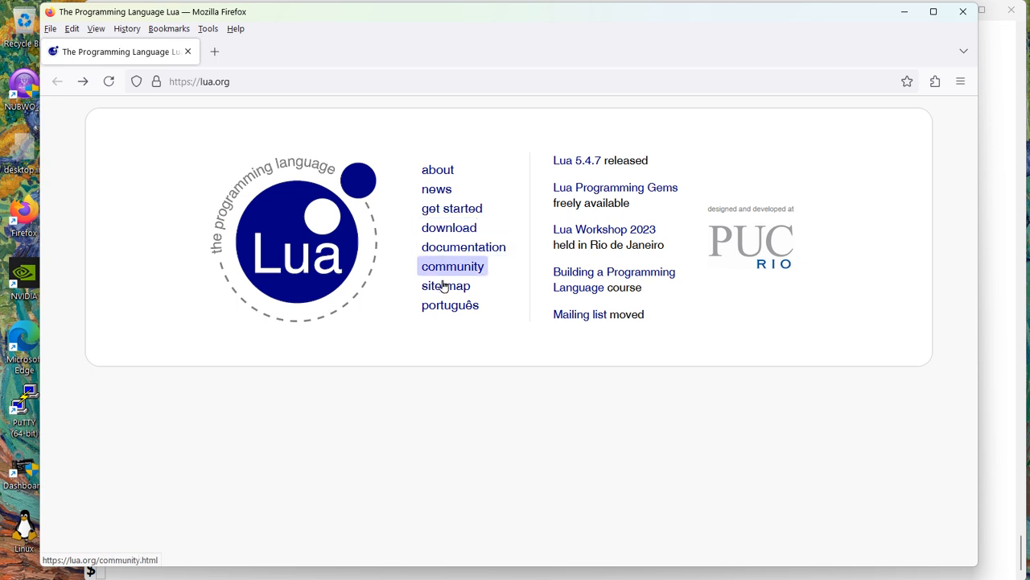
- Copy the lua-5.4.7.tar.gz source link from the Lua download page, without site tracking
click(449, 227)
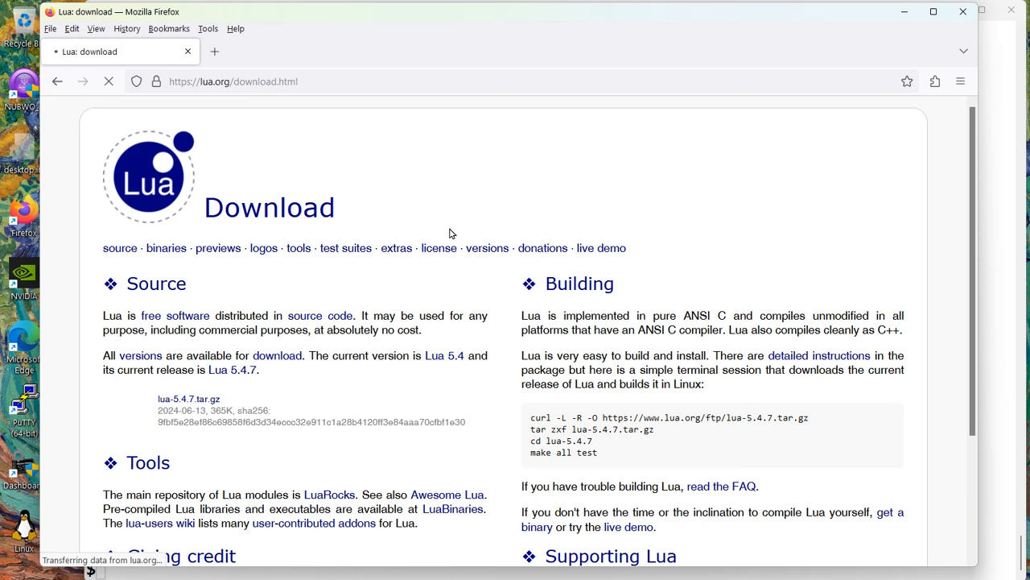
scroll(down, 3)
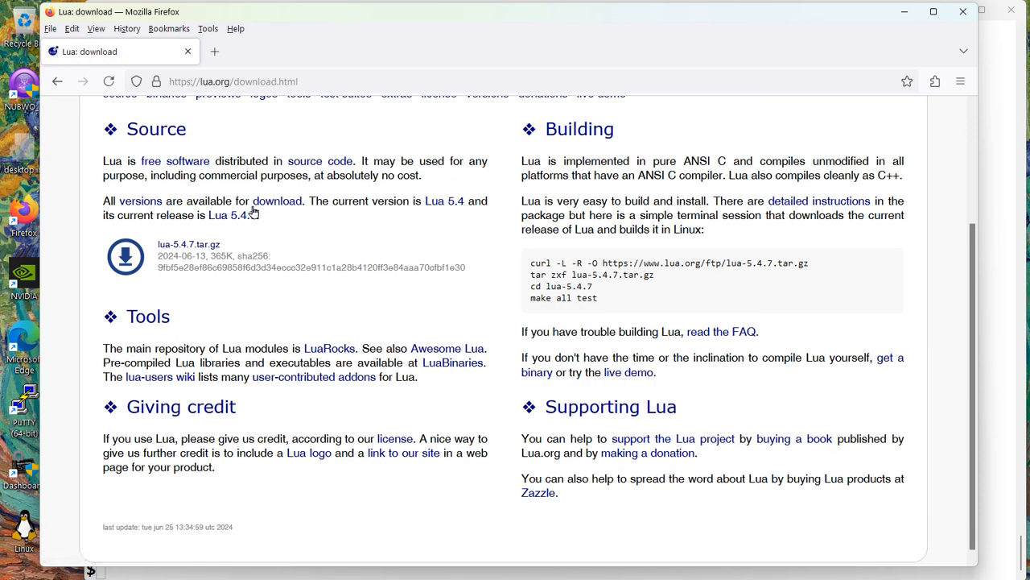
mouse_move(444, 200)
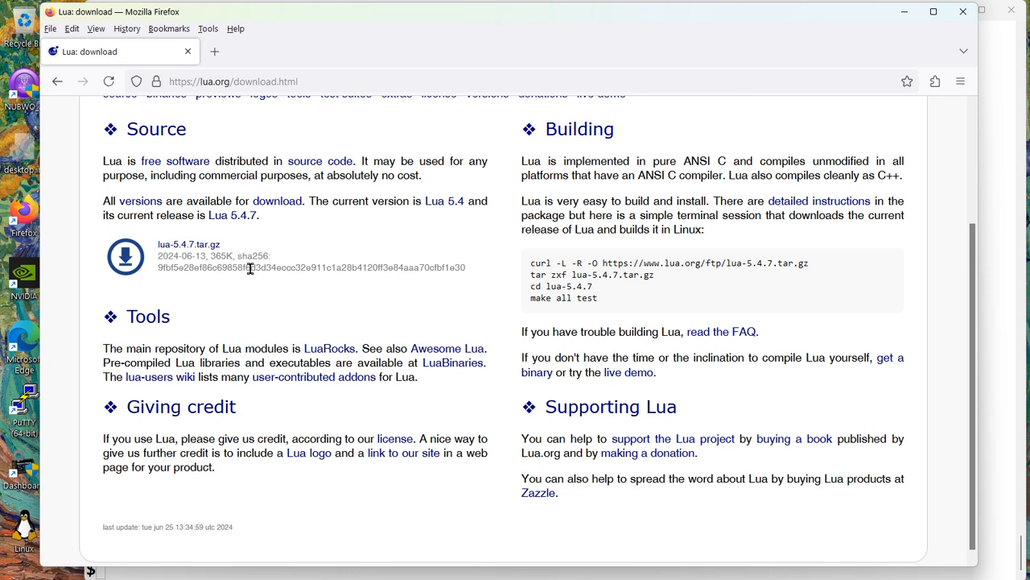
mouse_move(475, 511)
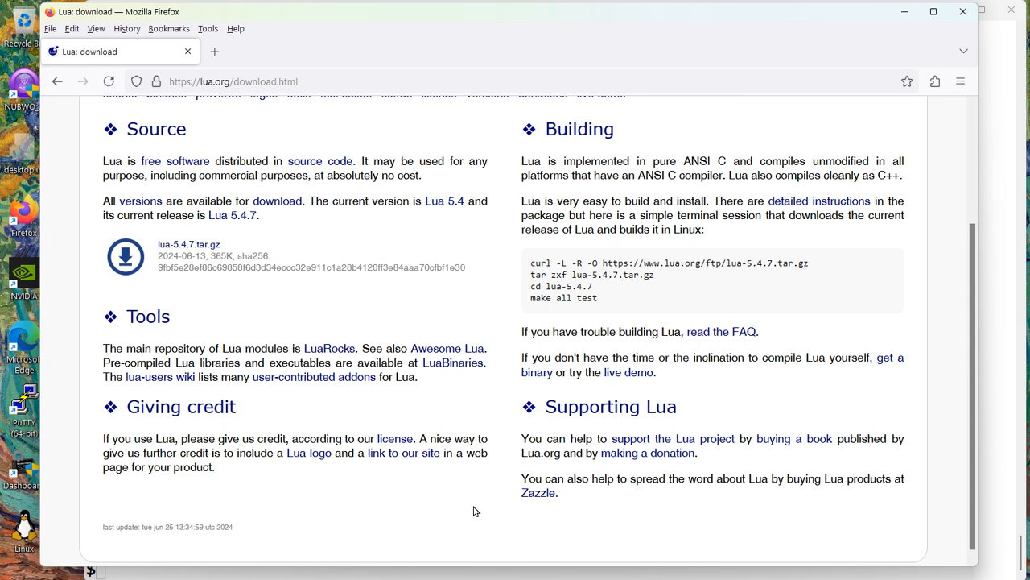
mouse_move(469, 501)
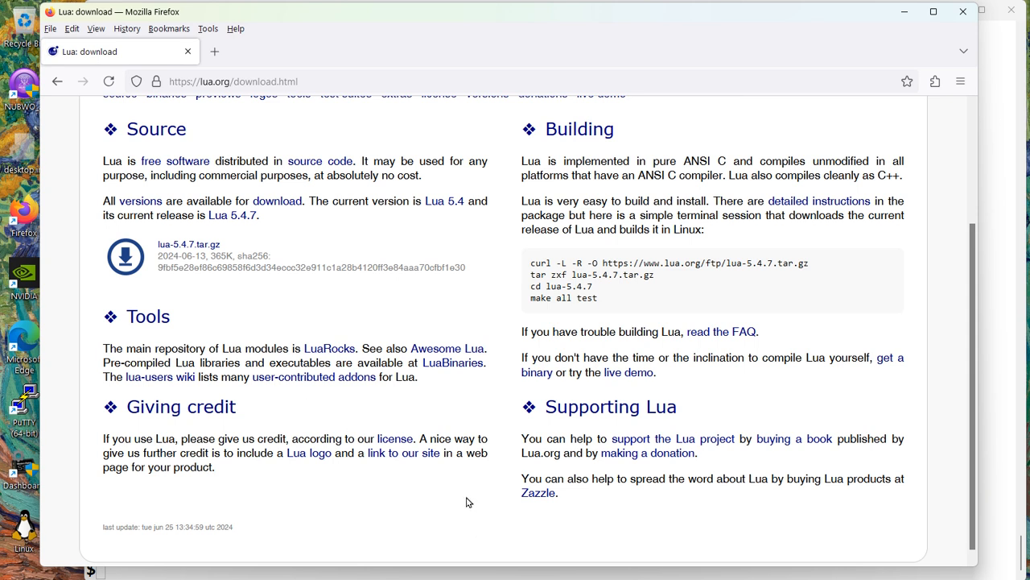
scroll(up, 3)
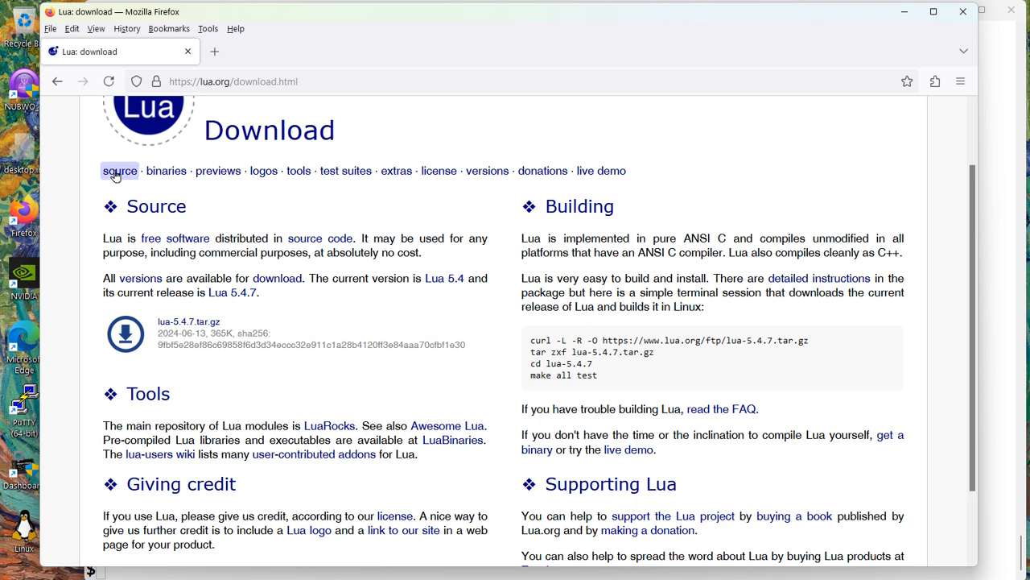
mouse_move(345, 170)
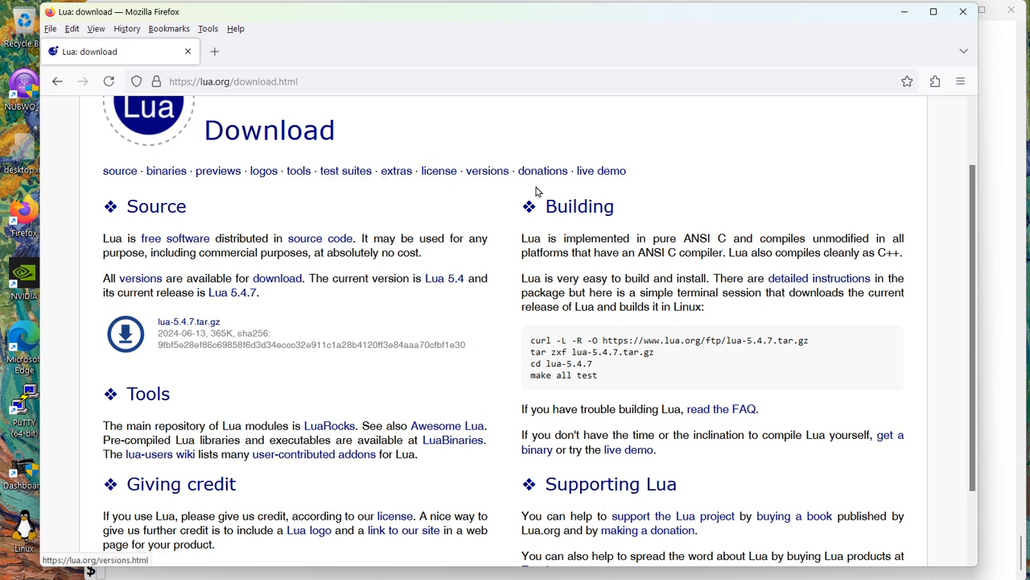
mouse_move(455, 388)
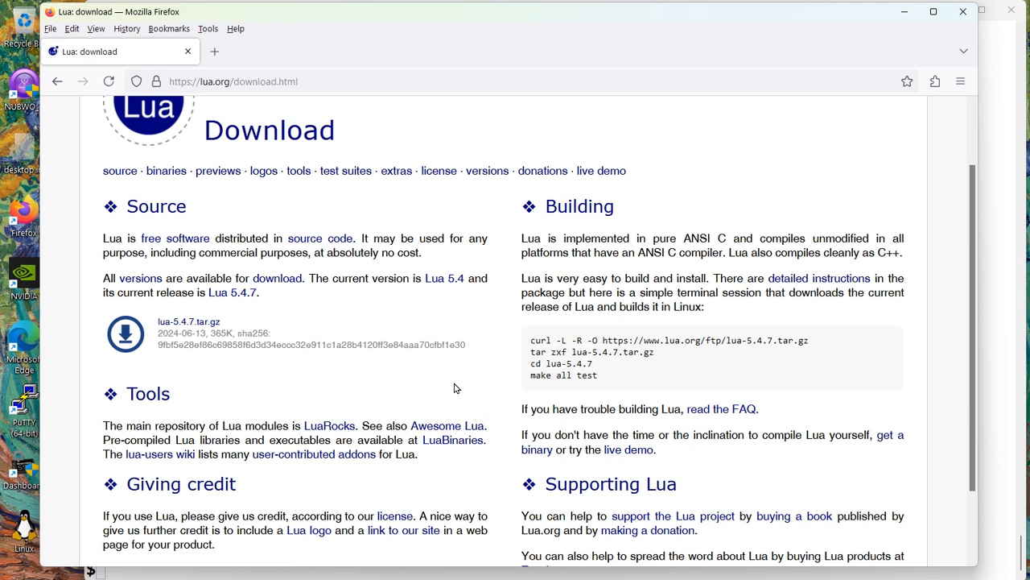
mouse_move(452, 387)
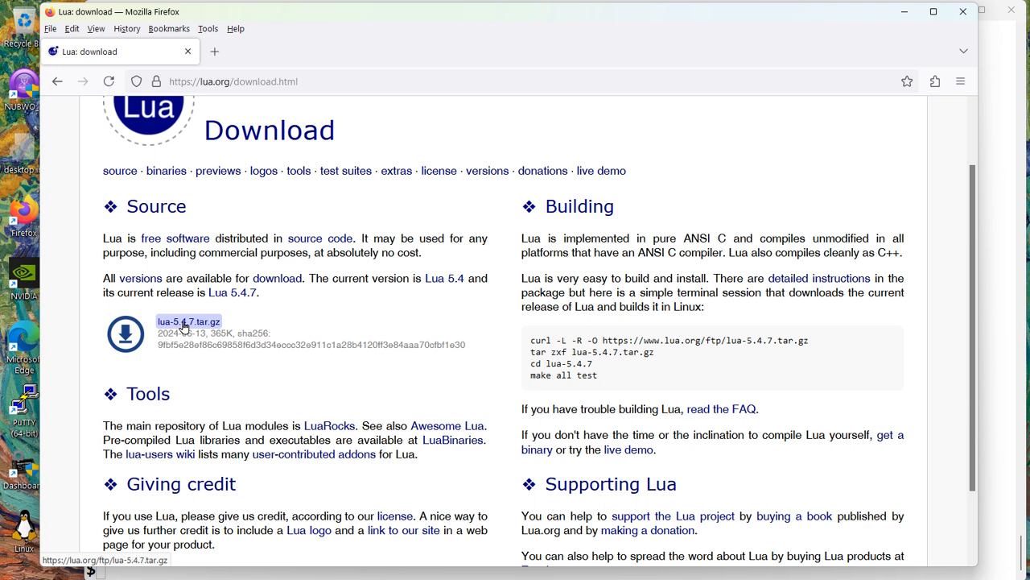
right_click(188, 321)
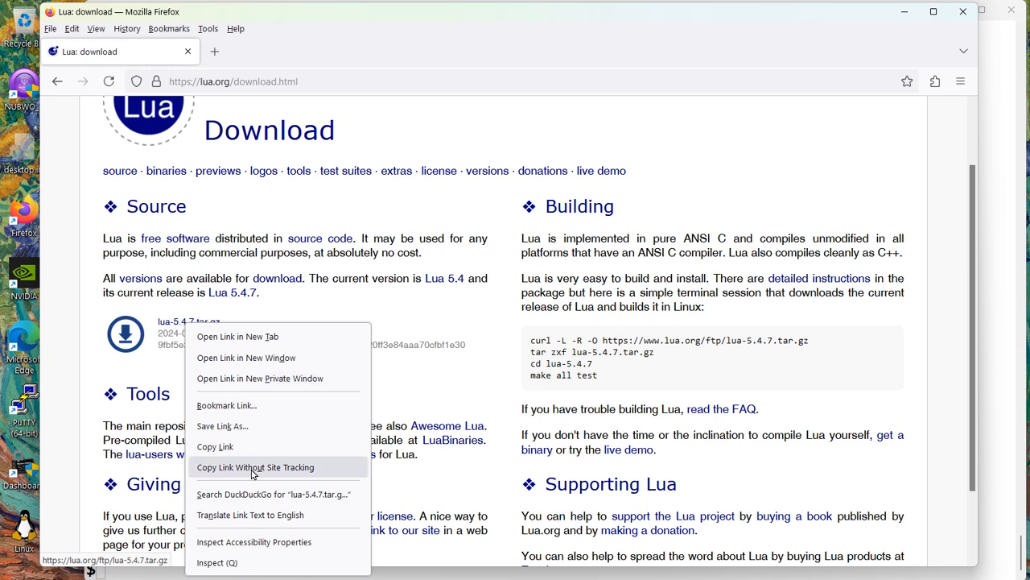
click(255, 467)
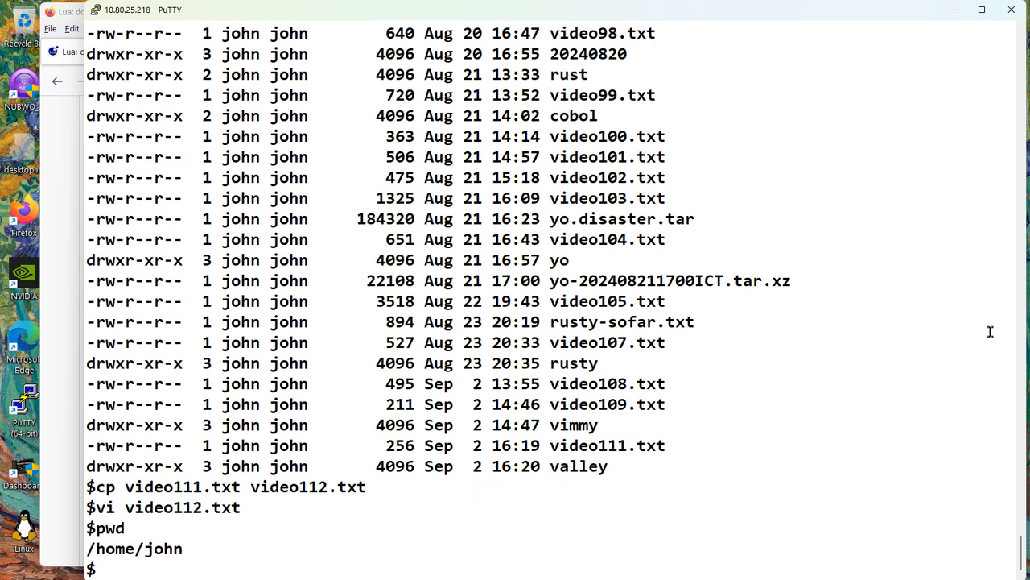
text(mkdir)
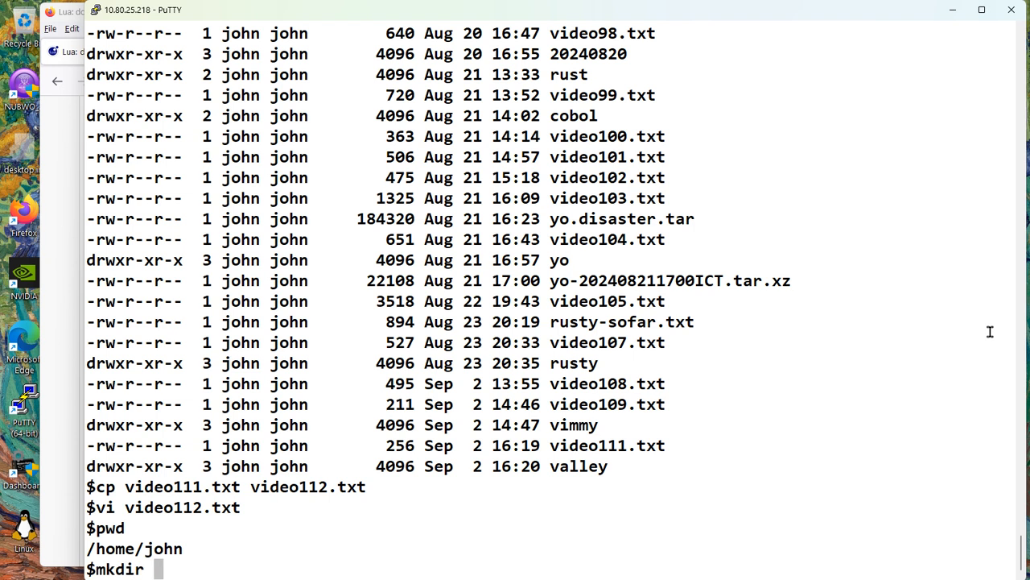
text(luacity)
text(wge)
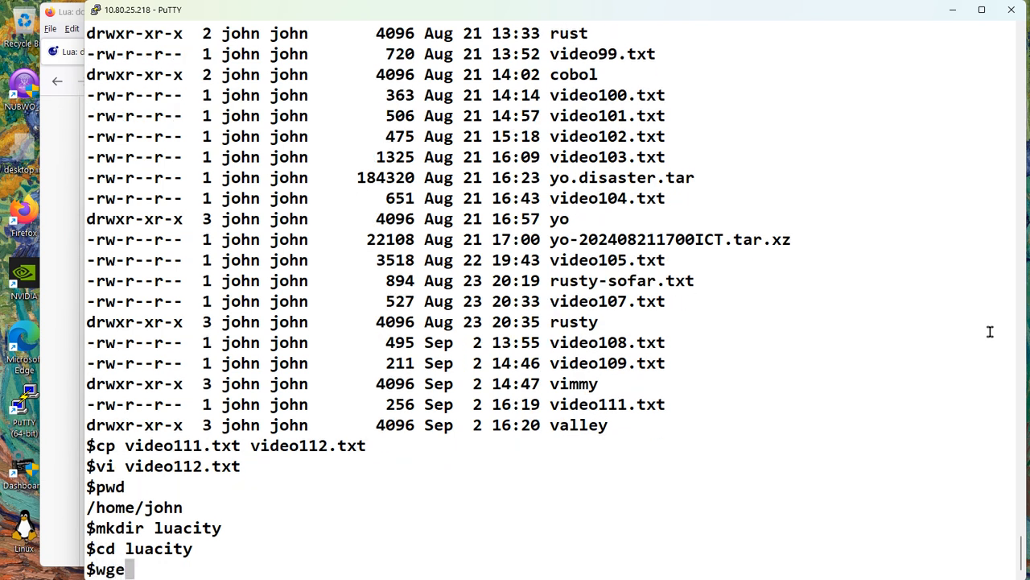
text(https://lua.org/ftp/lua-5.4.7.tar.gz)
text(ls -al)
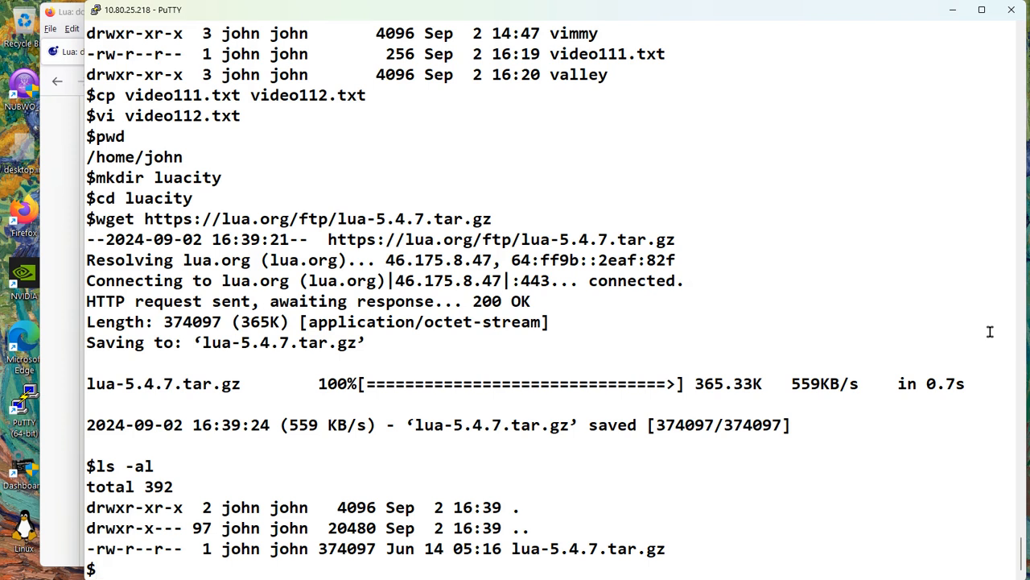
- Unpack lua-5.4.7.tar.gz with gzip -dc piped into tar -x -f
text(gzip)
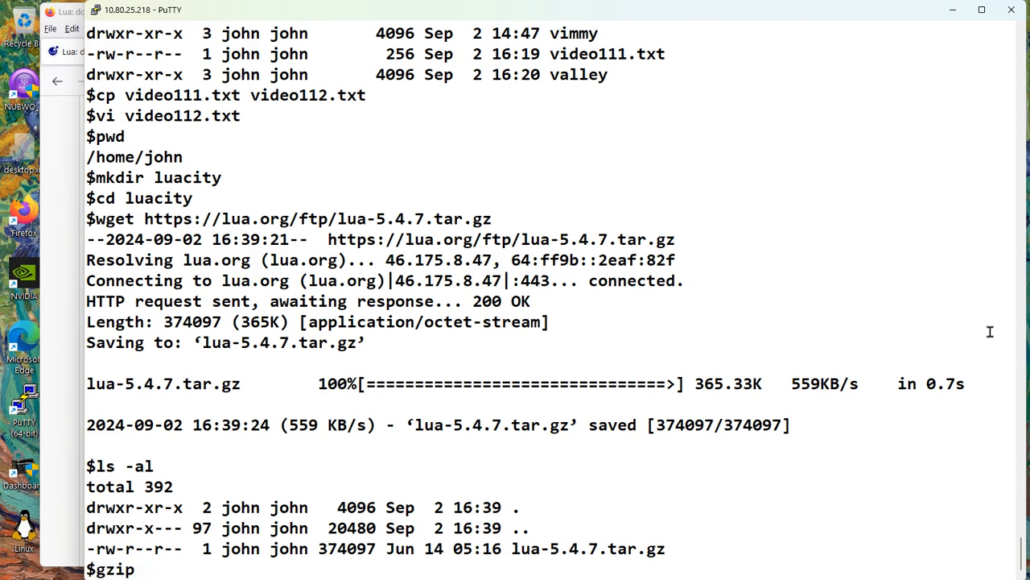
text(-dc)
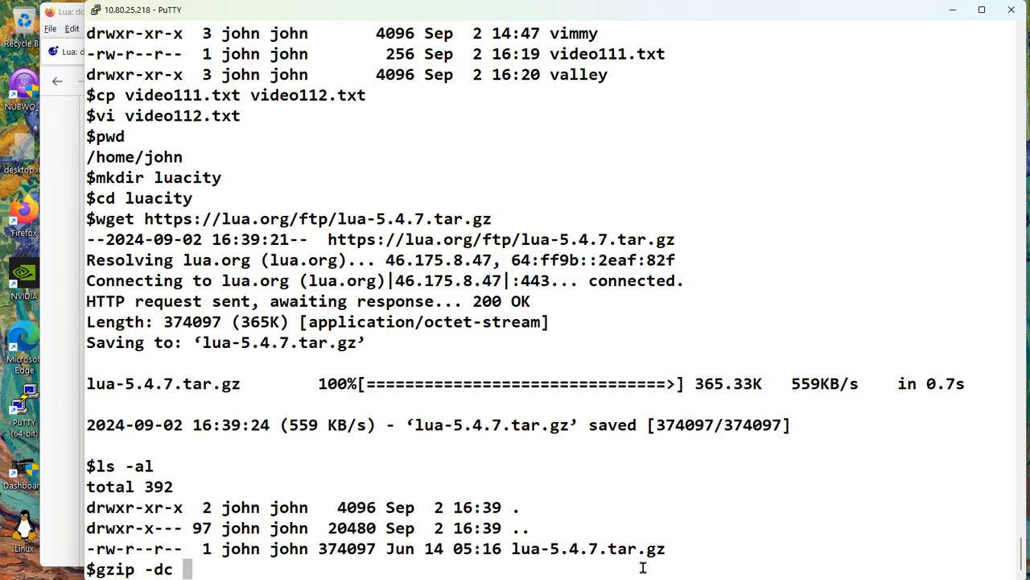
double_click(586, 548)
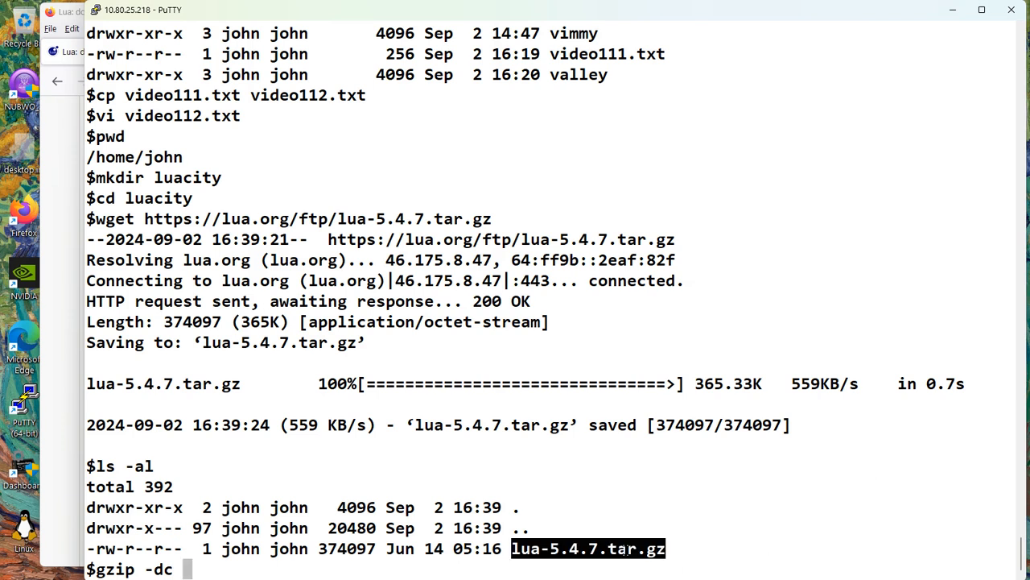
text(lua-5.4.7.tar.gz | tar)
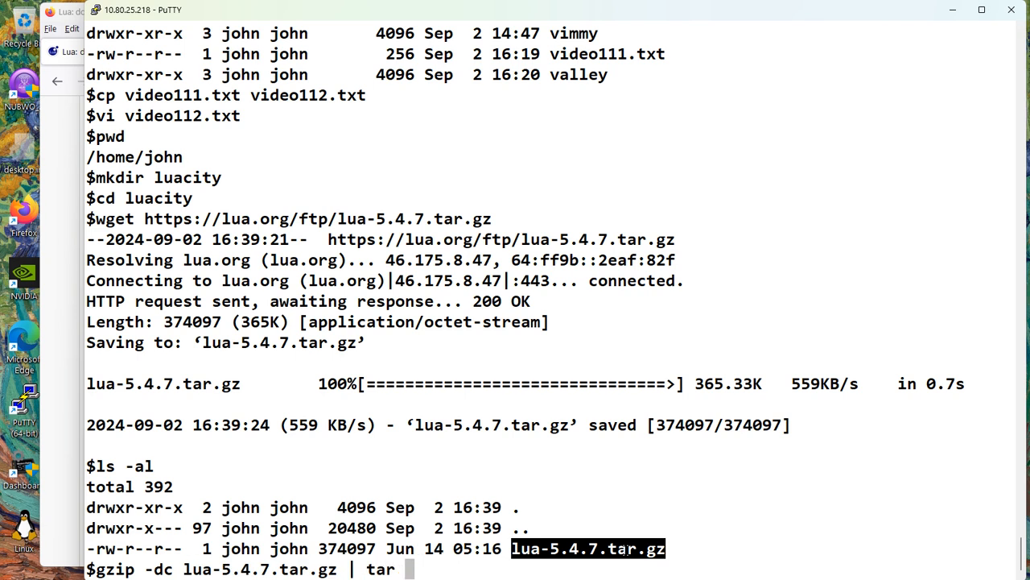
text(-x -f)
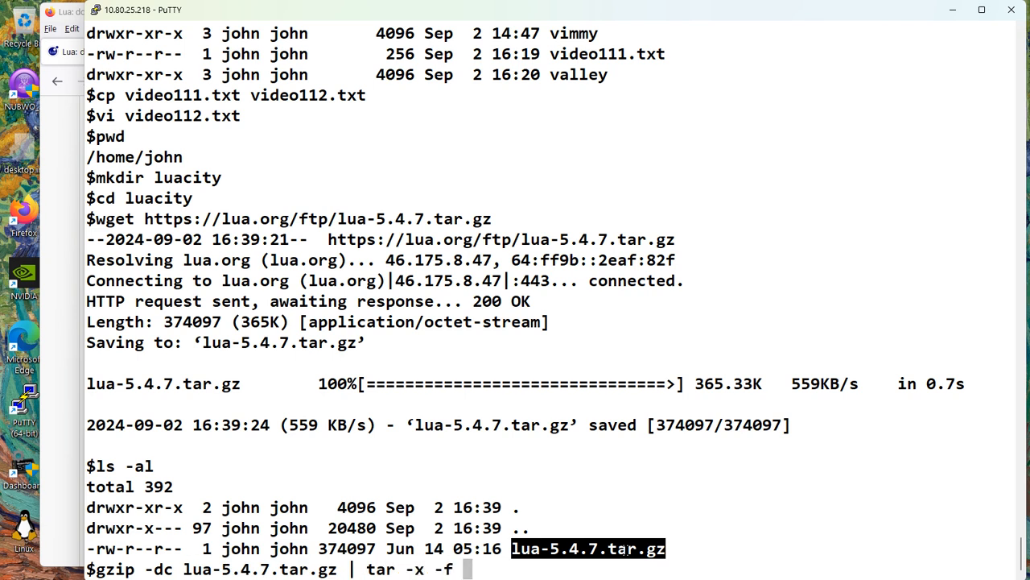
key(Return)
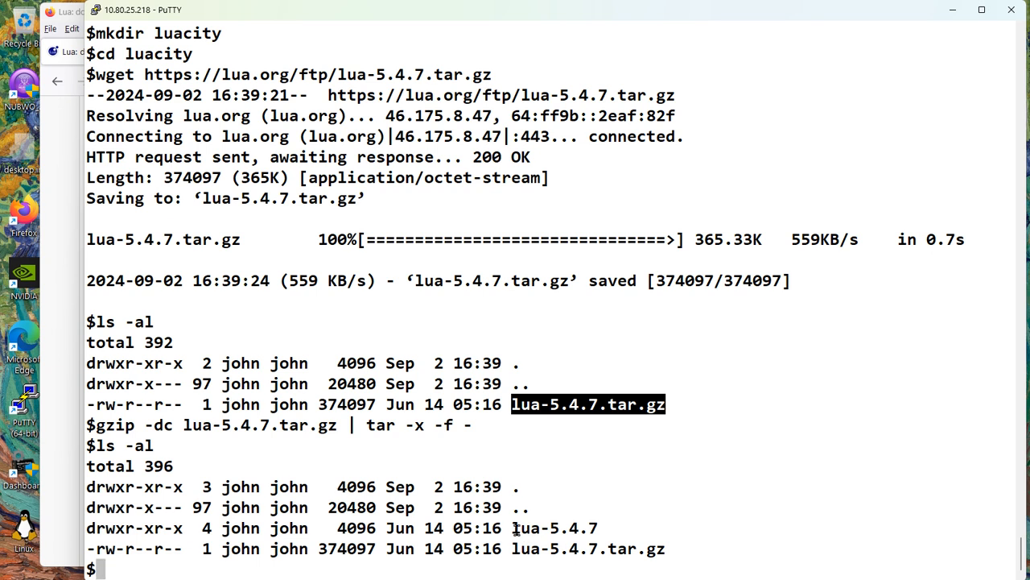
- Change into the extracted lua-5.4.7 directory
double_click(554, 528)
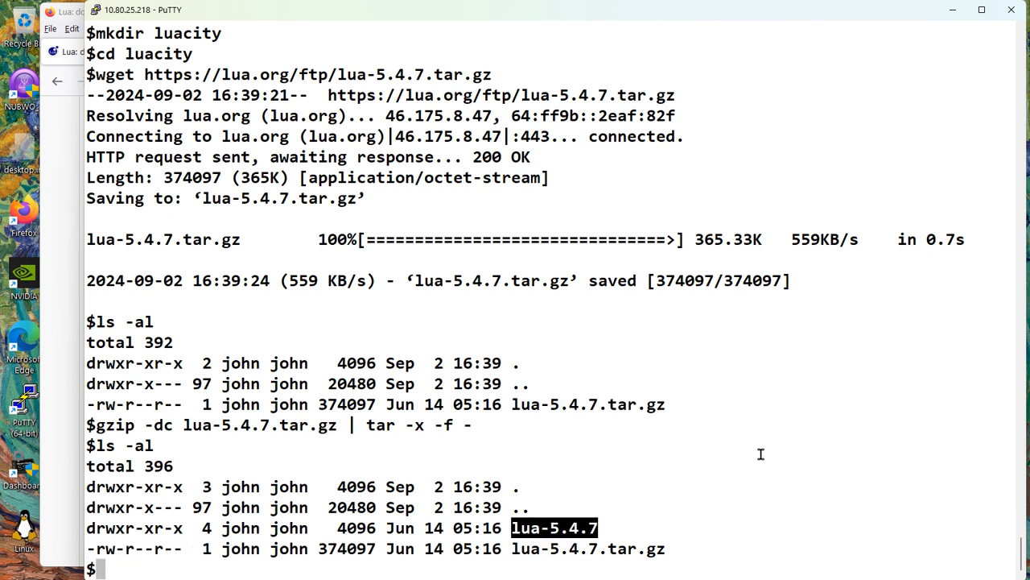
text(cd)
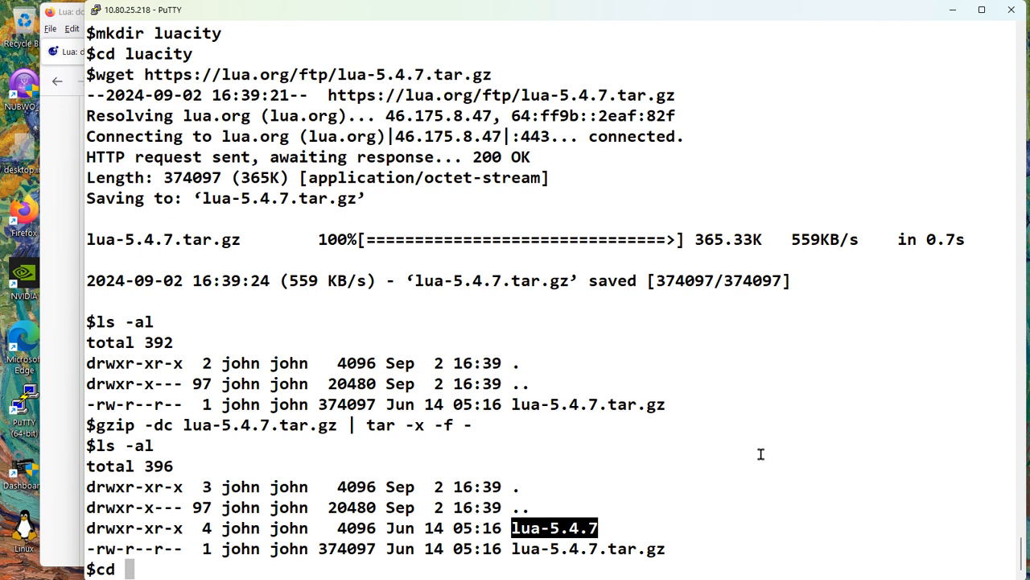
text(lua-5.4.7)
text(ls -a)
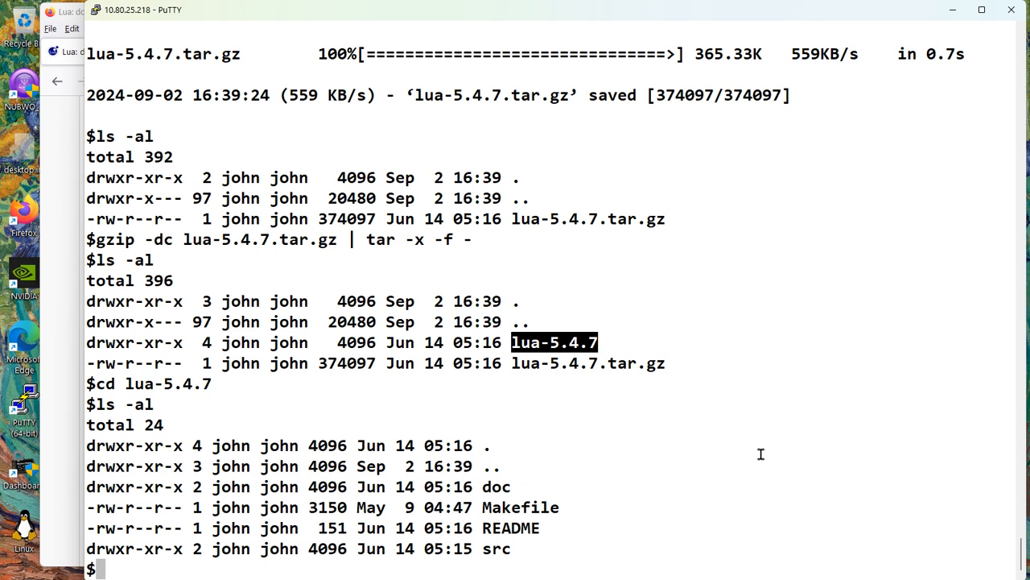
- Run lua to see it's not installed, list the folder, and open README in vi
text(lua)
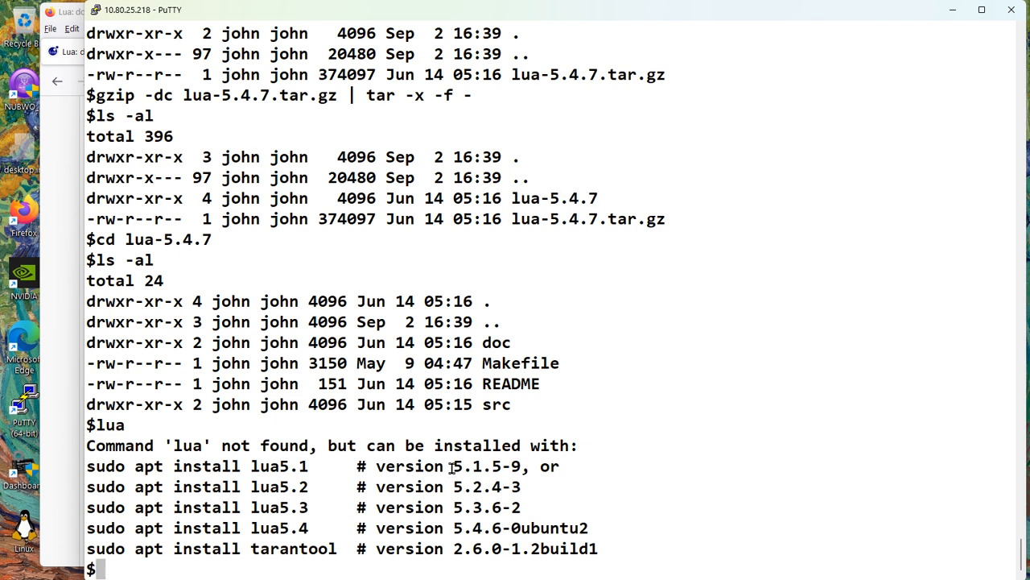
double_click(486, 486)
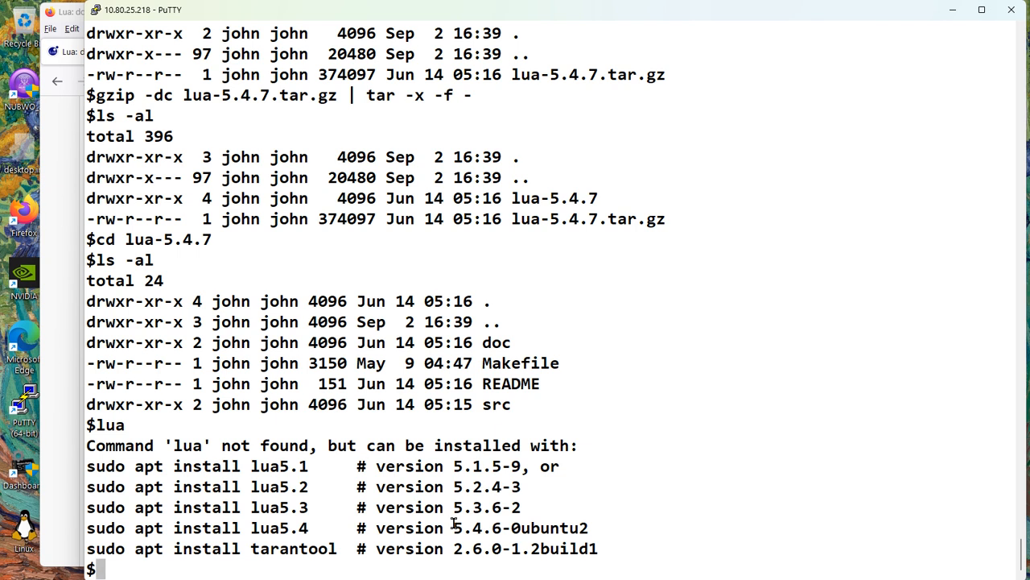
text(ls -al)
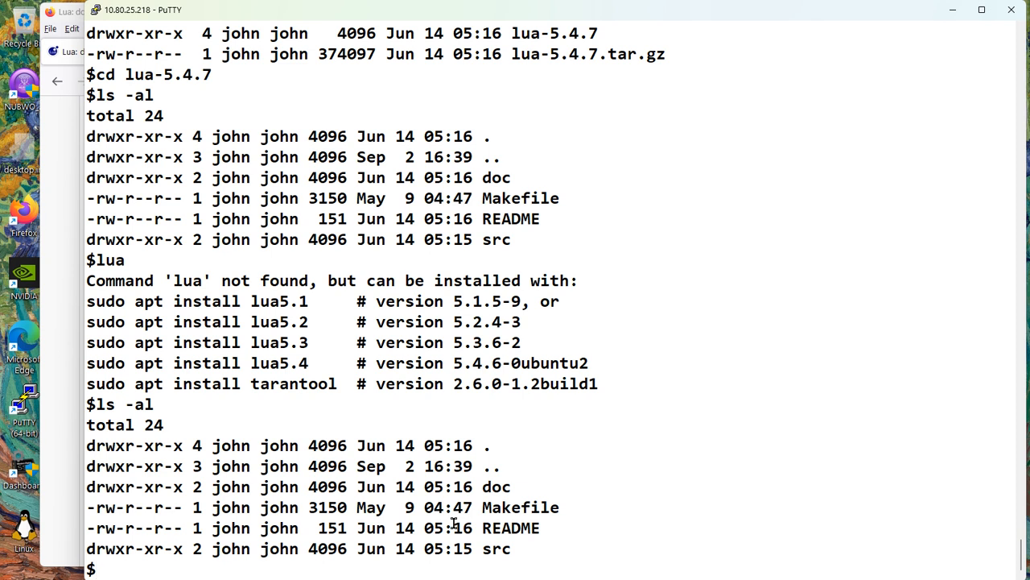
text(vi README)
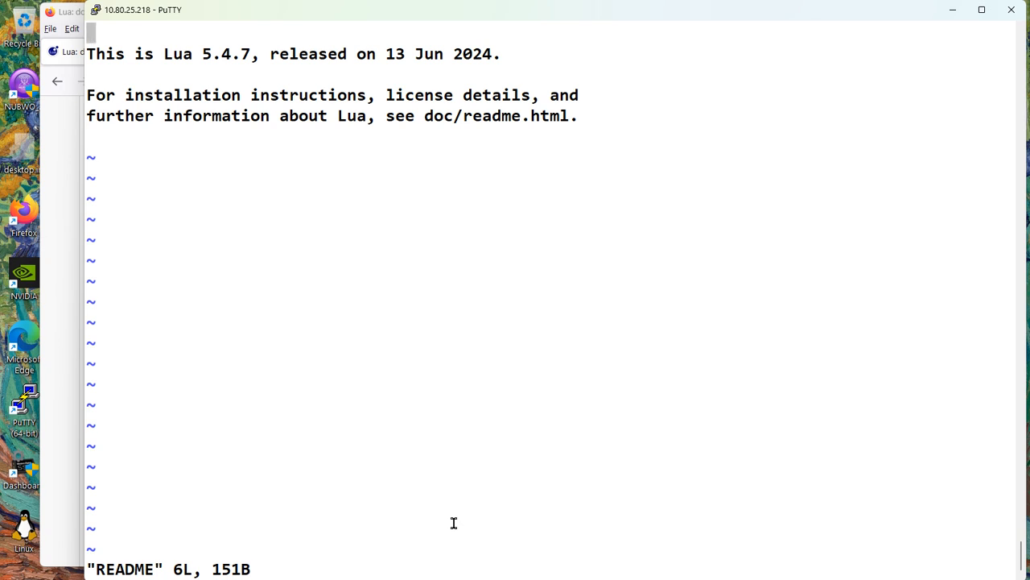
mouse_move(425, 121)
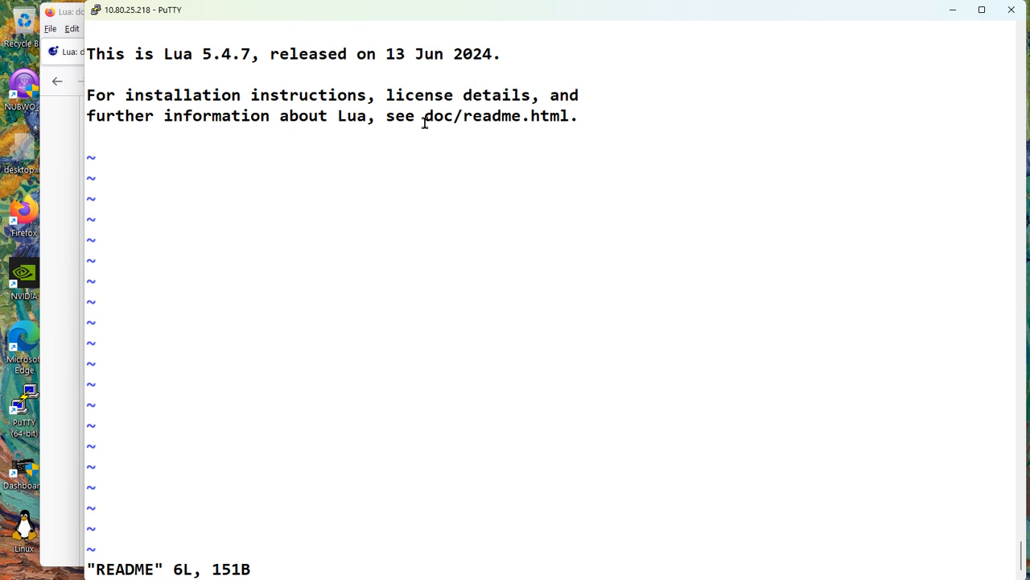
double_click(495, 116)
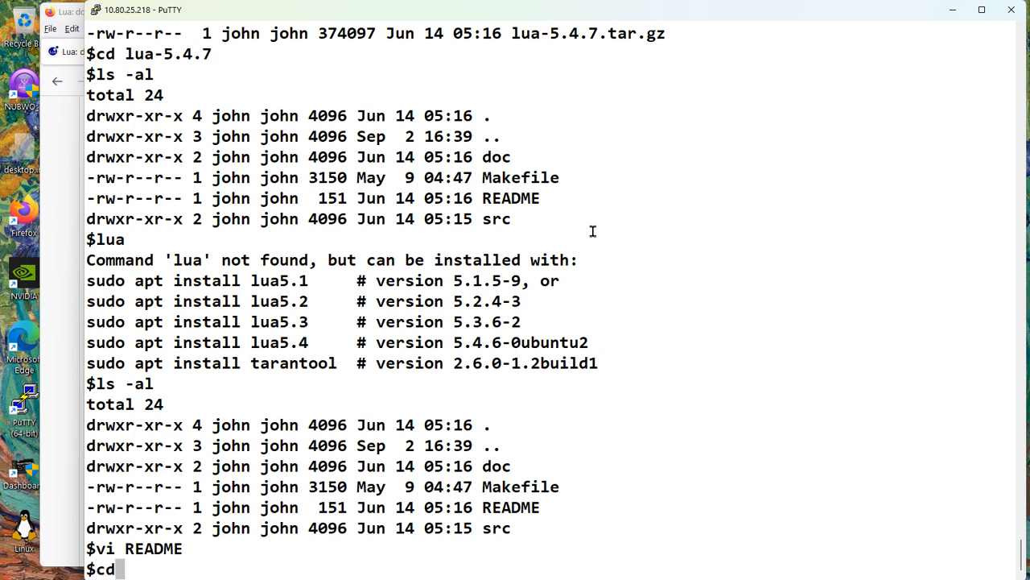
- Enter the doc folder and view readme.html's HTML source in vi
text(doc)
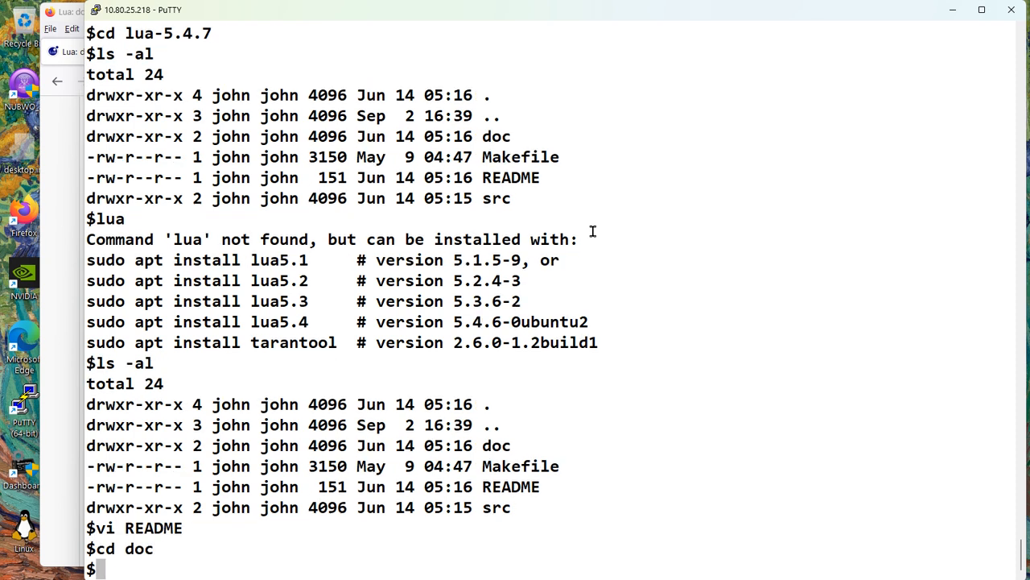
text(vi)
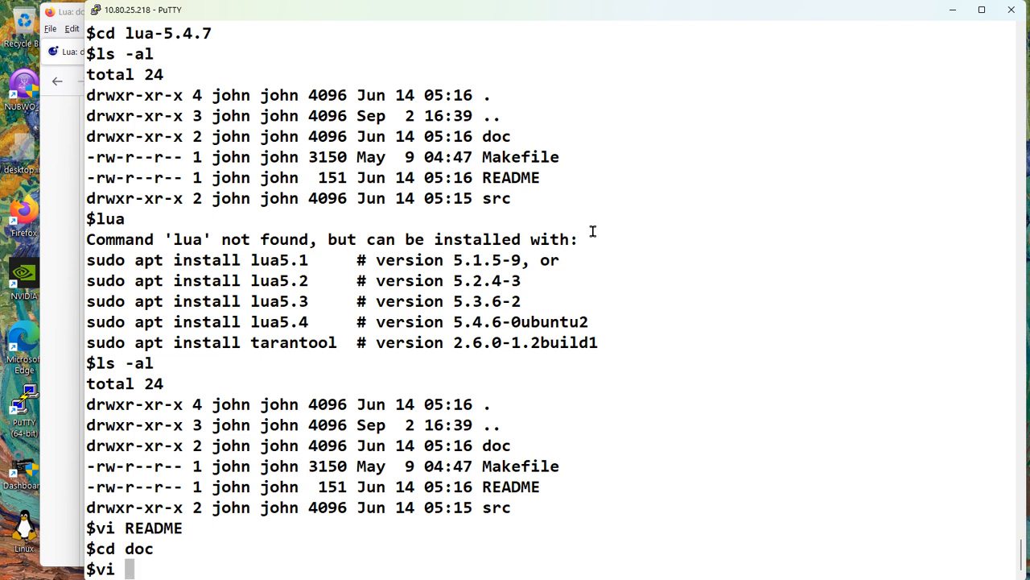
text(README.html)
text(ls -al)
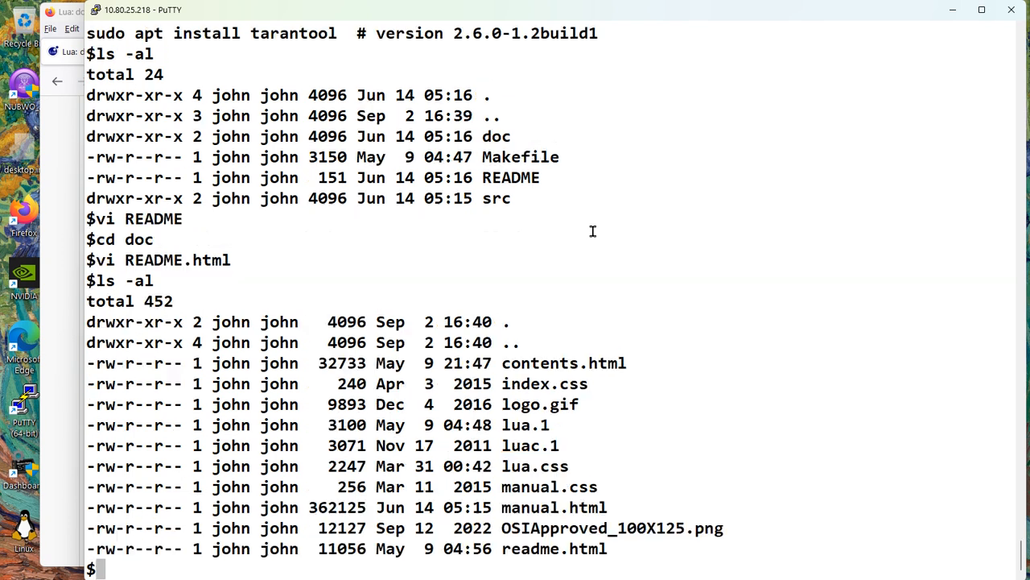
text(vi)
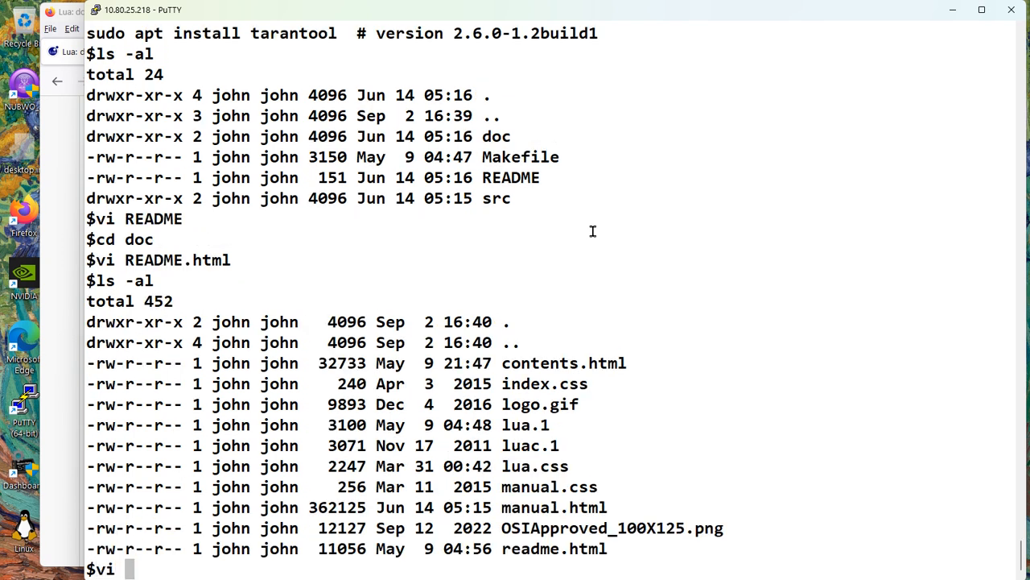
text(readme.html)
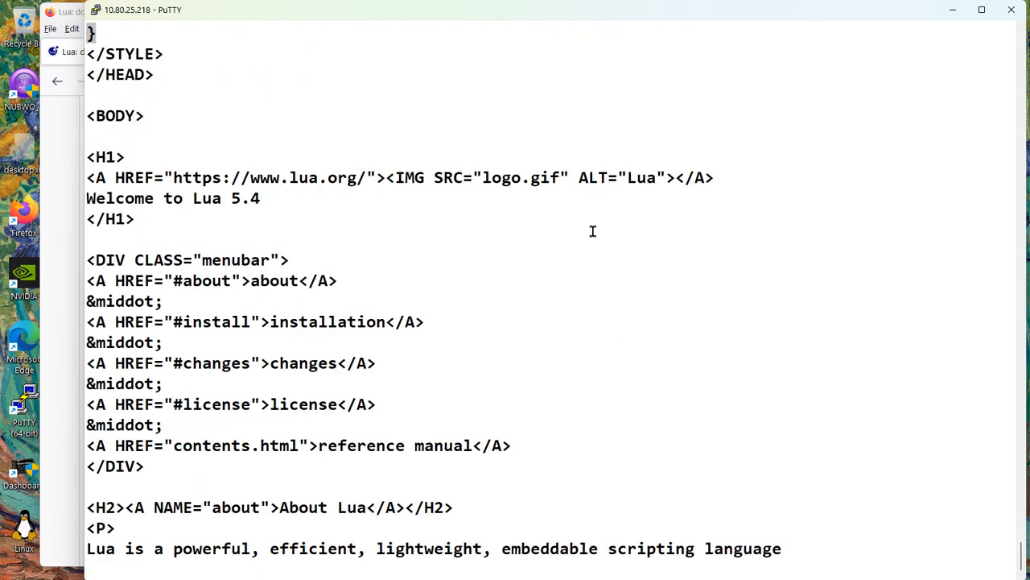
scroll(down, 3)
text(links)
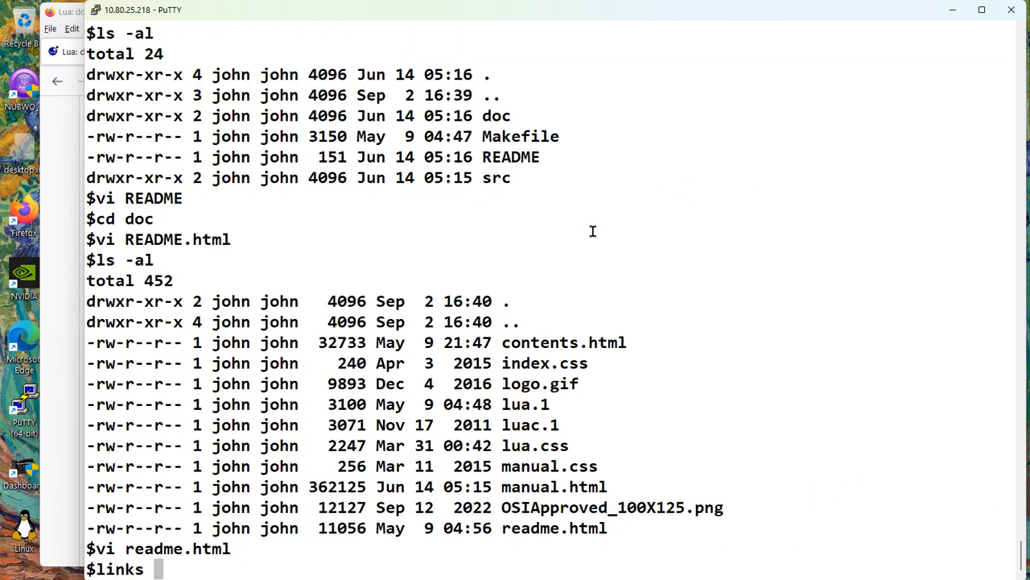
- View readme.html in links and read its Building Lua instructions
text(readme)
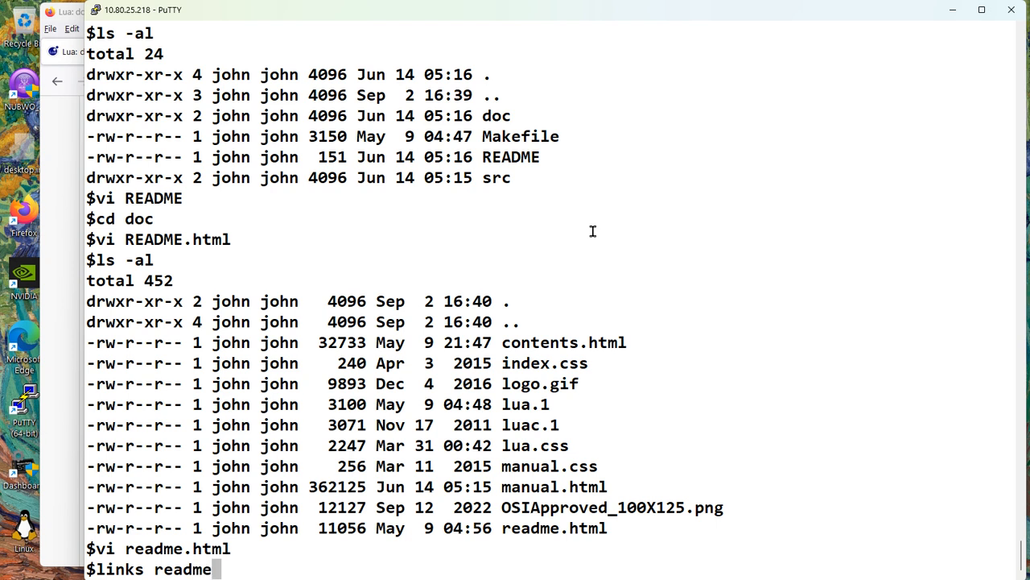
text(.html)
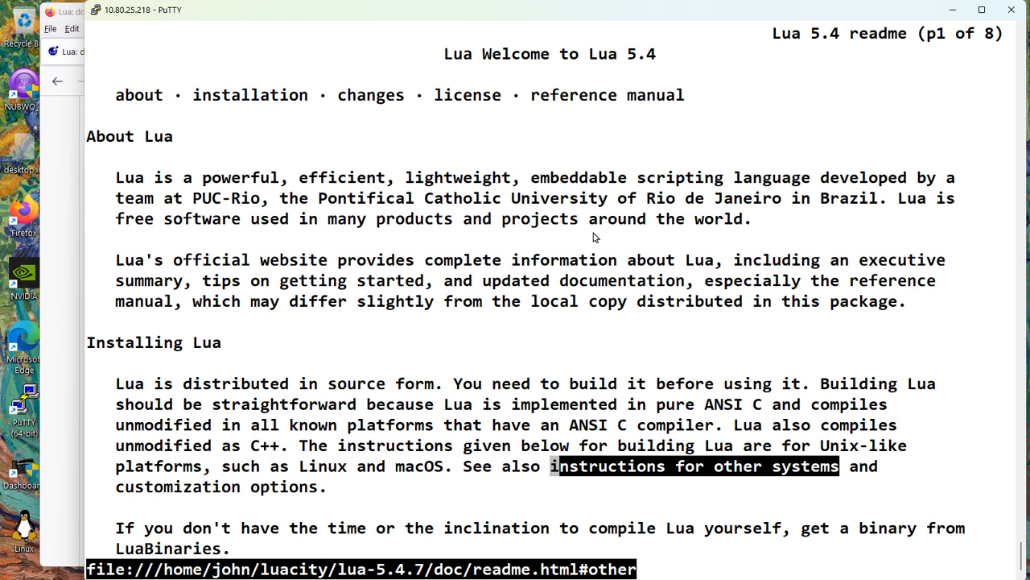
click(694, 465)
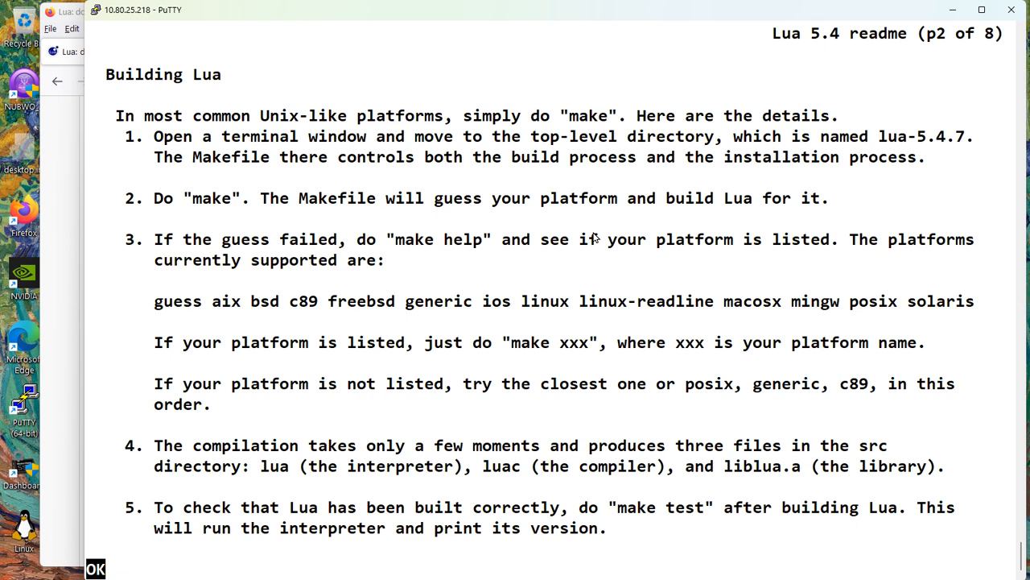
mouse_move(695, 137)
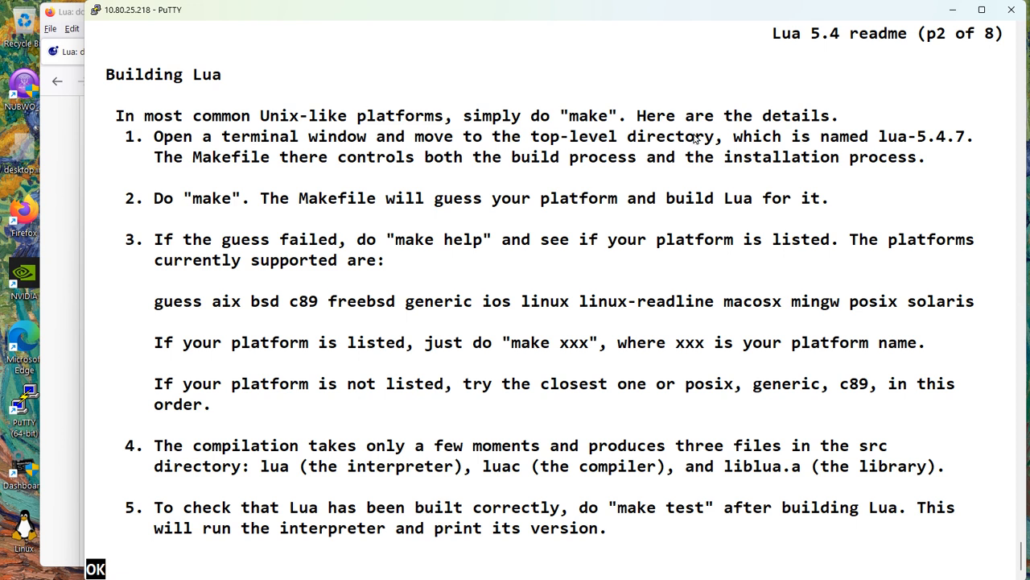
mouse_move(213, 209)
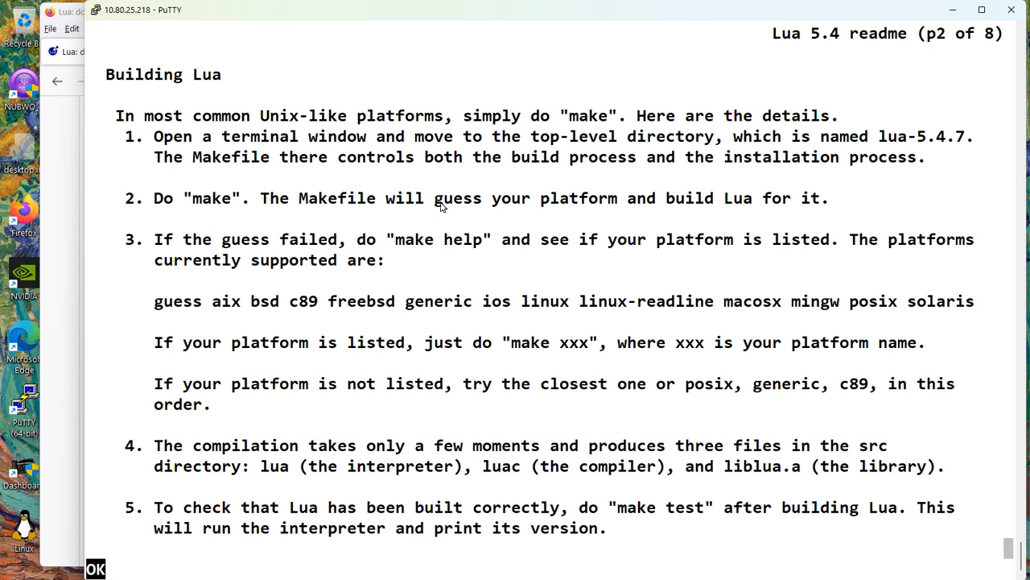
mouse_move(816, 205)
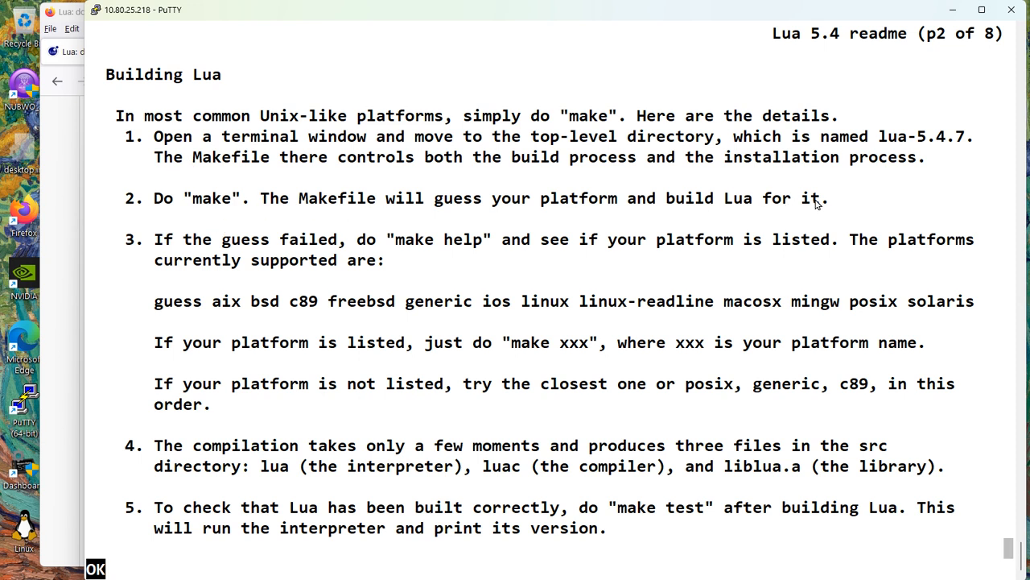
mouse_move(282, 424)
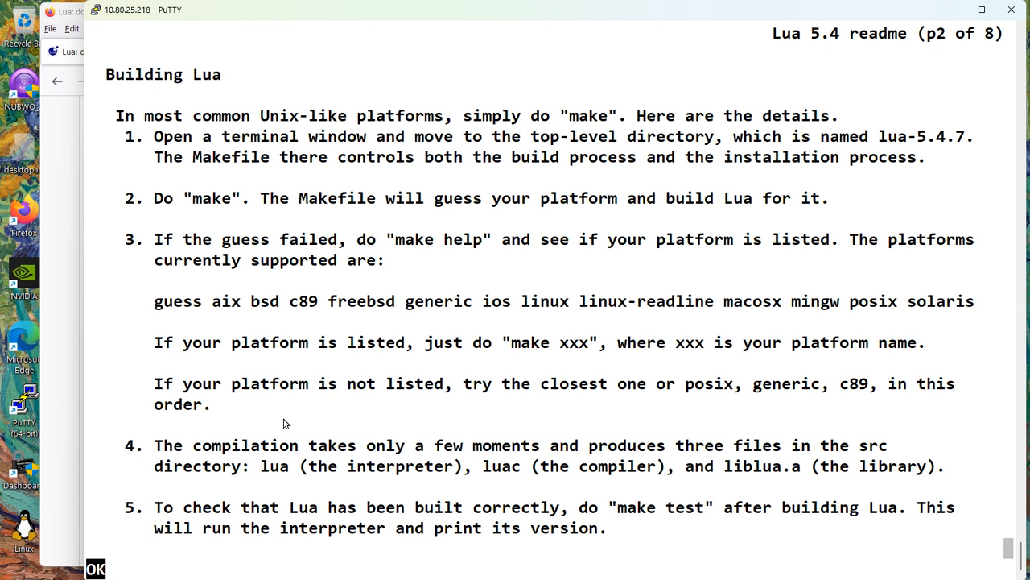
mouse_move(320, 298)
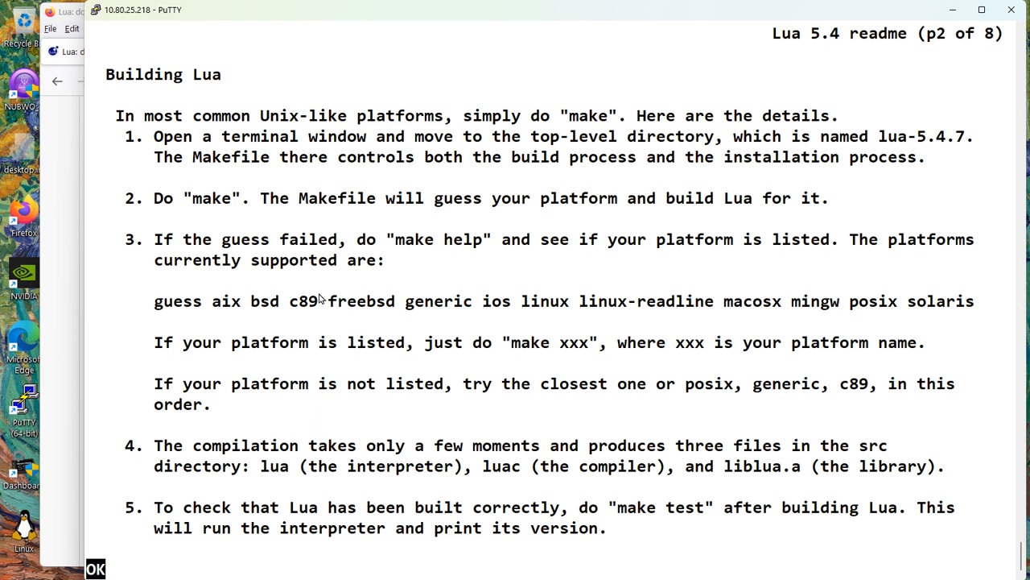
mouse_move(528, 342)
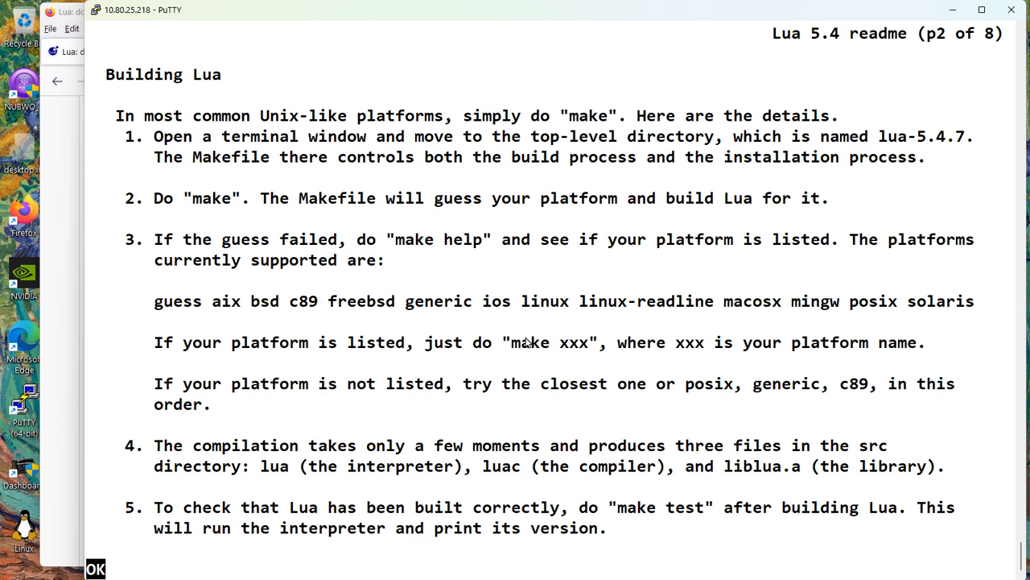
mouse_move(708, 352)
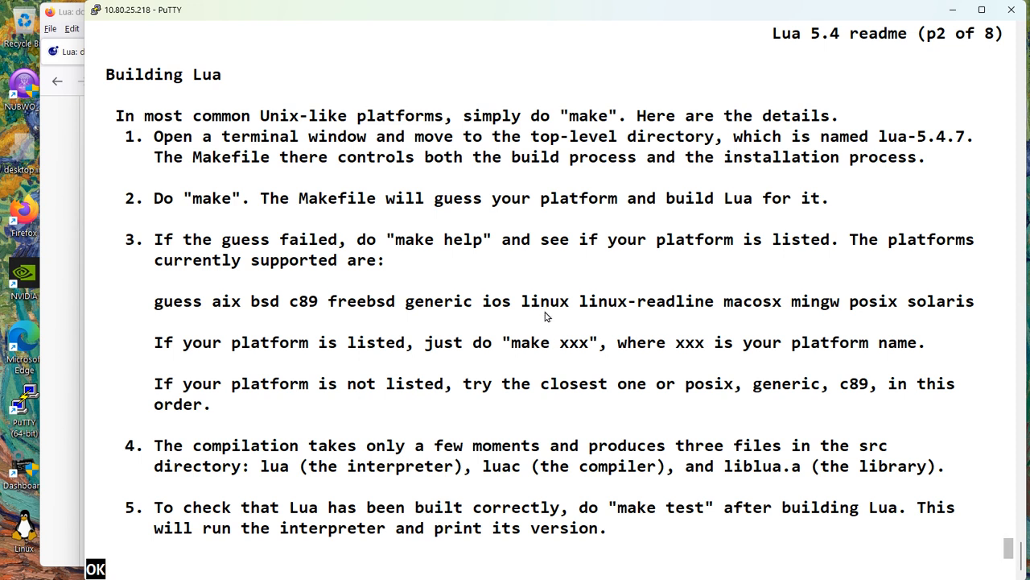
mouse_move(566, 308)
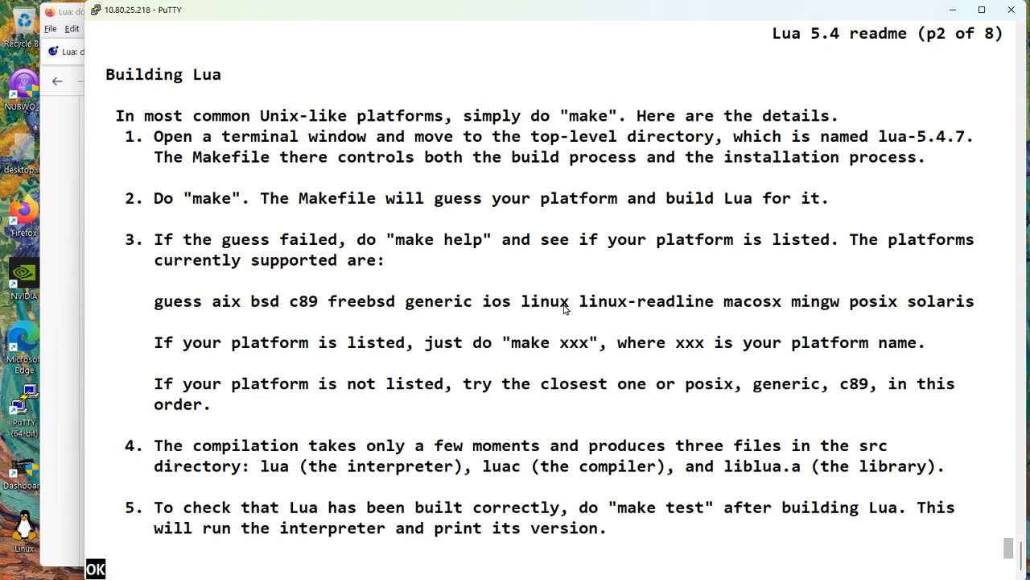
mouse_move(529, 344)
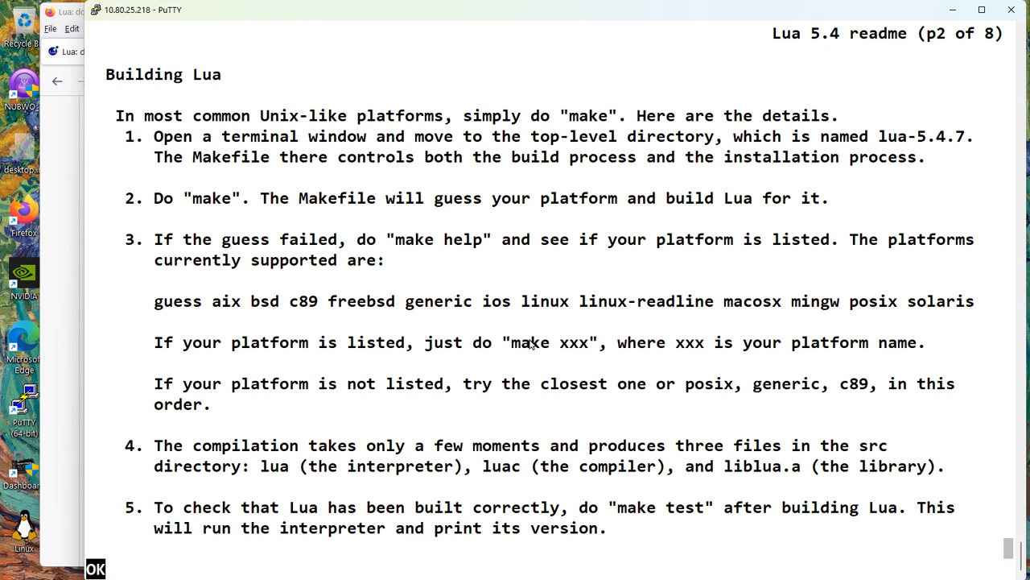
mouse_move(508, 339)
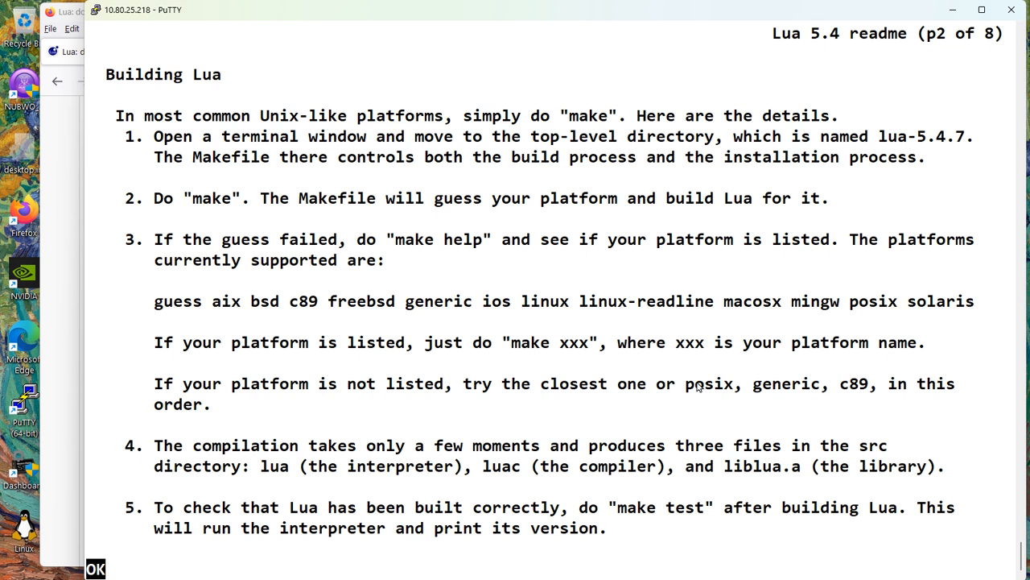
mouse_move(849, 383)
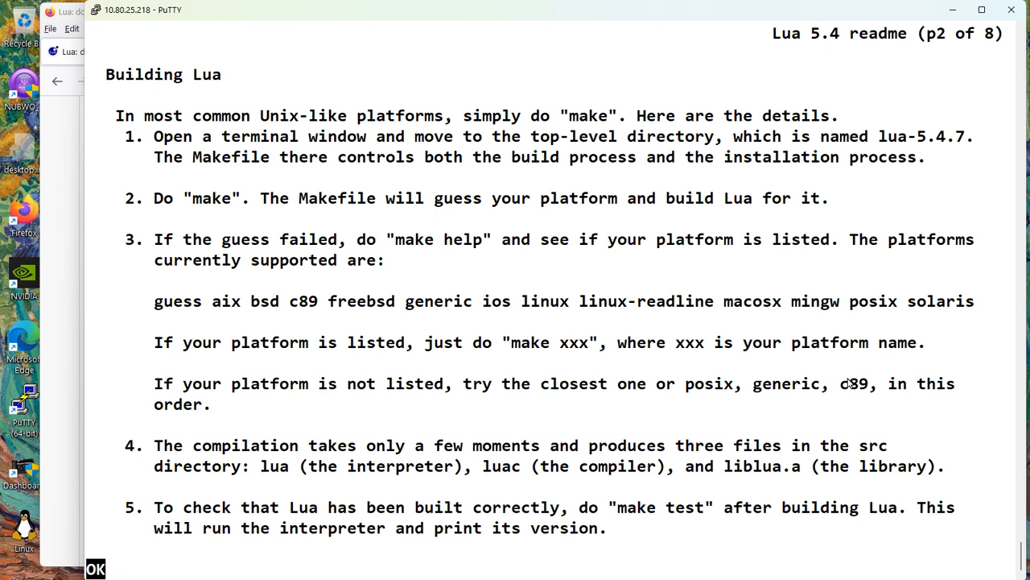
mouse_move(818, 357)
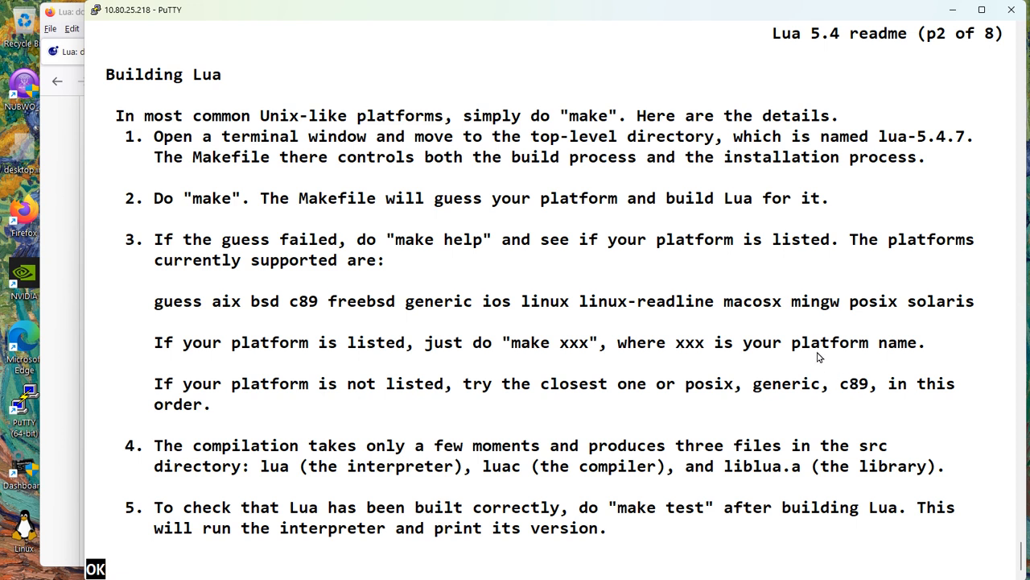
mouse_move(699, 387)
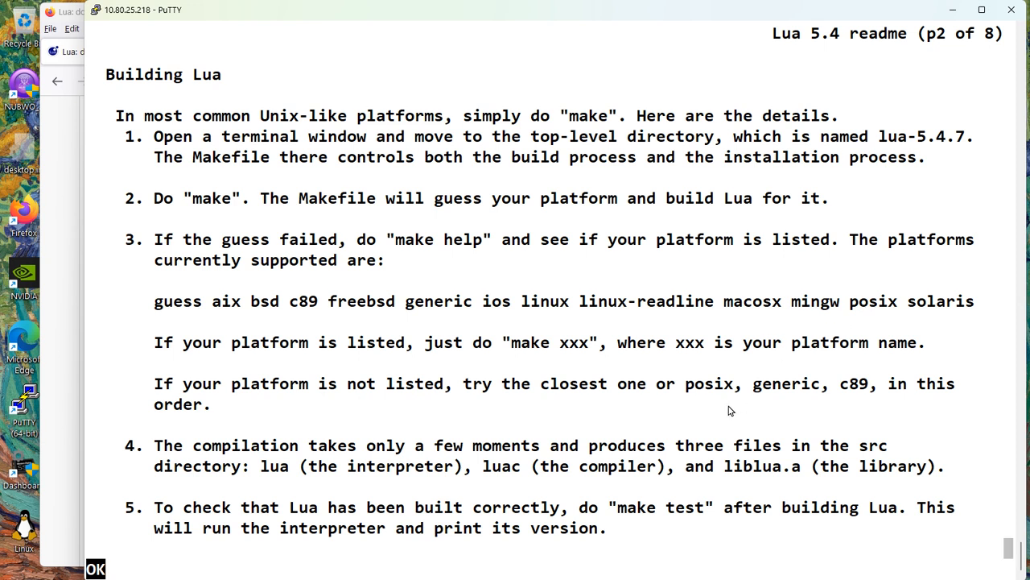
mouse_move(708, 389)
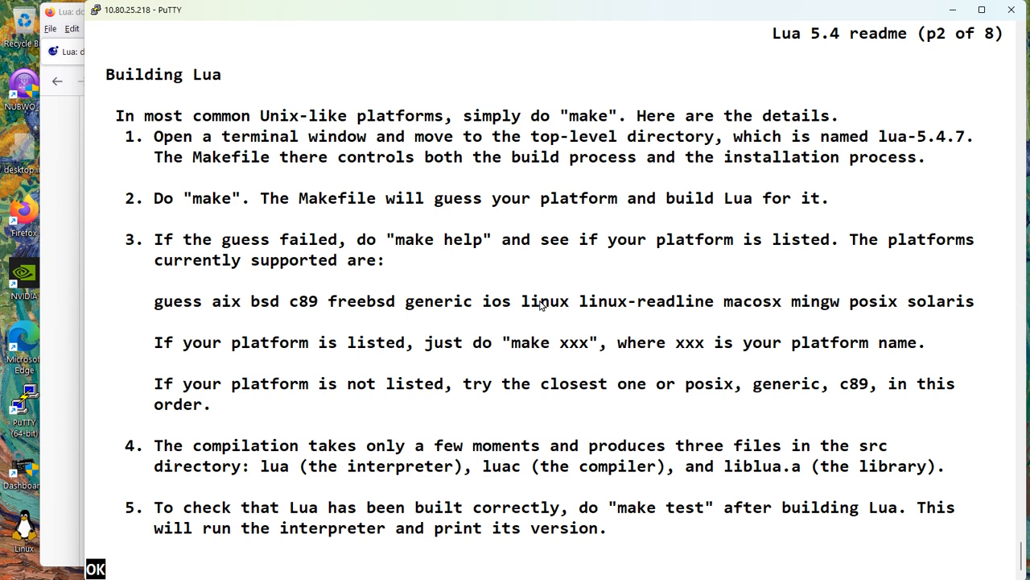
mouse_move(560, 327)
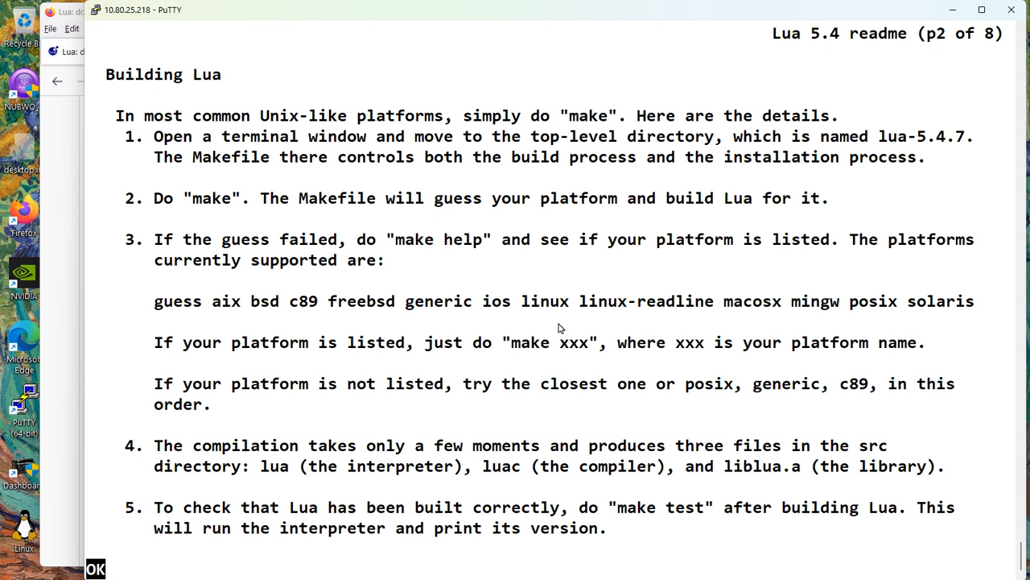
mouse_move(475, 490)
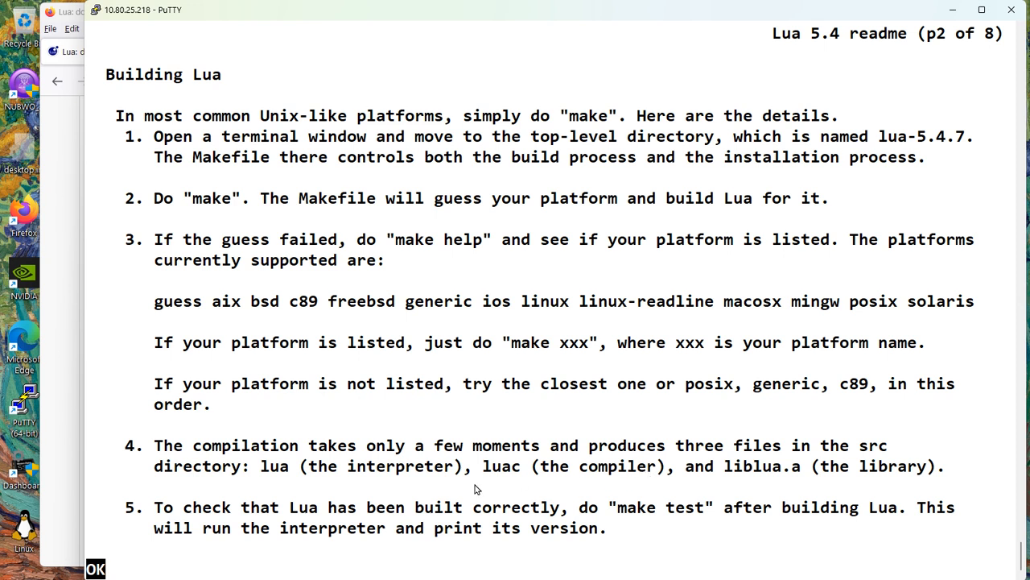
mouse_move(517, 464)
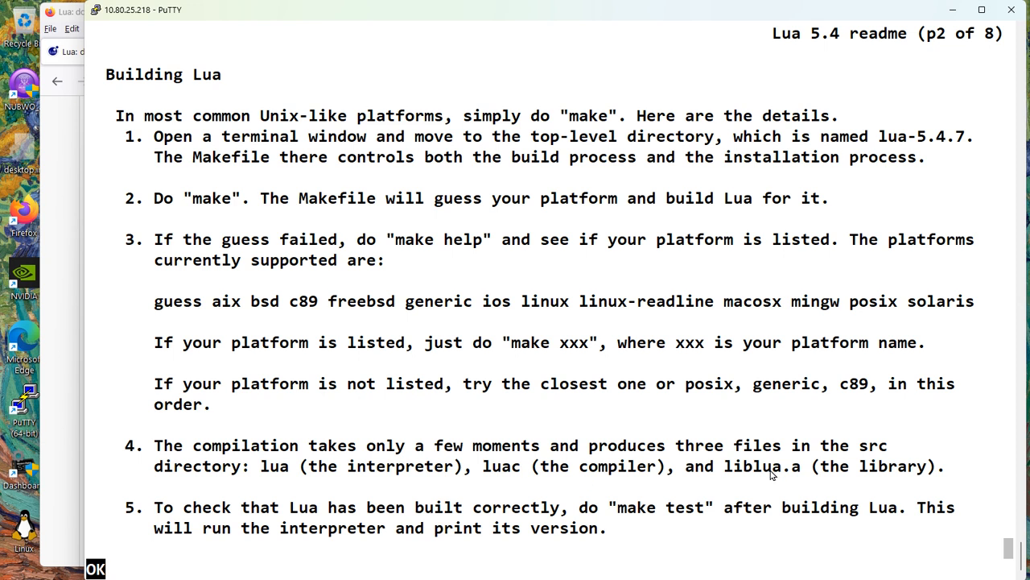
mouse_move(651, 517)
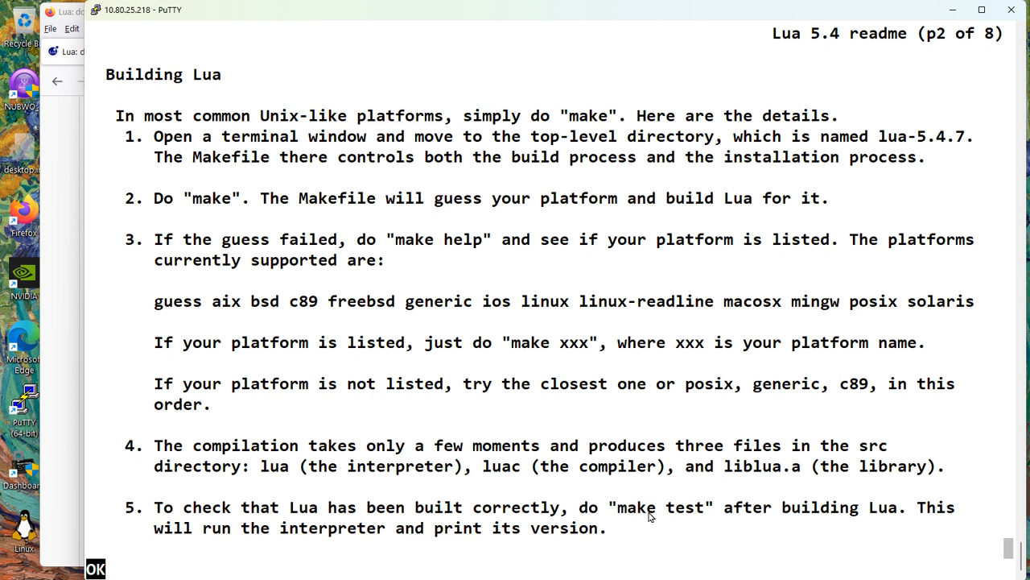
mouse_move(705, 514)
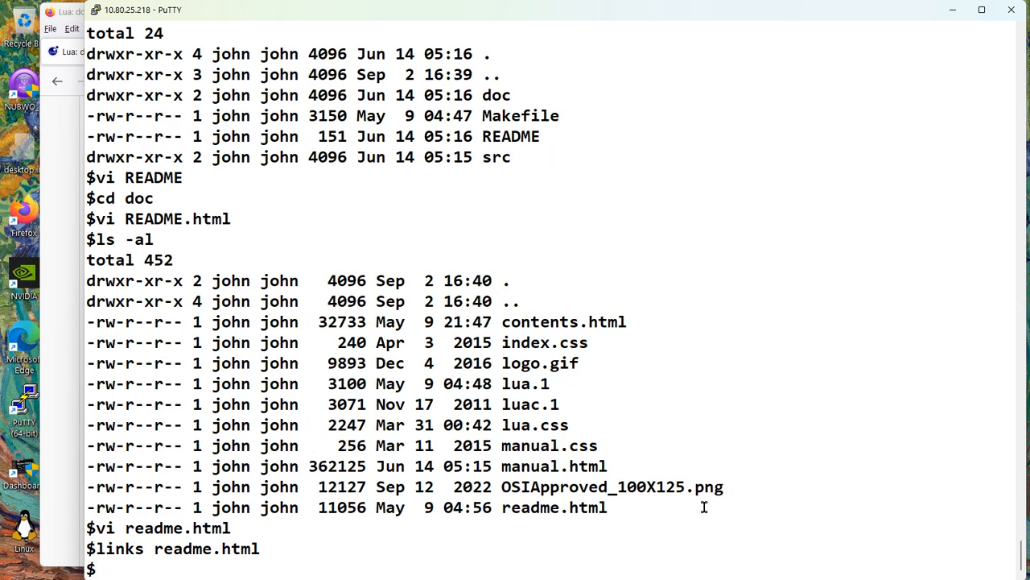
- Go up to lua-5.4.7, build with make linux, and list files with ls -lartd
text(make linux)
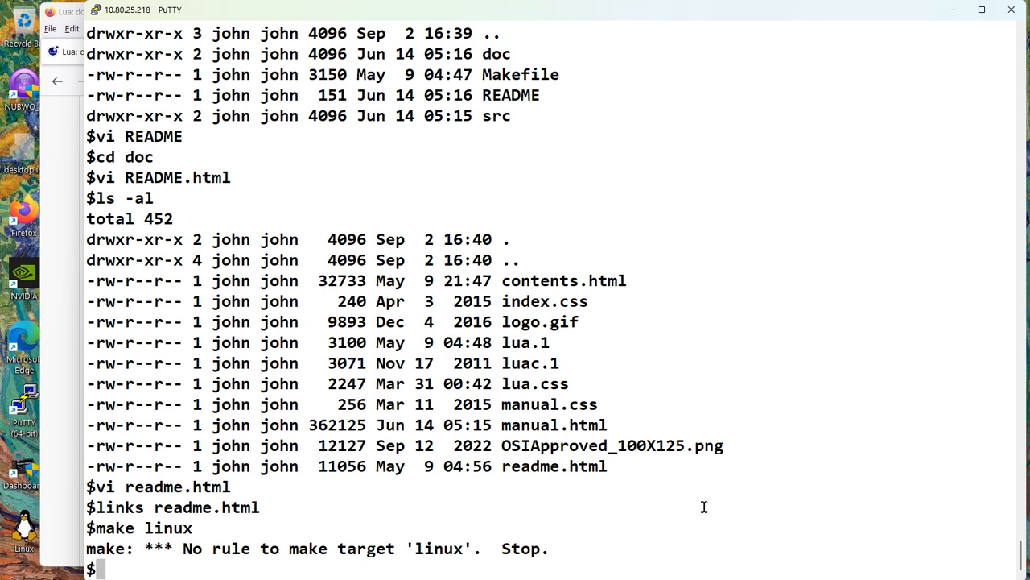
text(pwd)
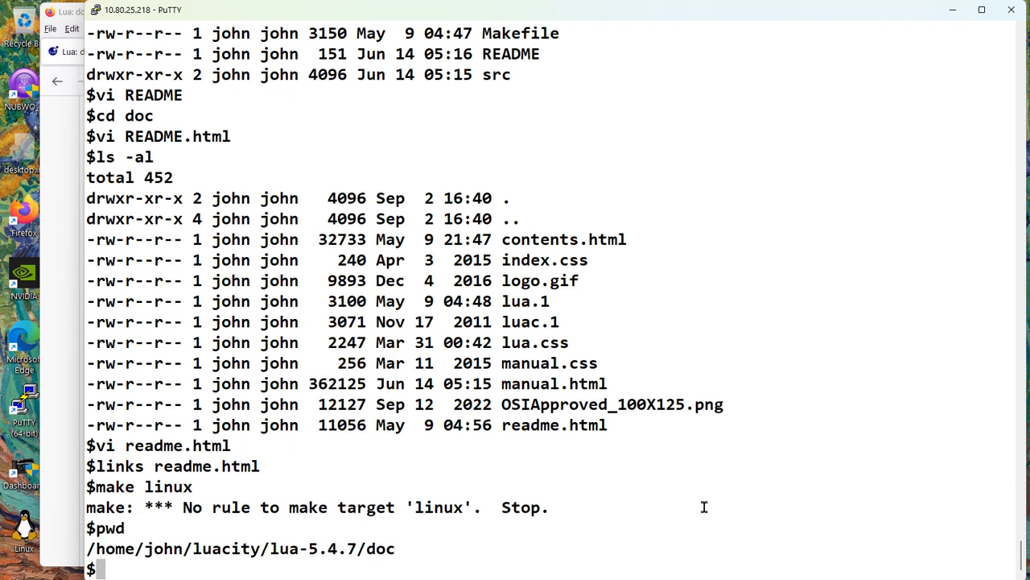
text(cd ..)
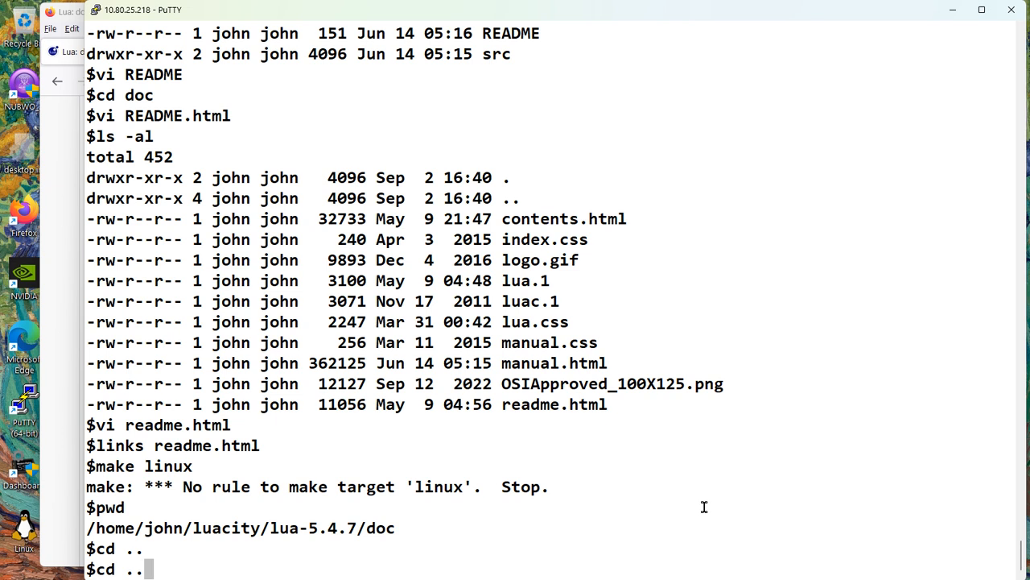
text(make linux)
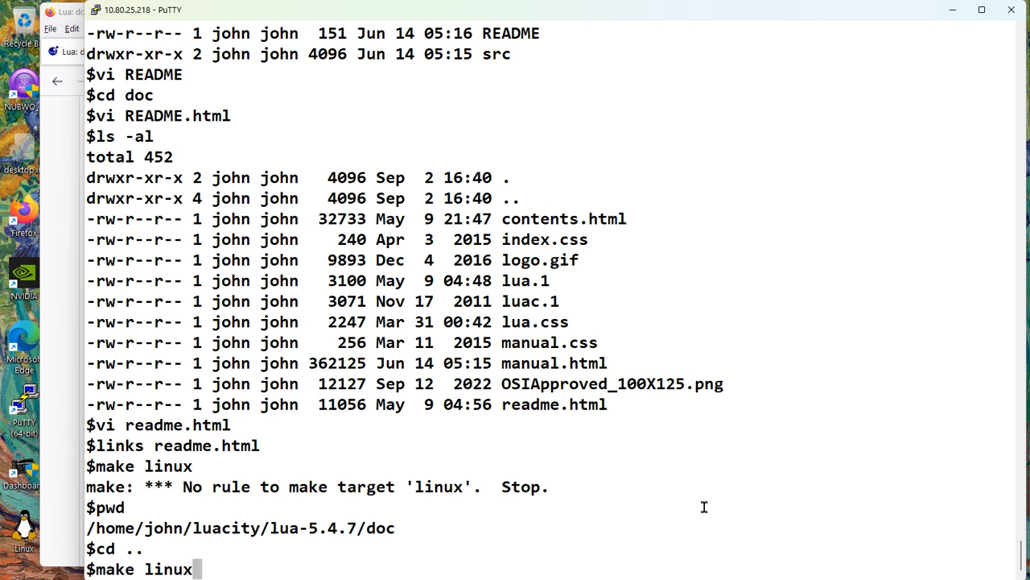
key(Return)
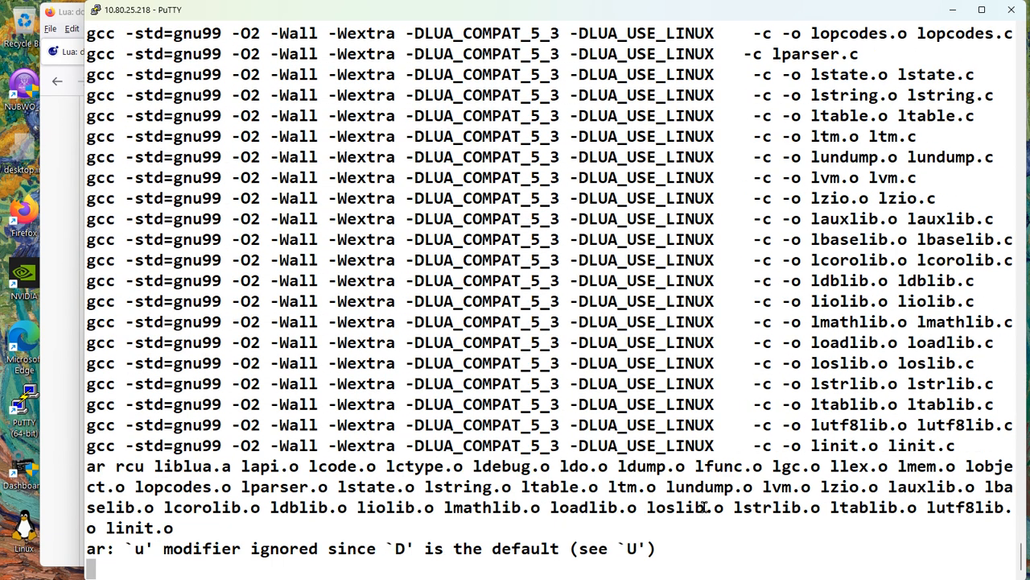
scroll(down, 3)
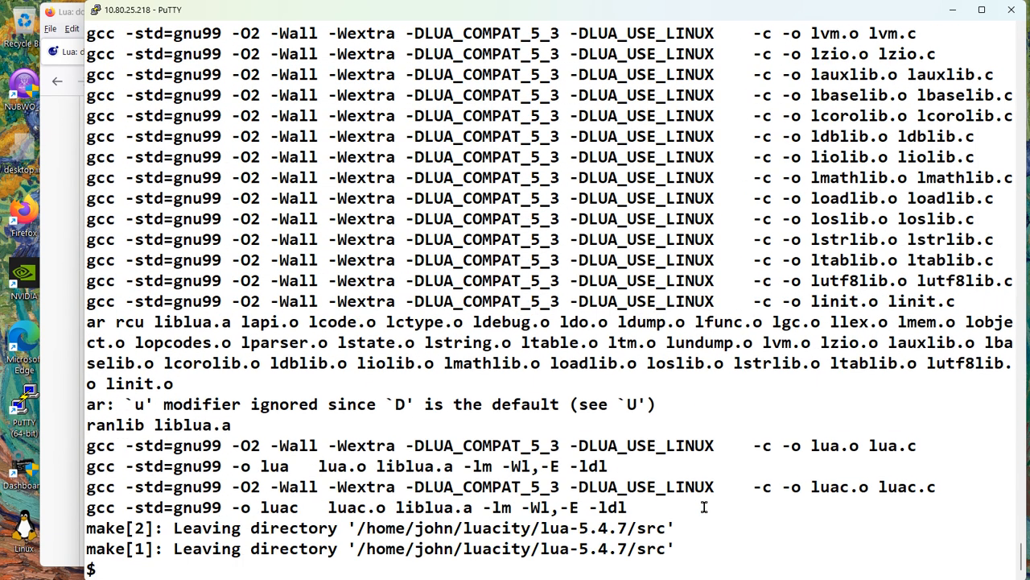
text(ls -lartd)
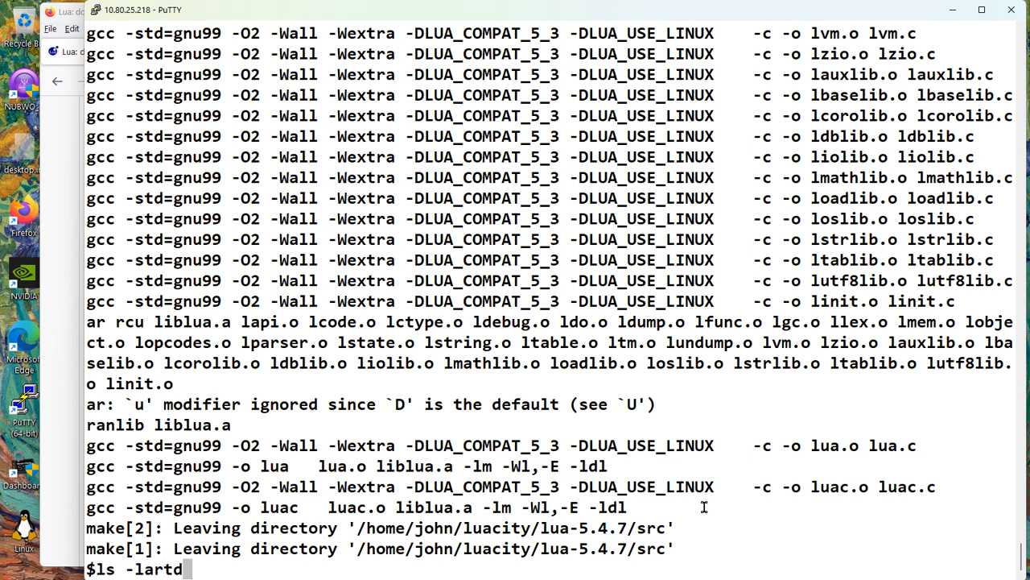
key(Return)
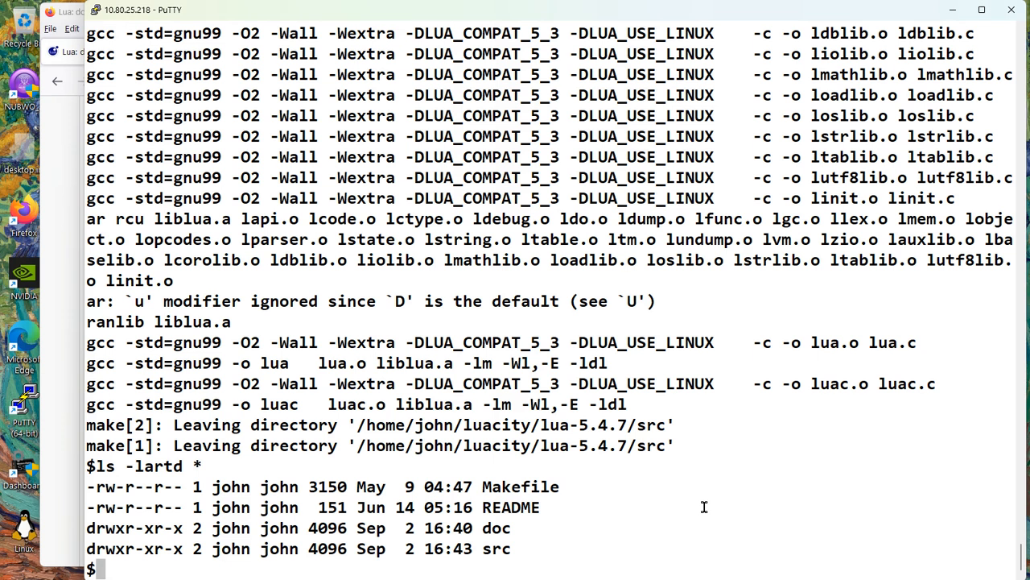
- List the built lua and luac in src and run make test showing Lua 5.4.7
text(ls -)
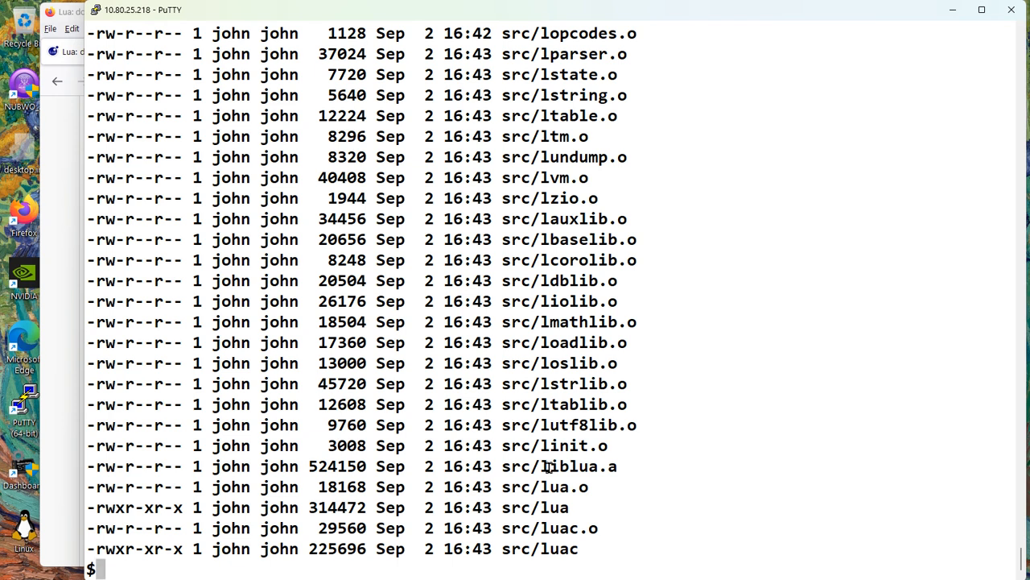
text(make test)
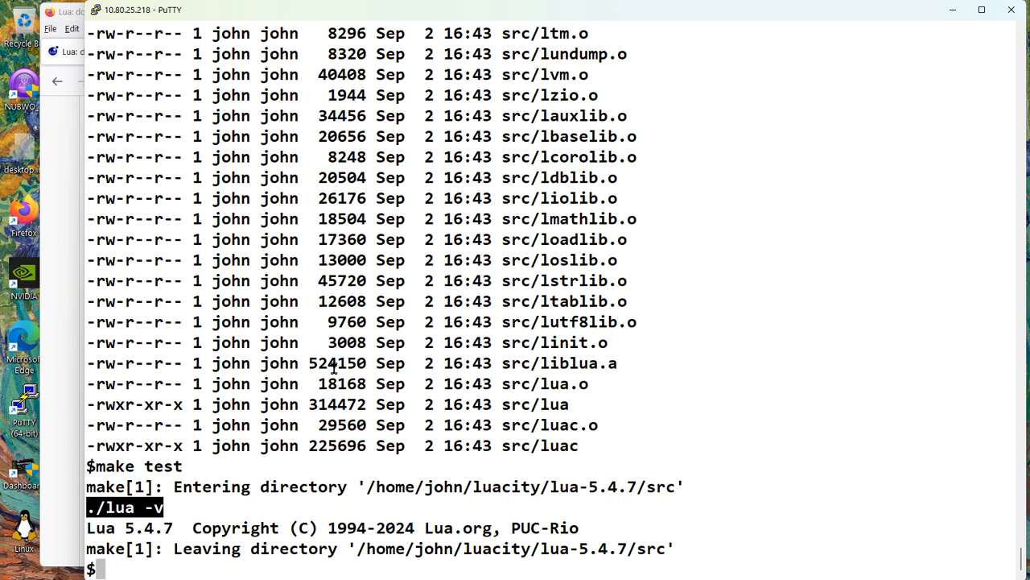
- Open doc/readme.html in links and page down to the Installing Lua section
text(cd ..)
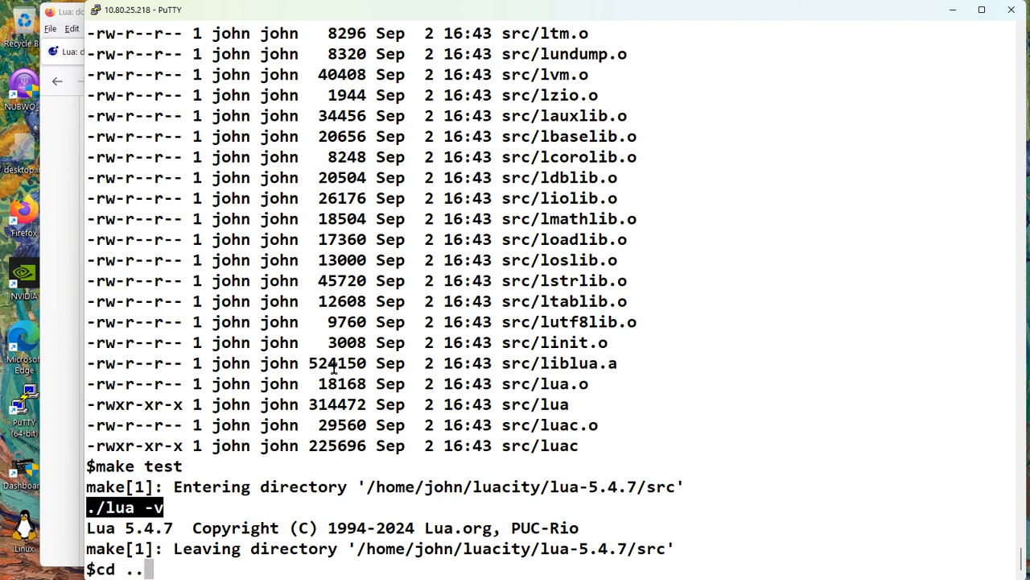
text(links readme.html)
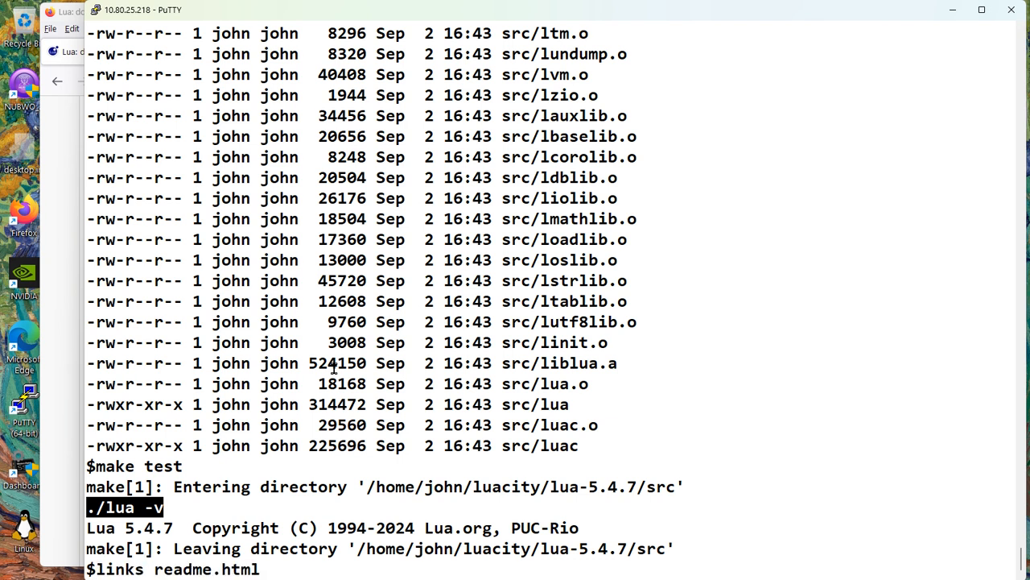
text(docs)
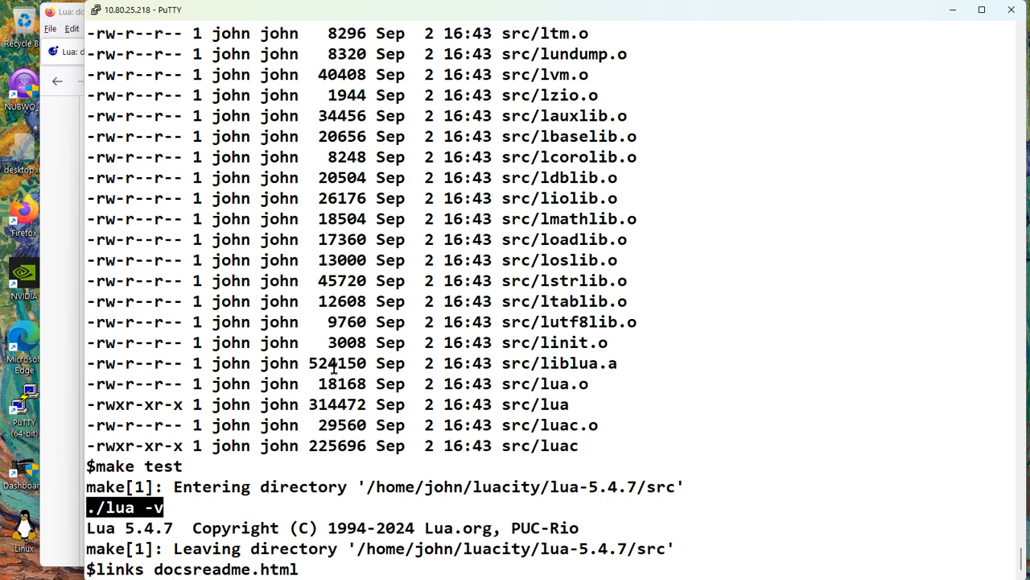
key(Return)
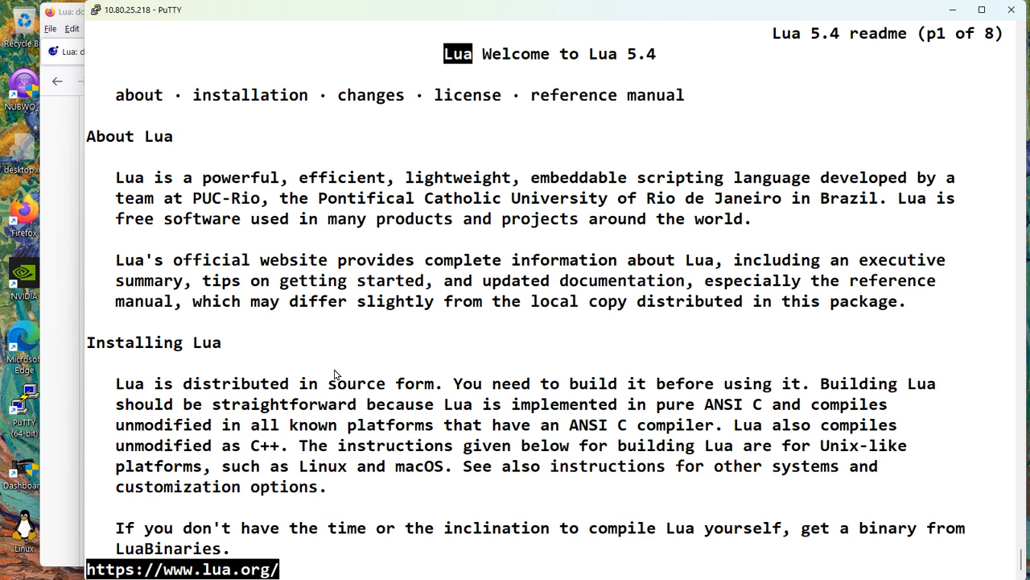
key(space)
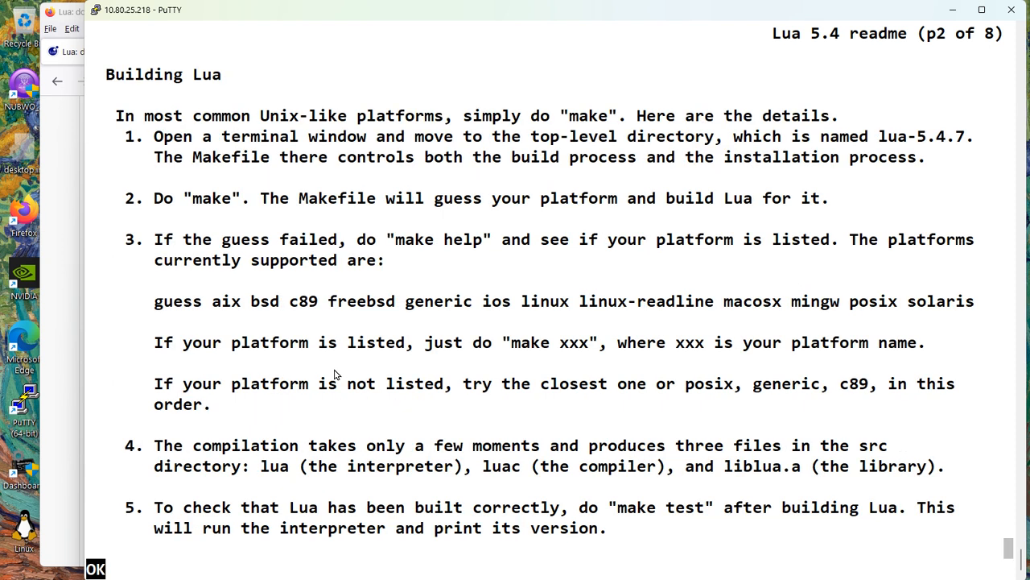
scroll(down, 3)
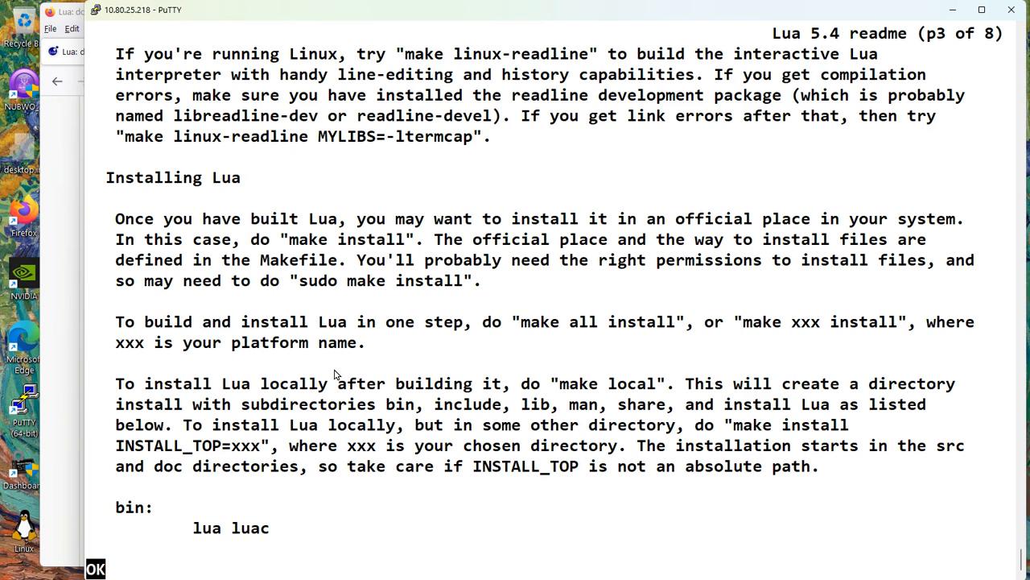
mouse_move(334, 239)
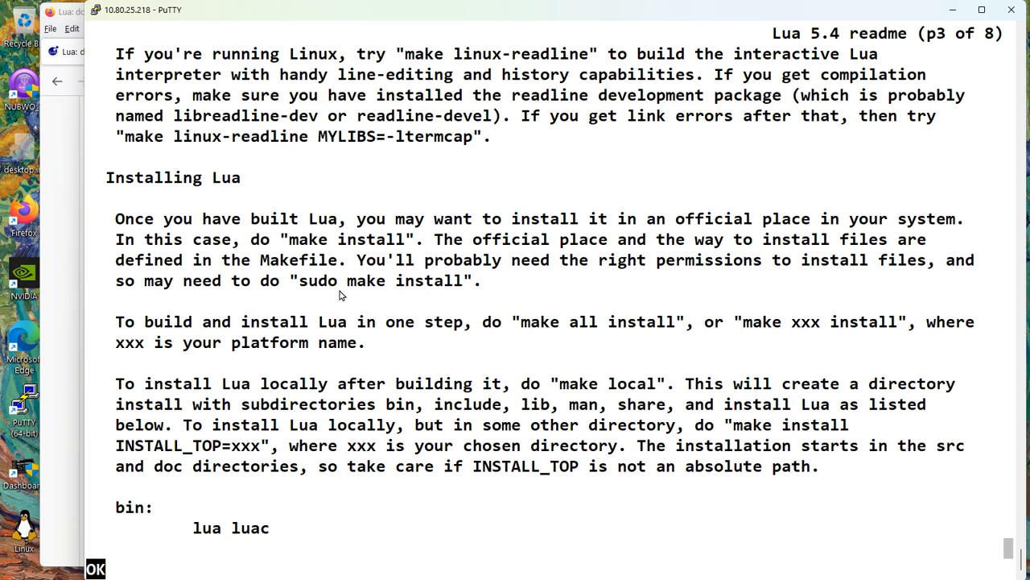
mouse_move(298, 269)
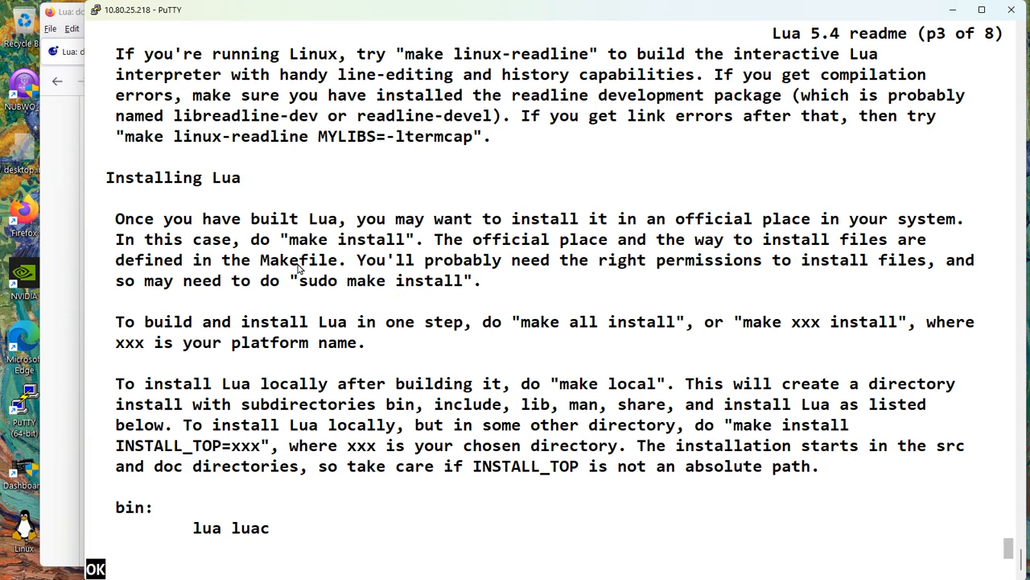
mouse_move(333, 344)
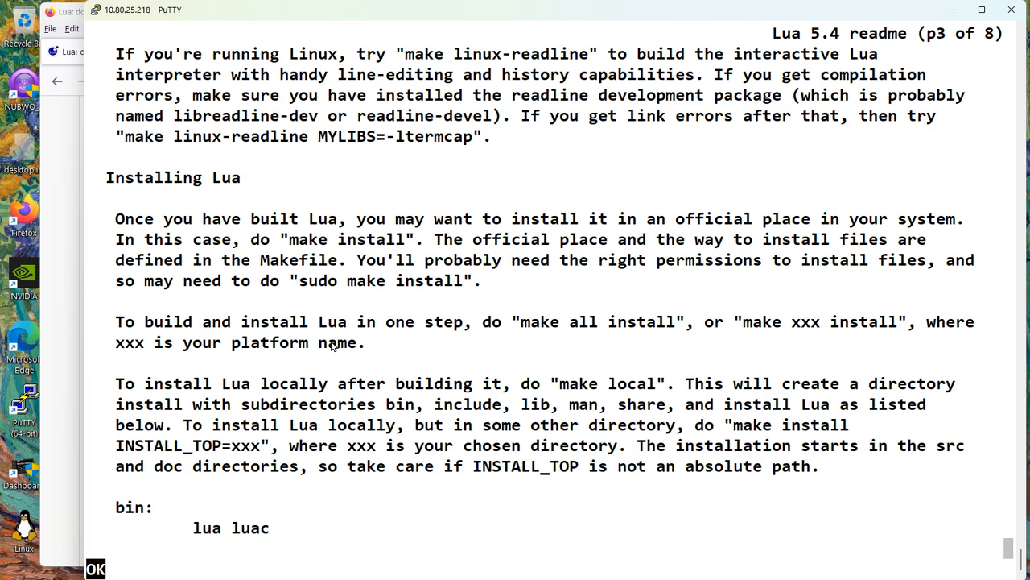
mouse_move(274, 402)
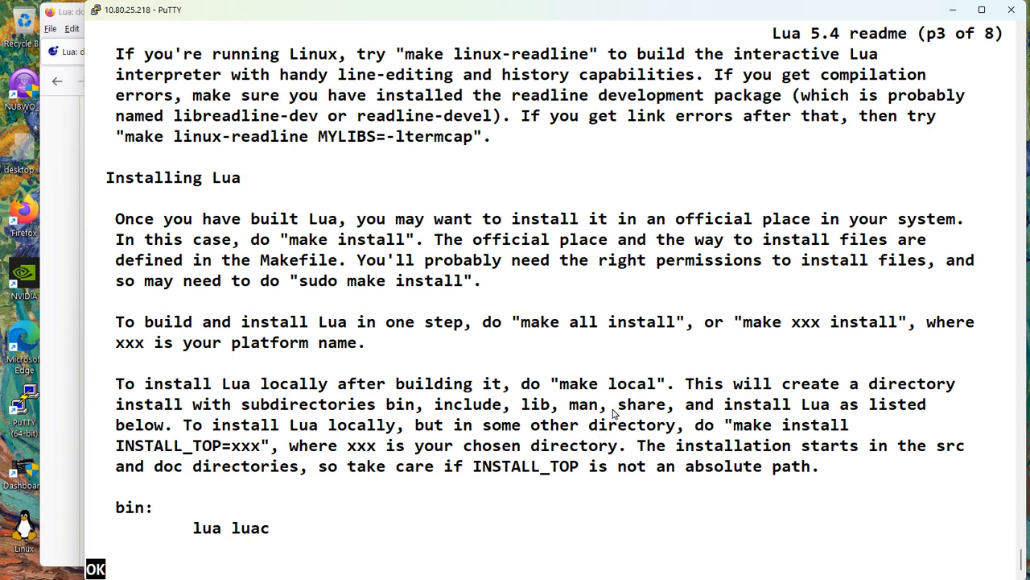
mouse_move(619, 394)
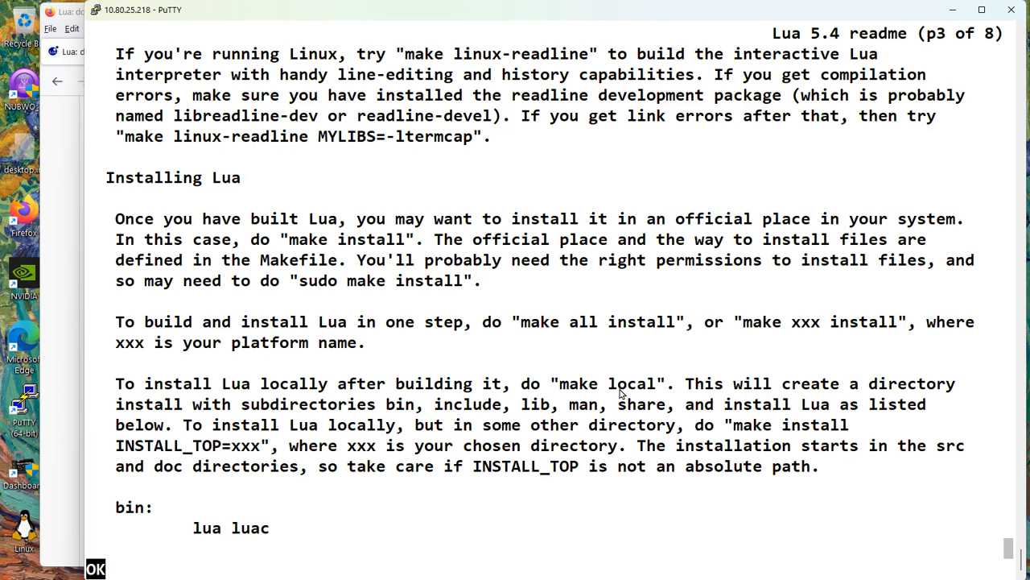
mouse_move(388, 411)
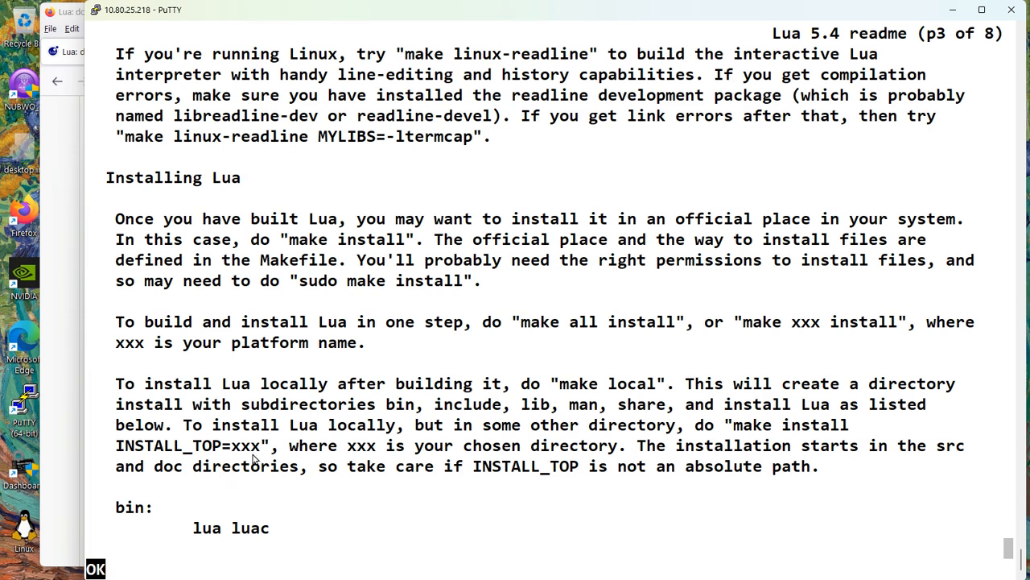
mouse_move(283, 462)
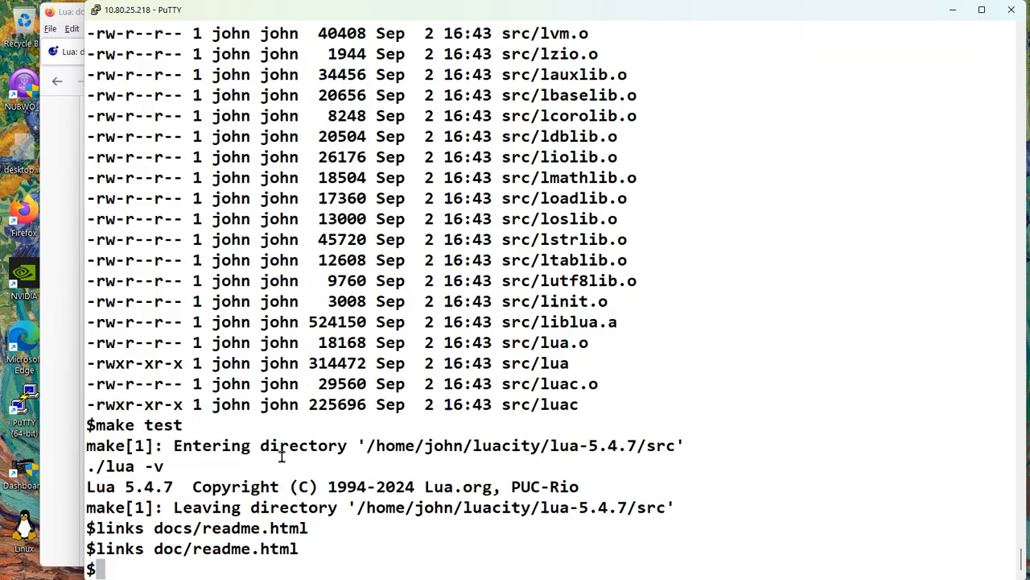
- List the lua-5.4.7 directory and run make distclean to remove build artifacts
text(ls -al)
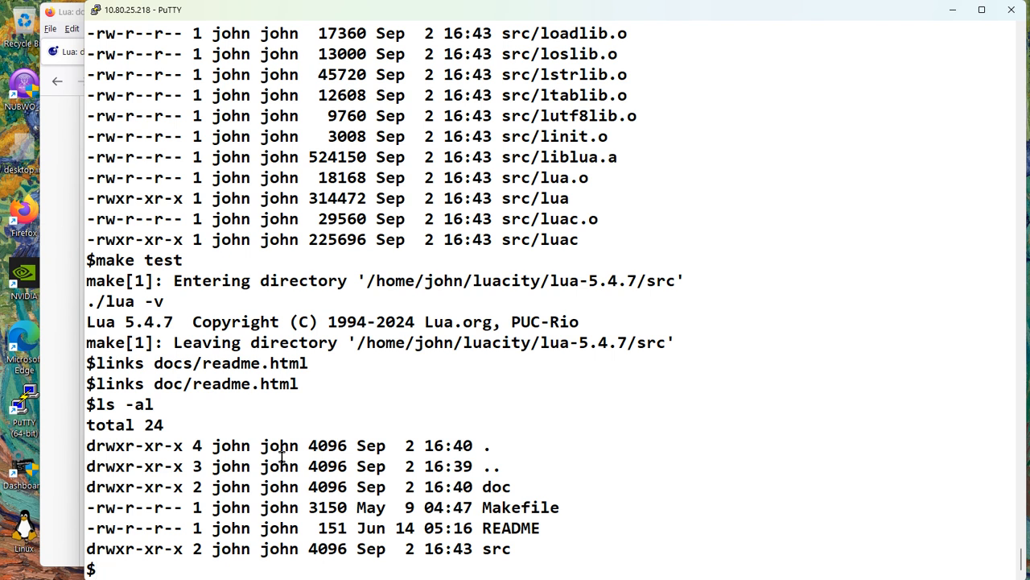
text(make distcl)
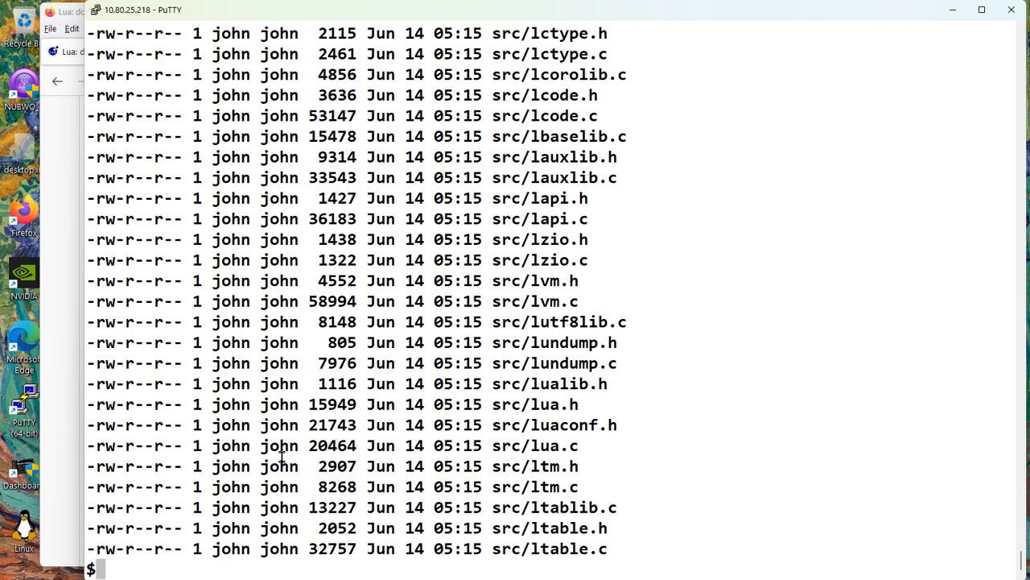
- Relist the cleaned lua-5.4.7 folder and inspect its Makefile
text(ls -al)
text(vi Make)
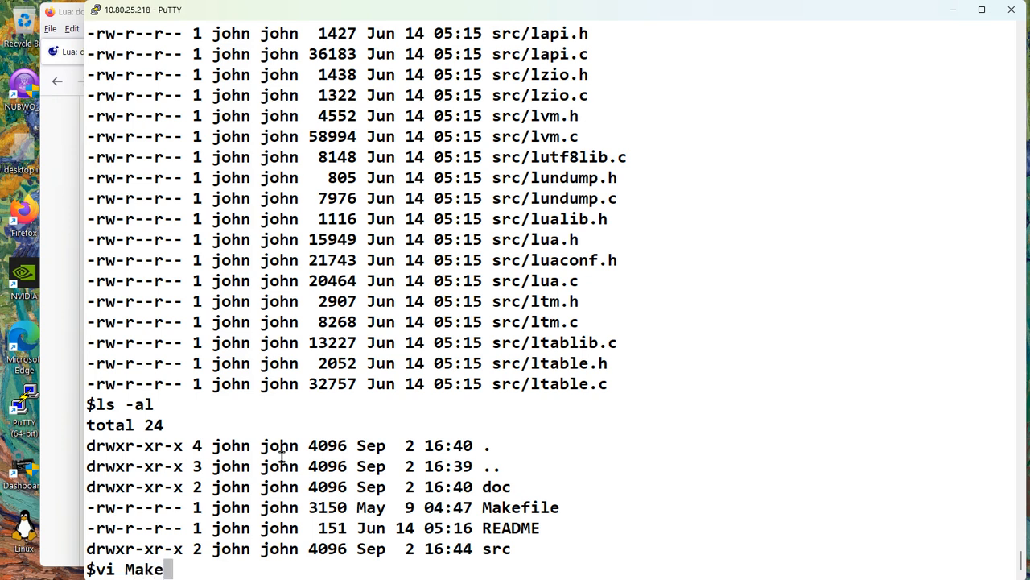
text(file)
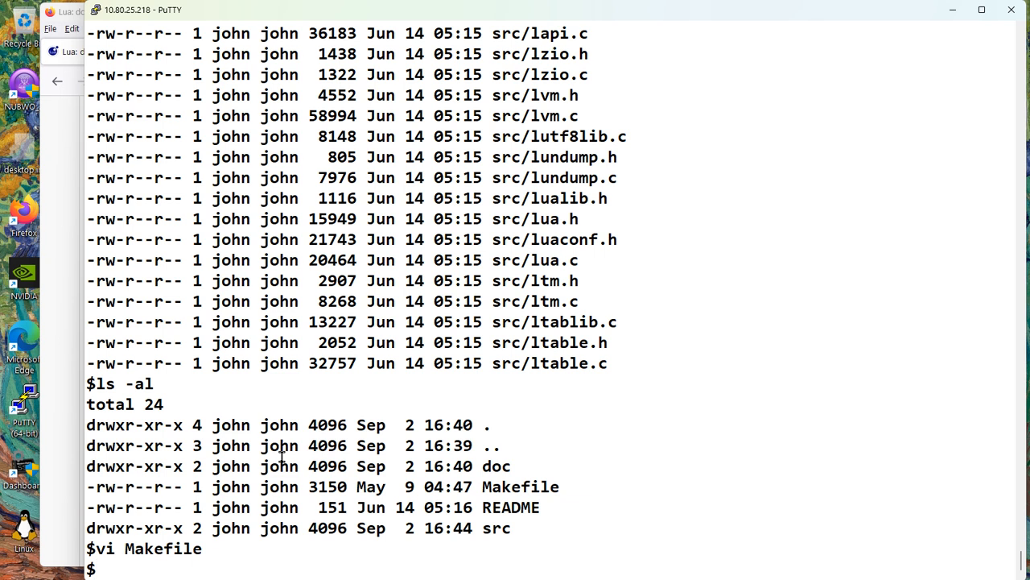
- Build Lua 5.4.7 with make linux and run make test to confirm the version
text(make lin)
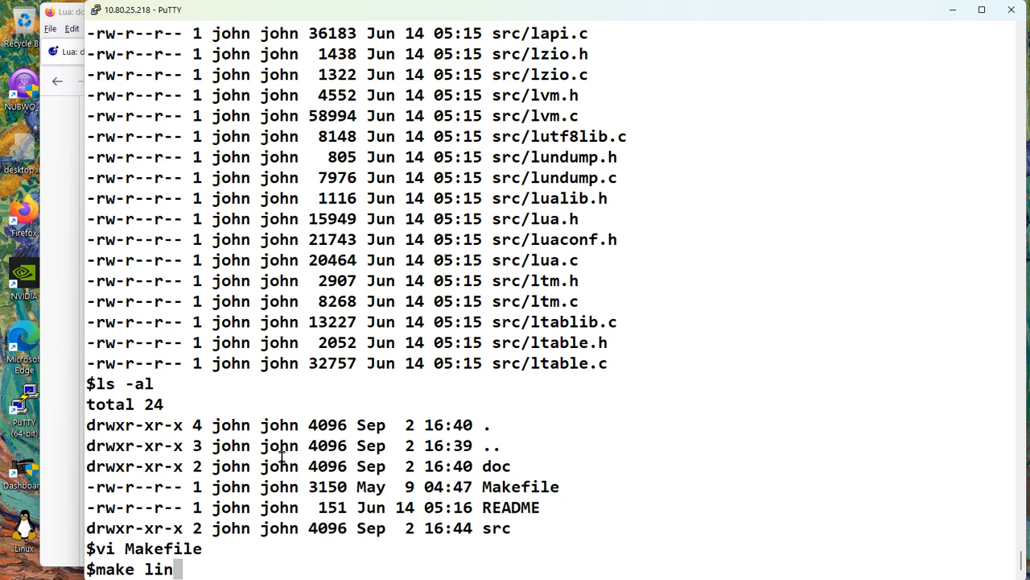
text(ux)
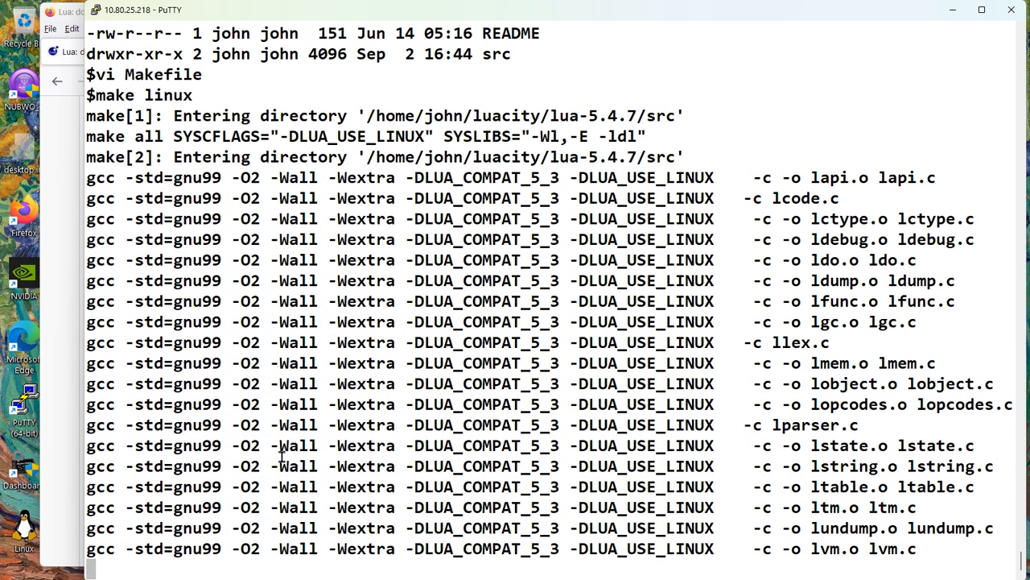
scroll(down, 3)
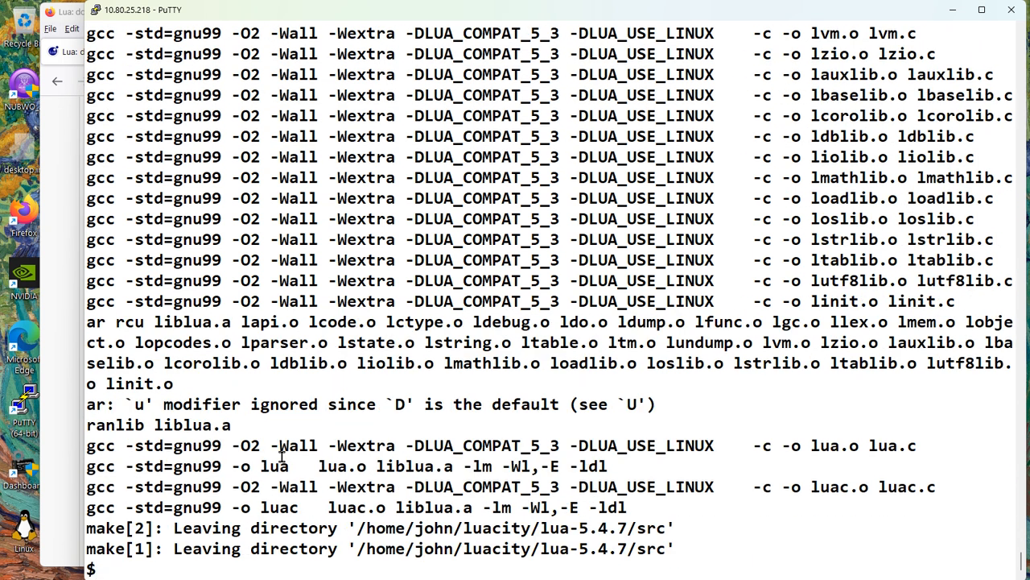
text(make test)
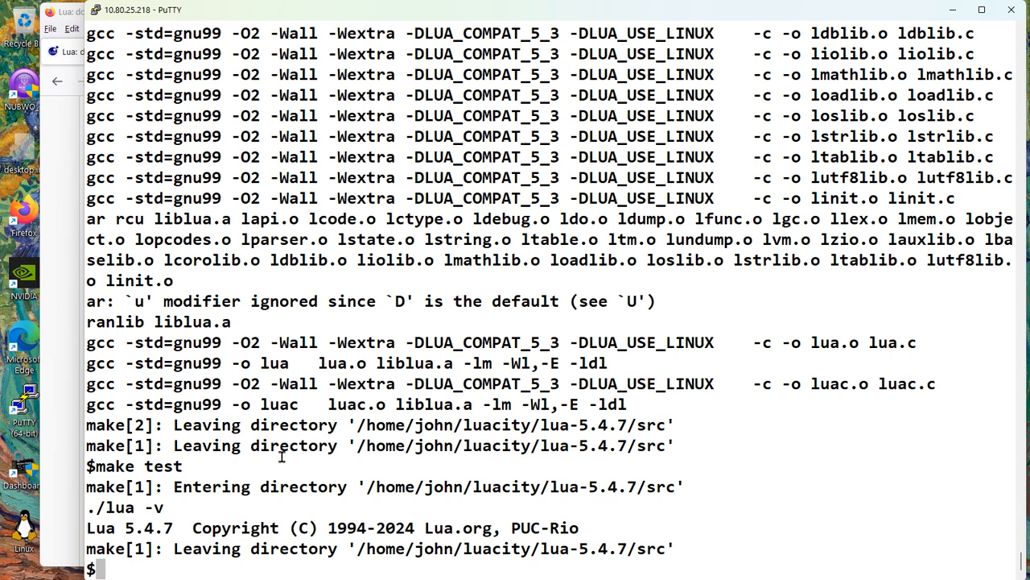
- Preview with make -n install, then install lua, luac, headers and man pages into ~/.local
text(make -n)
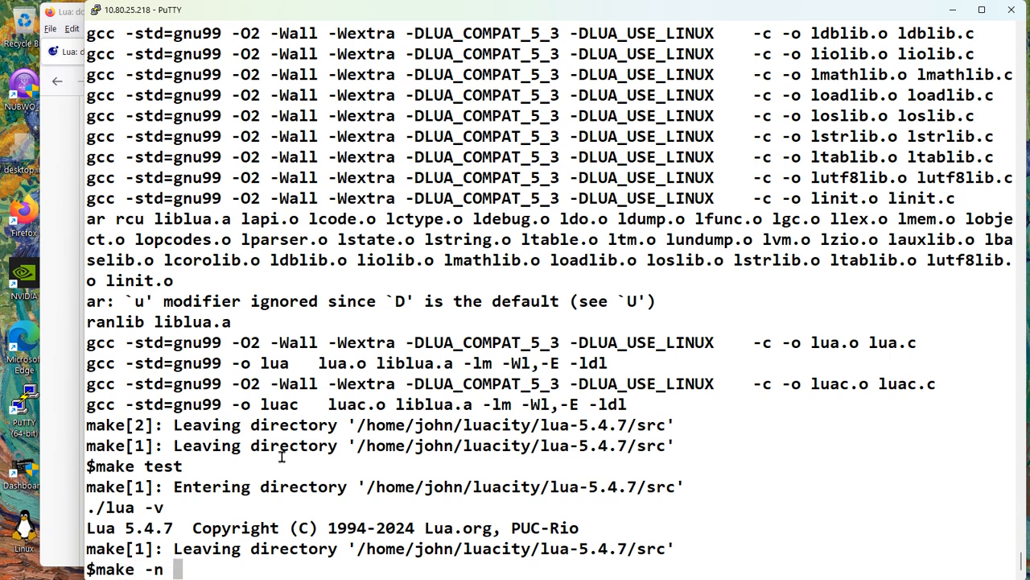
text(install)
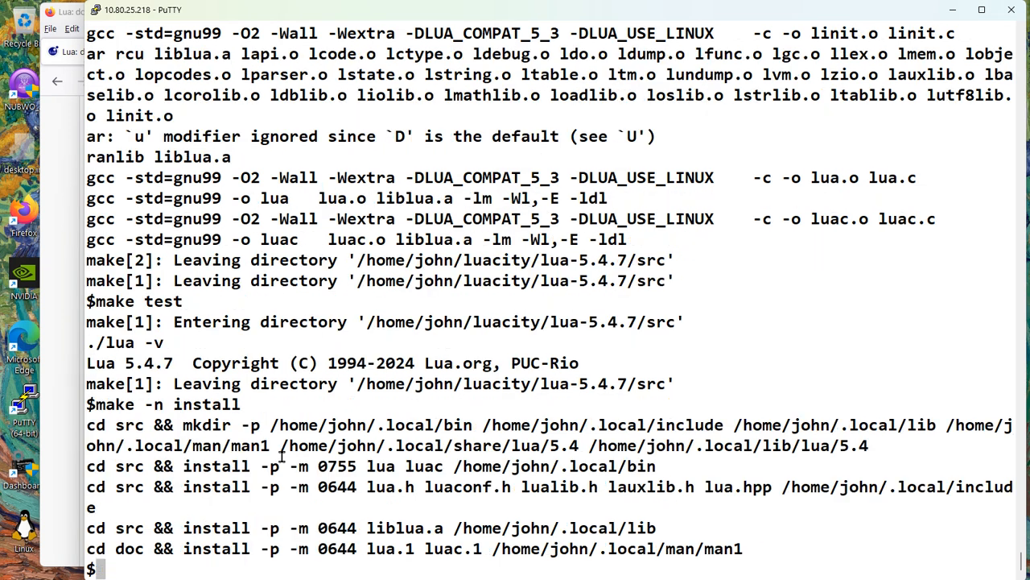
mouse_move(520, 465)
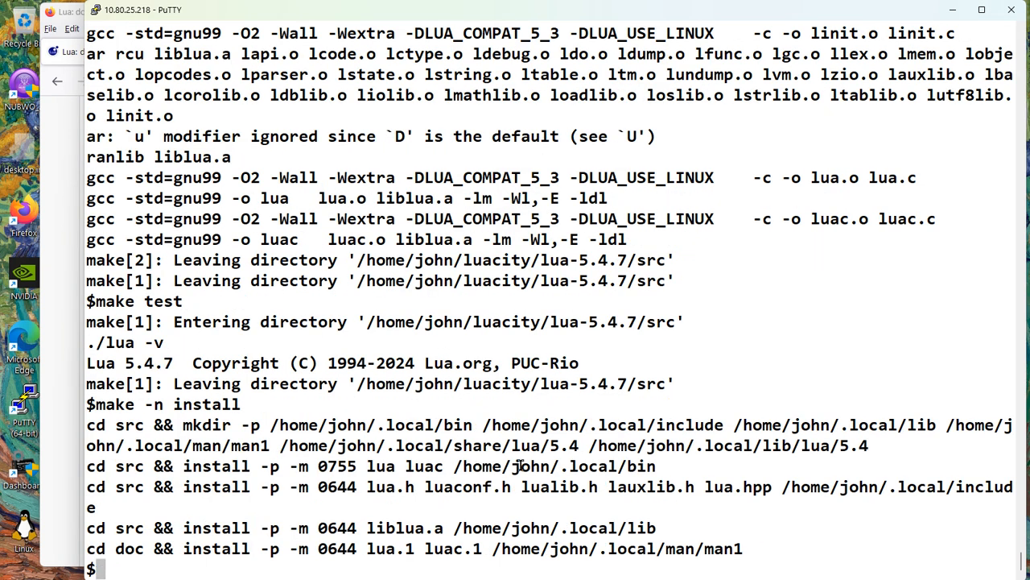
mouse_move(495, 473)
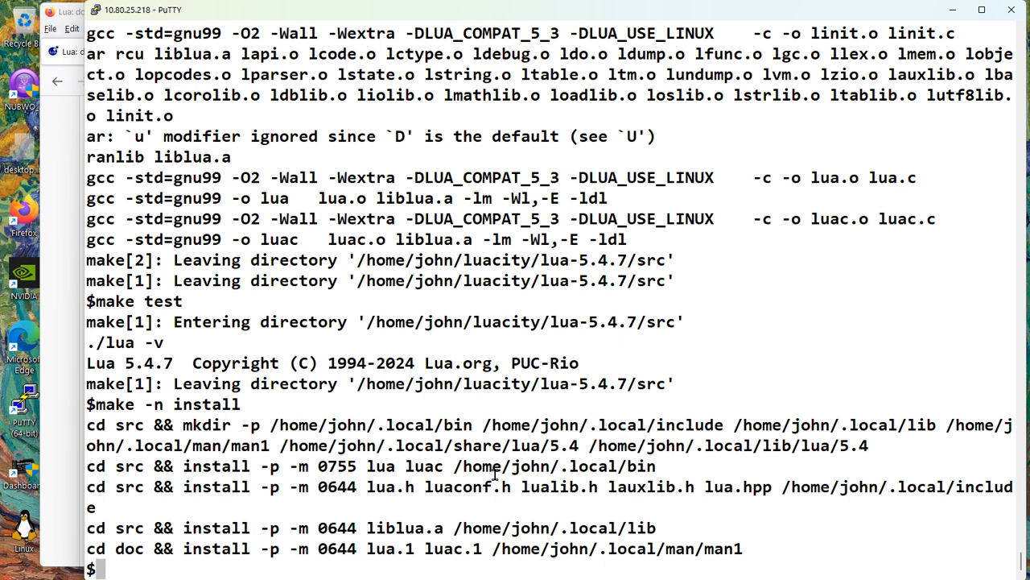
mouse_move(626, 462)
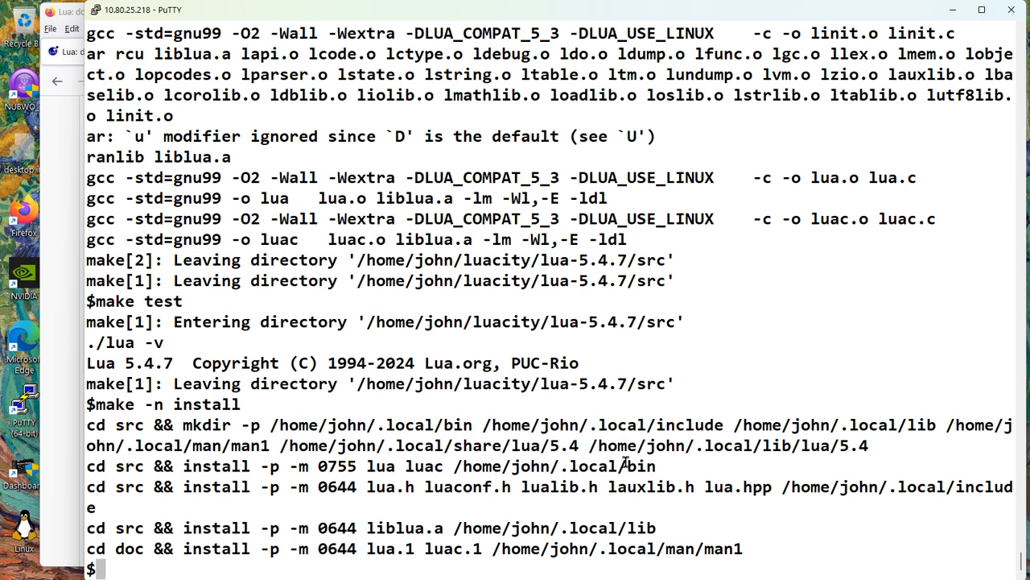
text(make -n install)
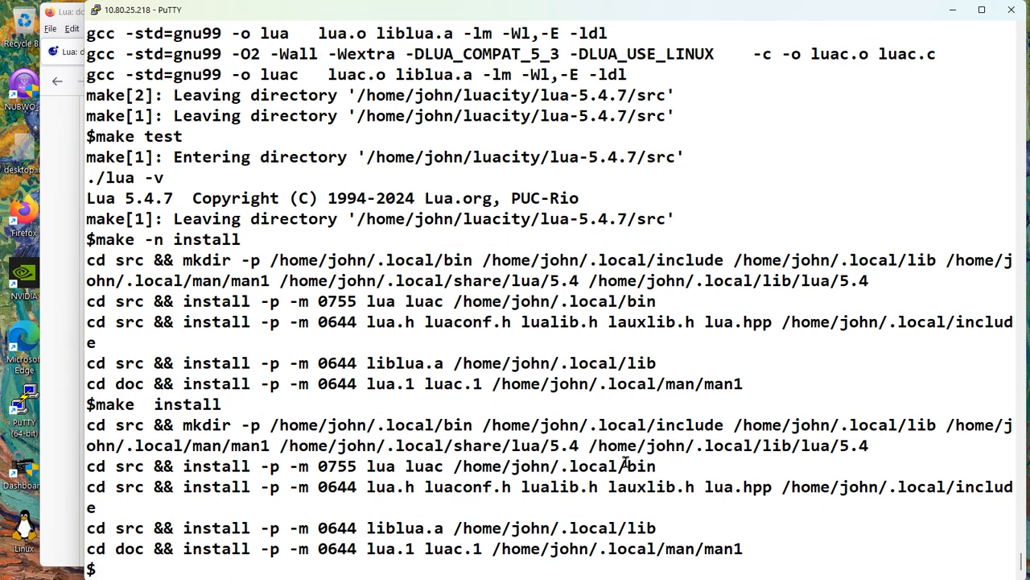
text(lus)
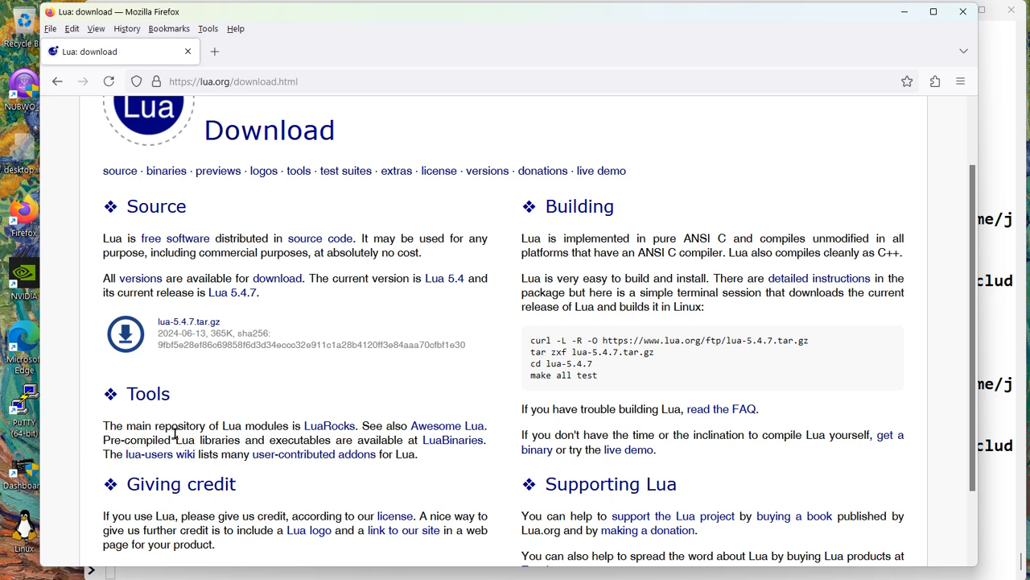
mouse_move(229, 221)
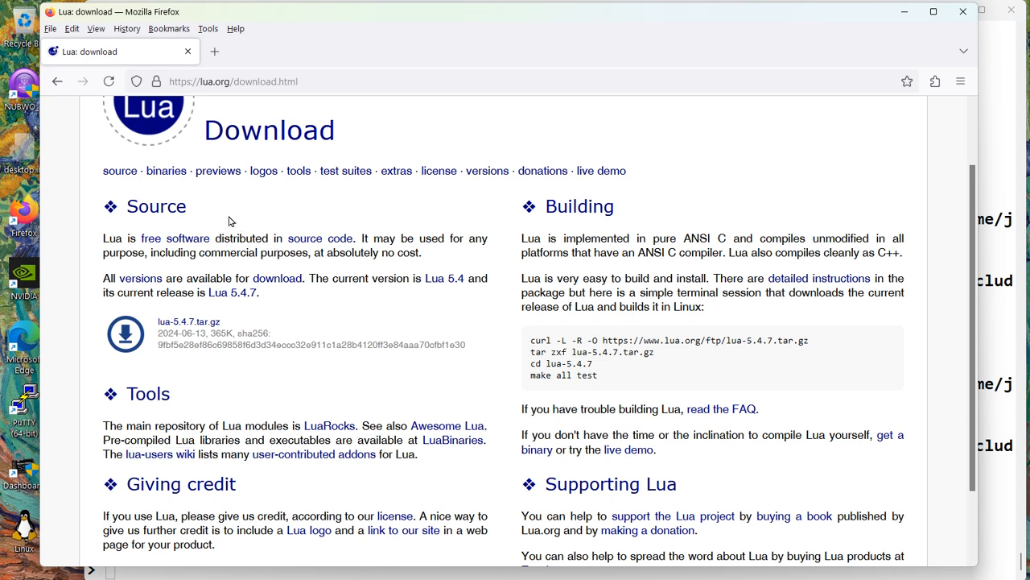
- Reach lua.org's Getting started page, scroll to Learning, and highlight the course notes reference
click(57, 81)
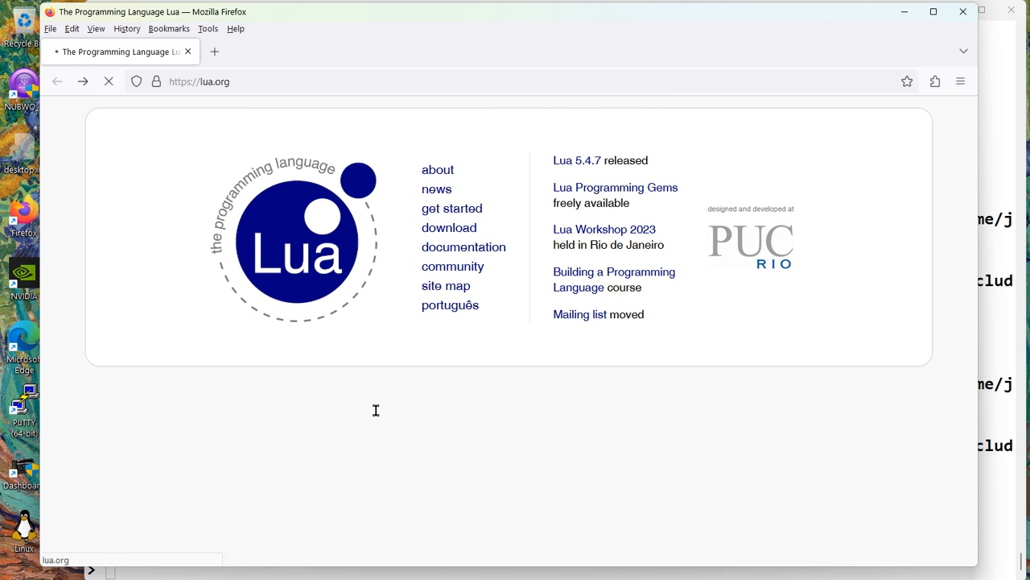
click(452, 208)
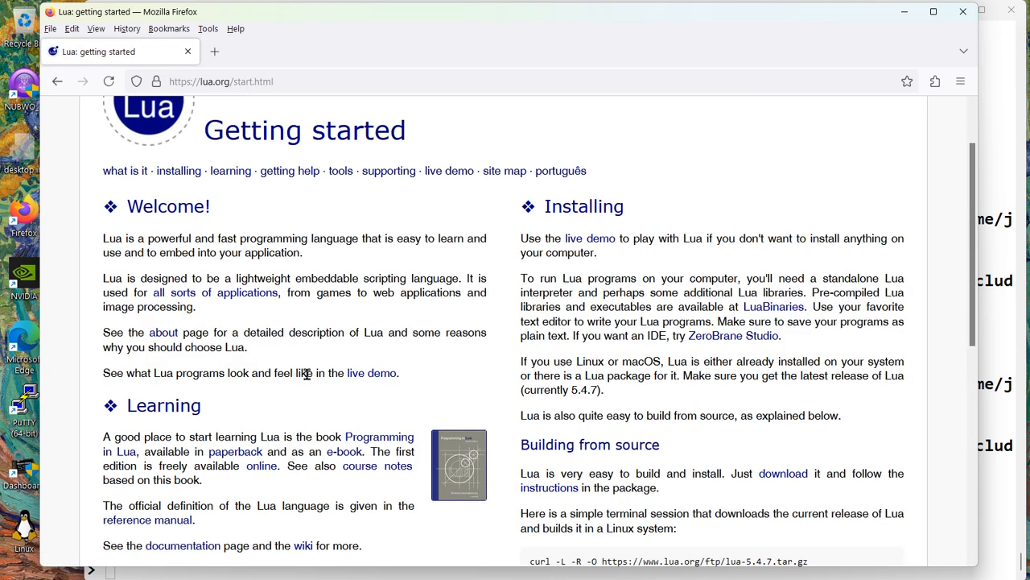
scroll(down, 3)
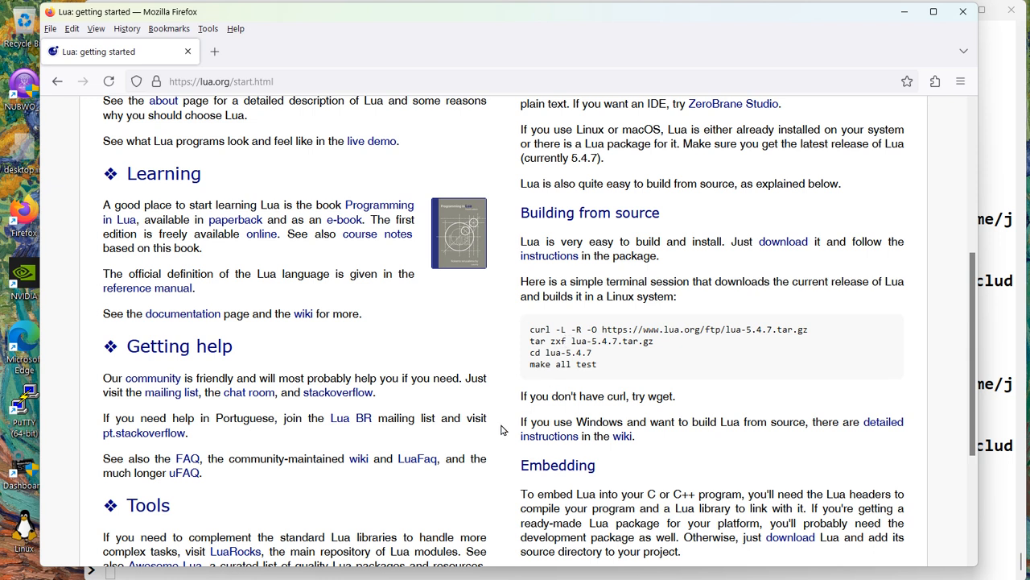
mouse_move(304, 492)
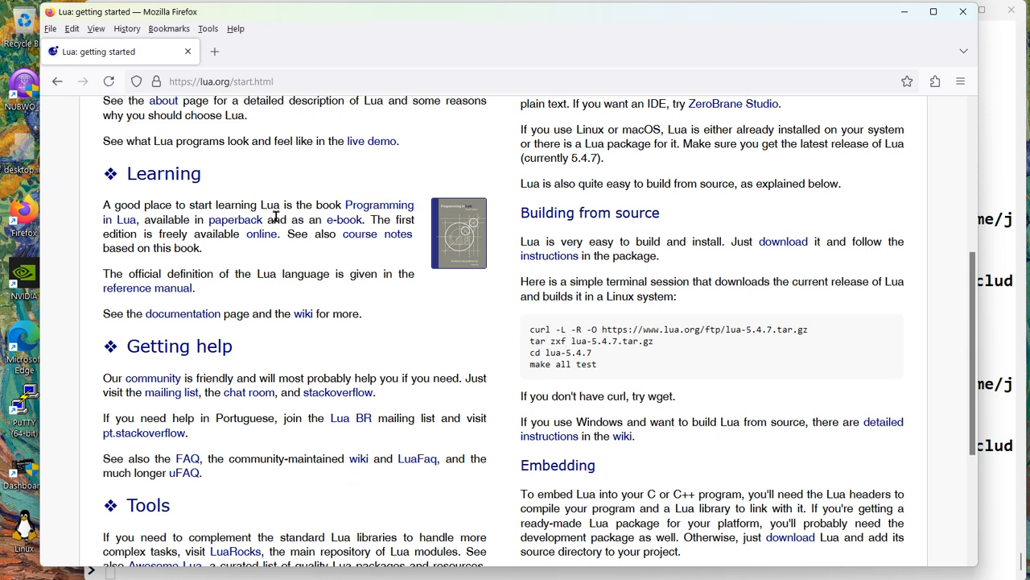
double_click(378, 234)
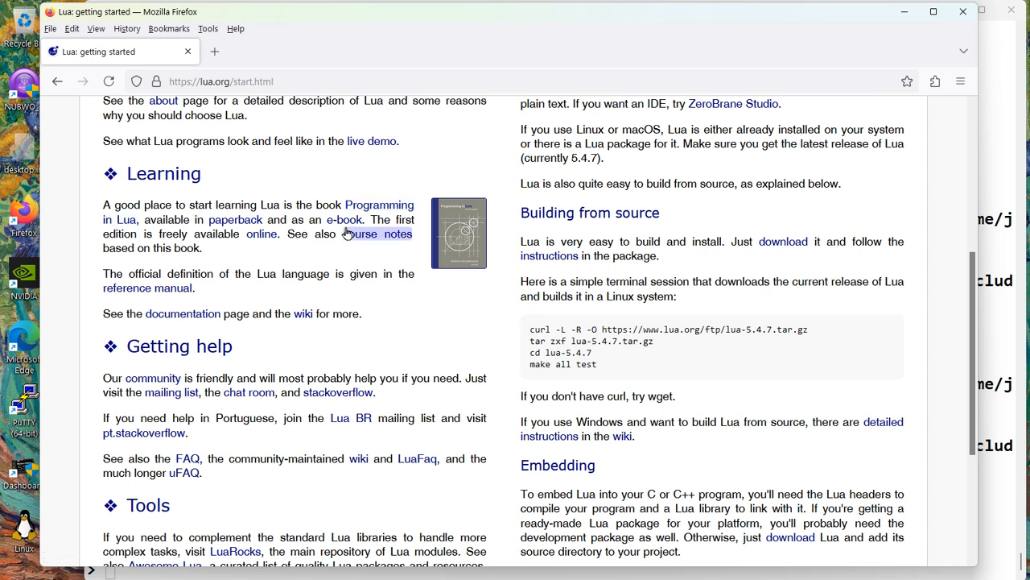
mouse_move(260, 233)
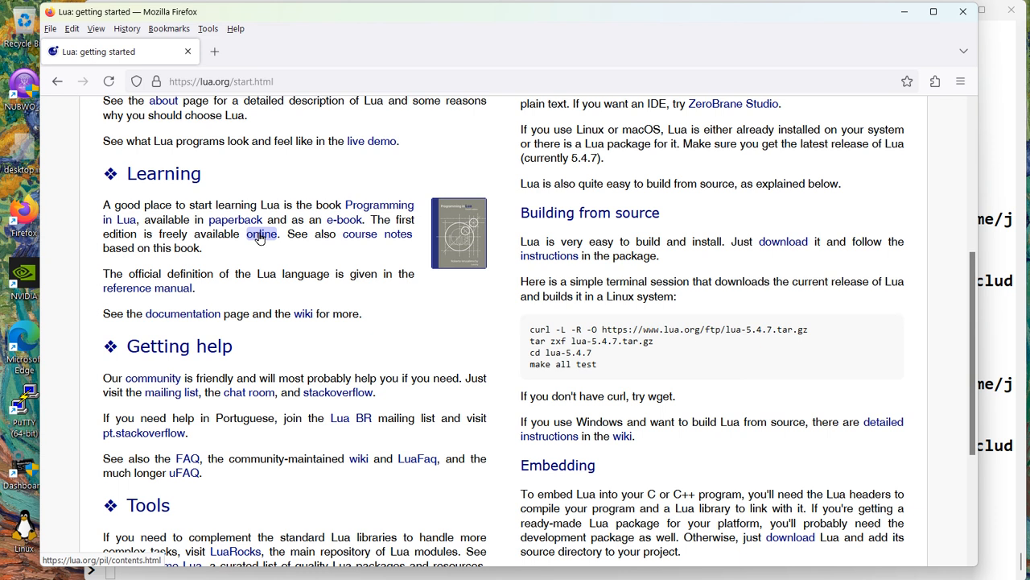
mouse_move(302, 313)
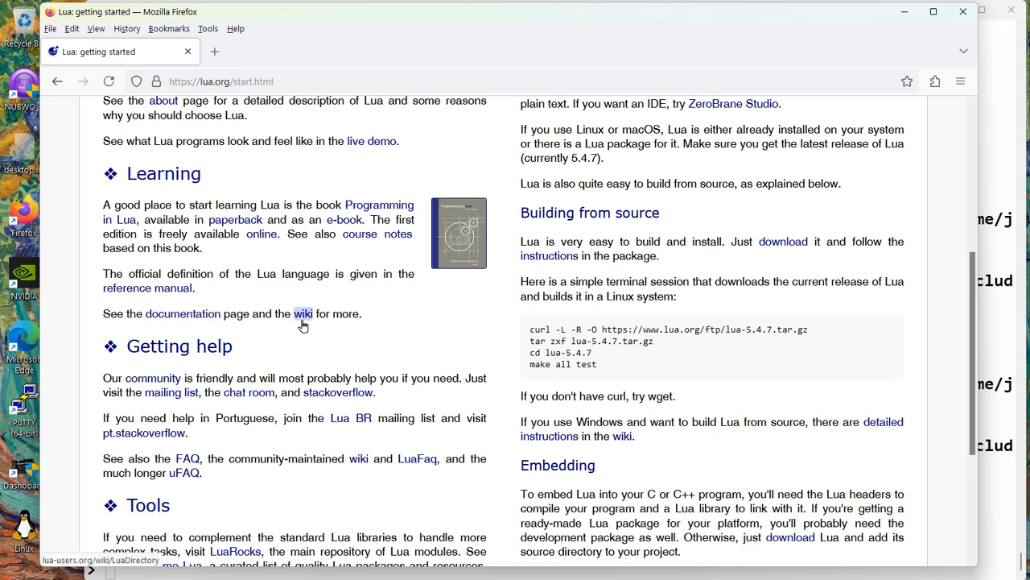
mouse_move(306, 332)
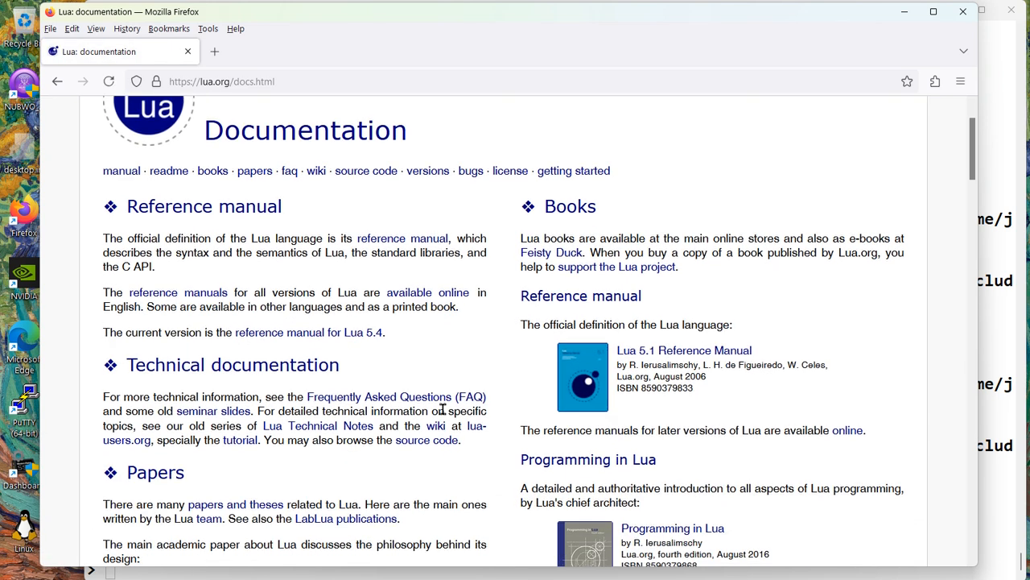
- Scroll the lua.org documentation page down to the Other books list
scroll(down, 3)
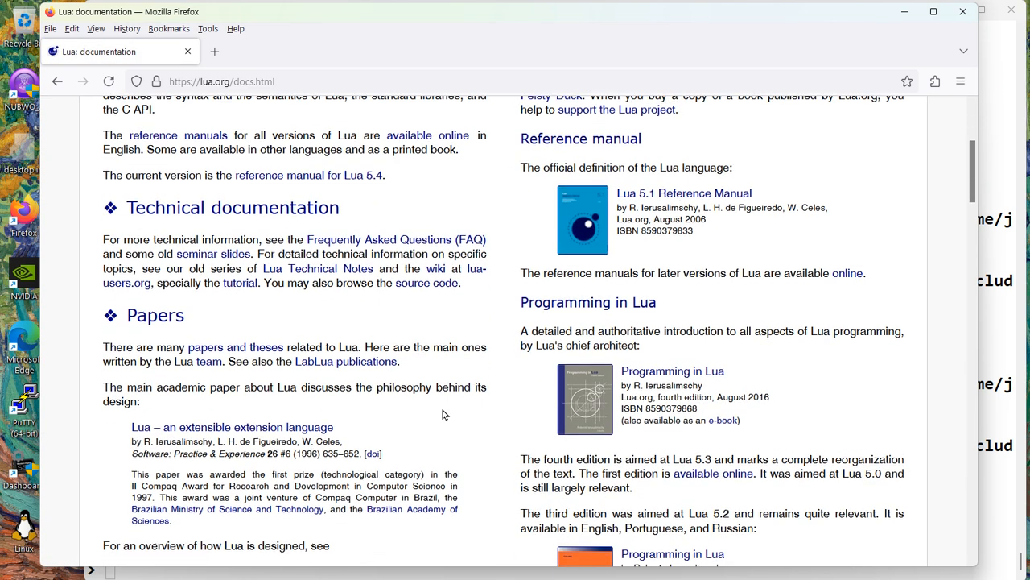
scroll(down, 3)
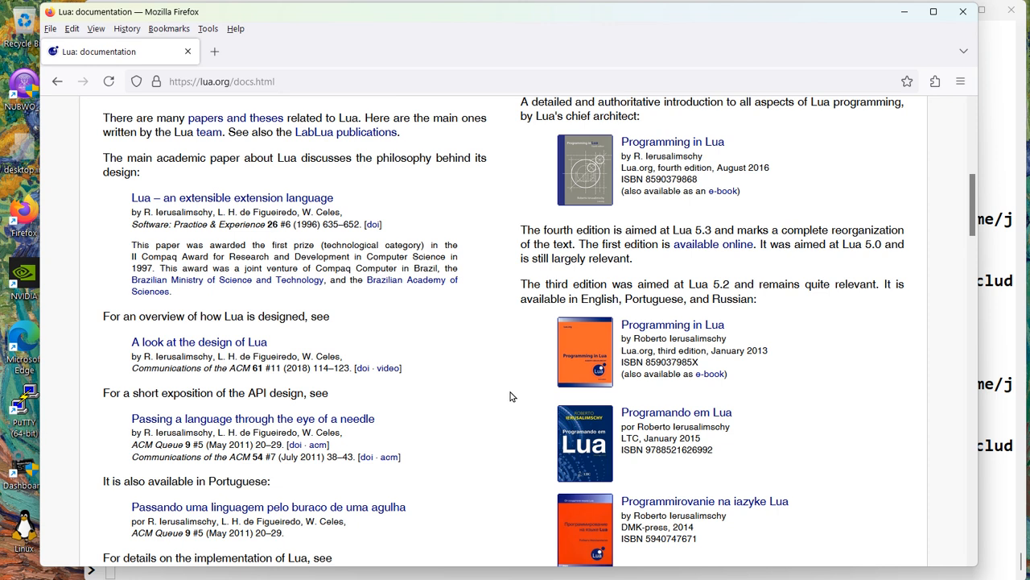
mouse_move(617, 194)
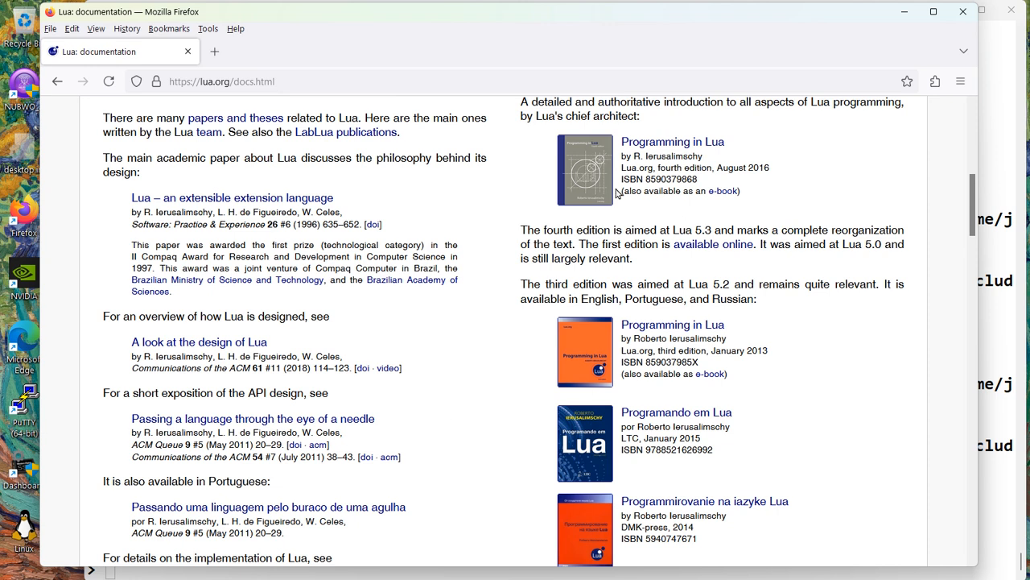
mouse_move(672, 171)
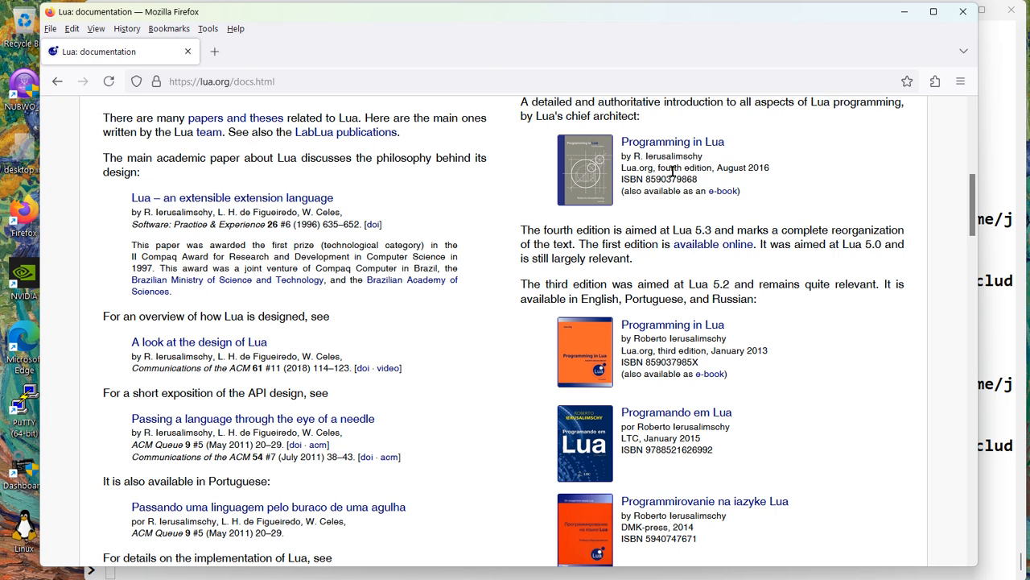
mouse_move(666, 171)
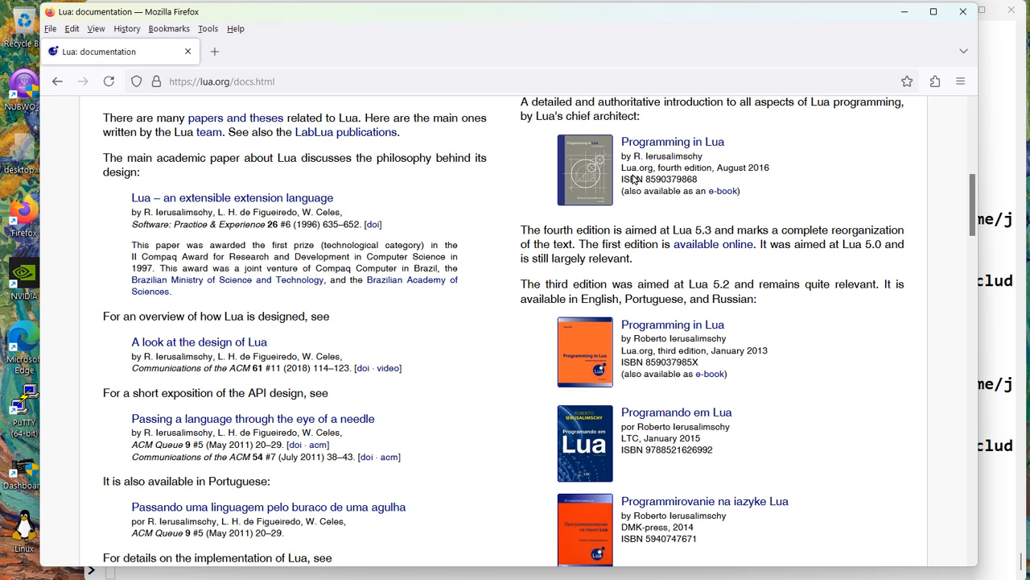
mouse_move(429, 345)
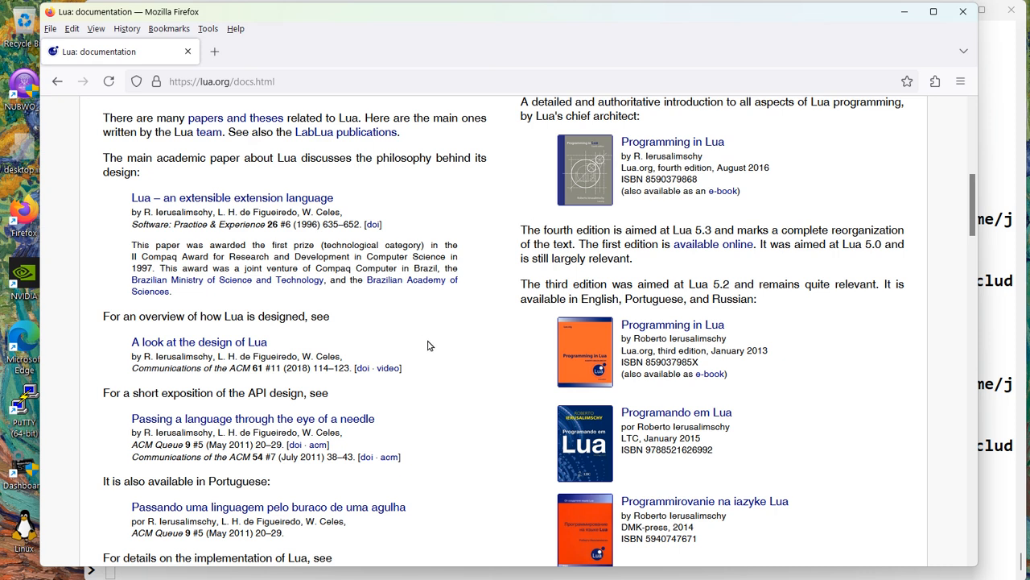
scroll(down, 3)
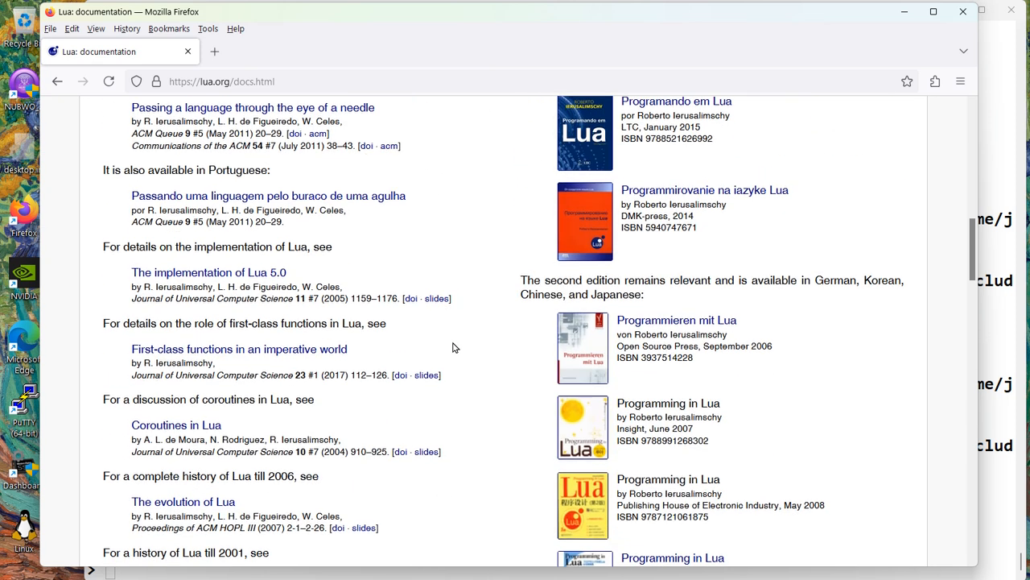
scroll(down, 3)
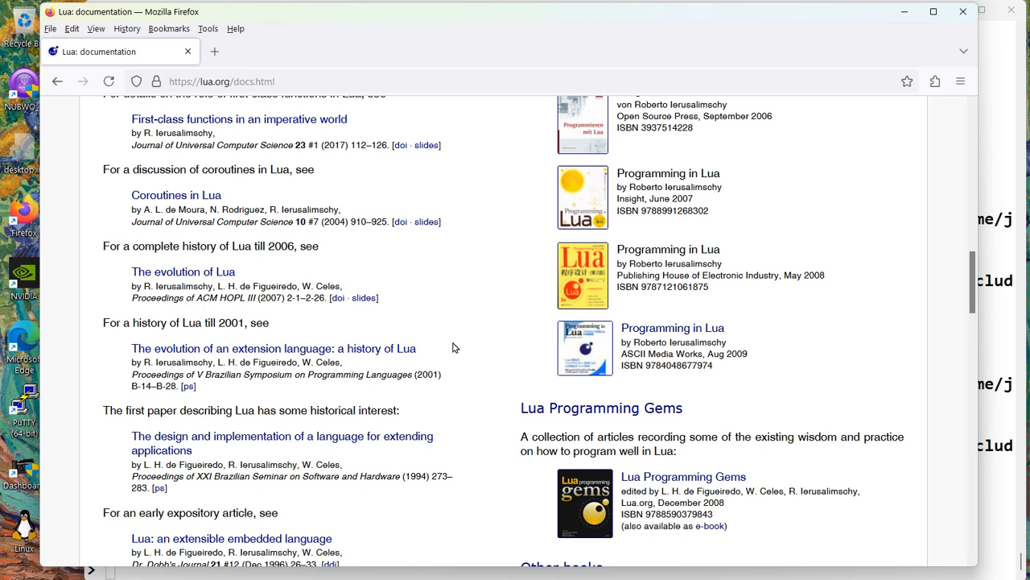
scroll(down, 3)
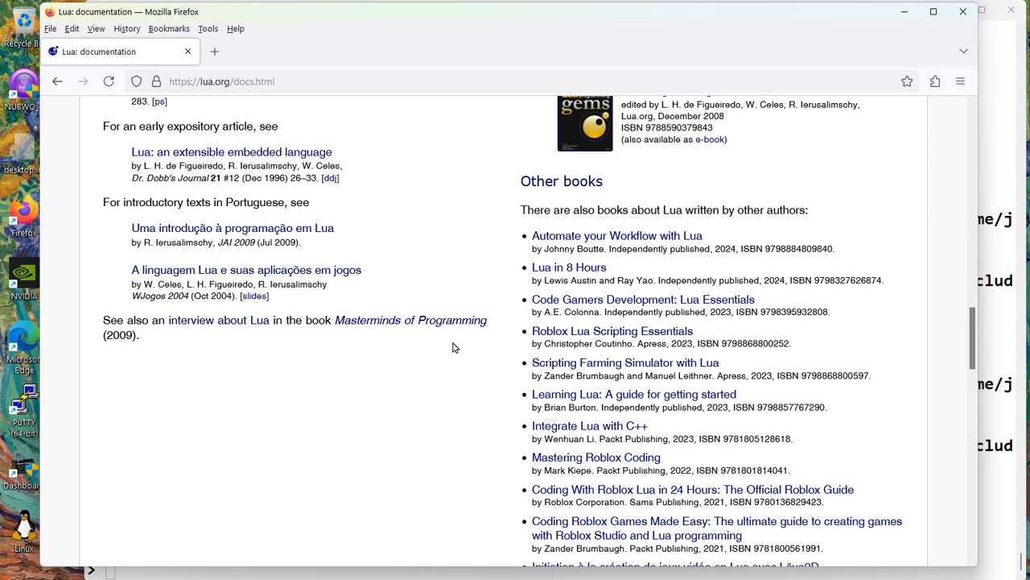
scroll(down, 3)
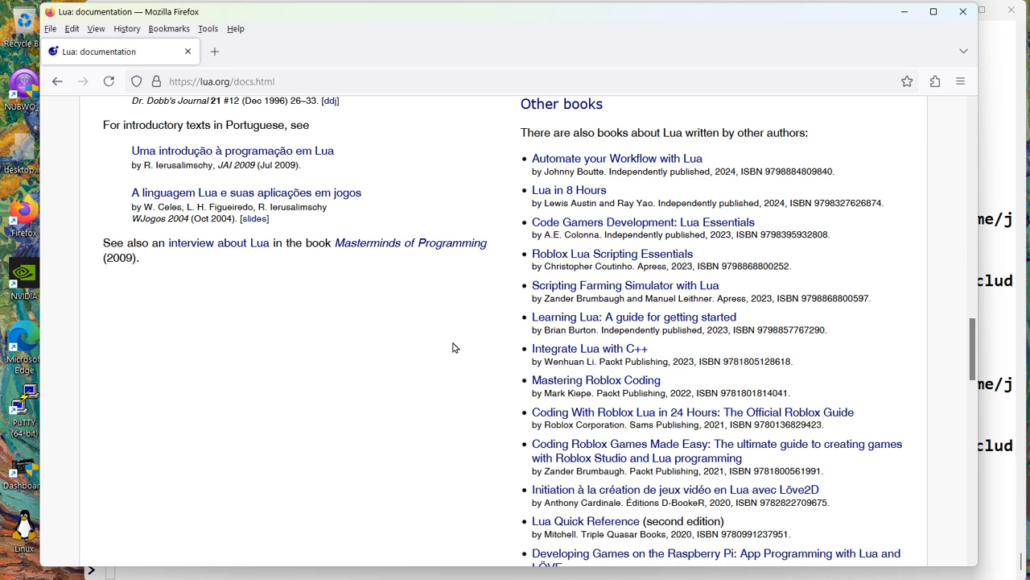
mouse_move(569, 190)
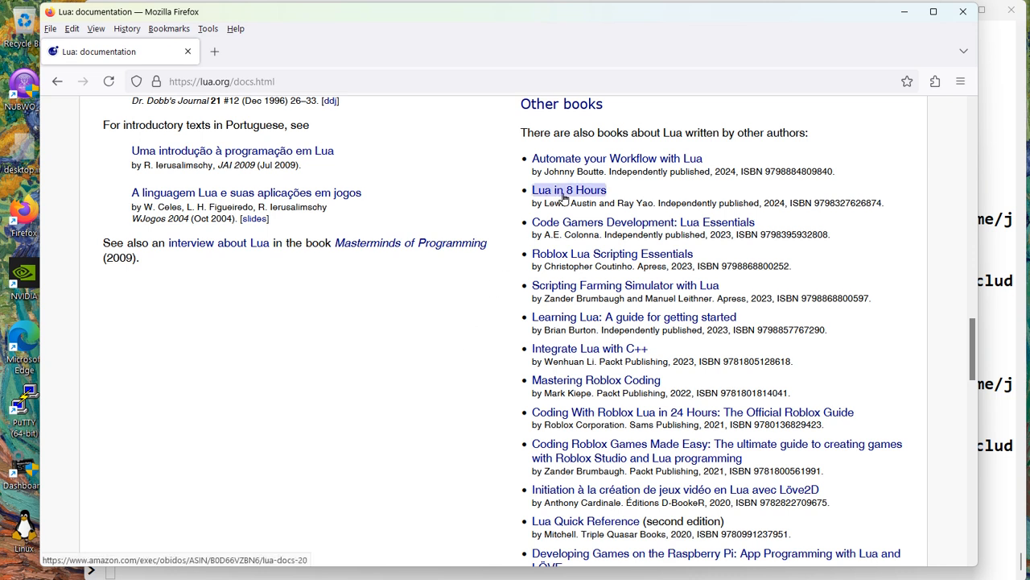
- Open the Amazon listing for Lua in 8 Hours, then return to the docs page
click(568, 189)
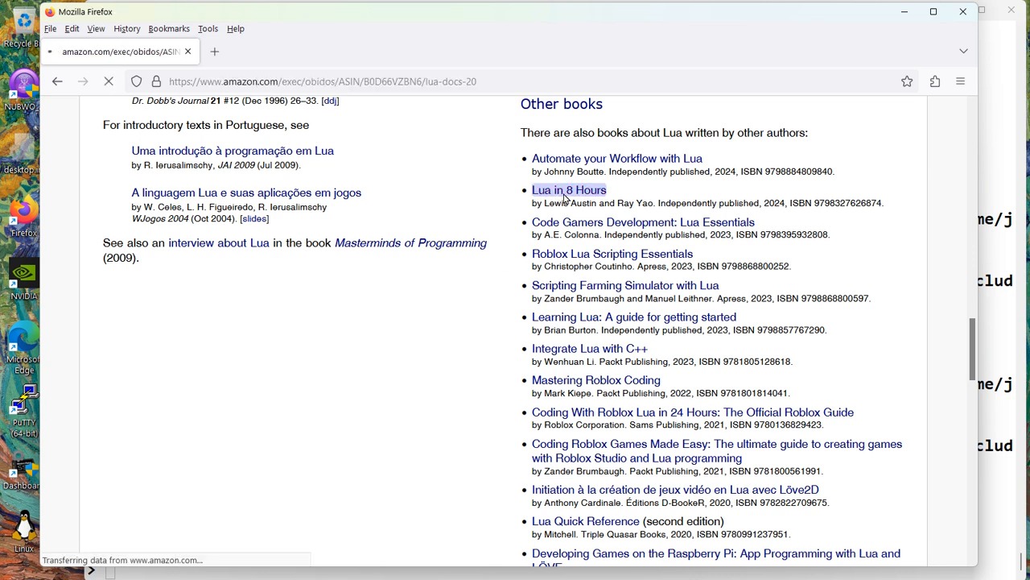
click(569, 189)
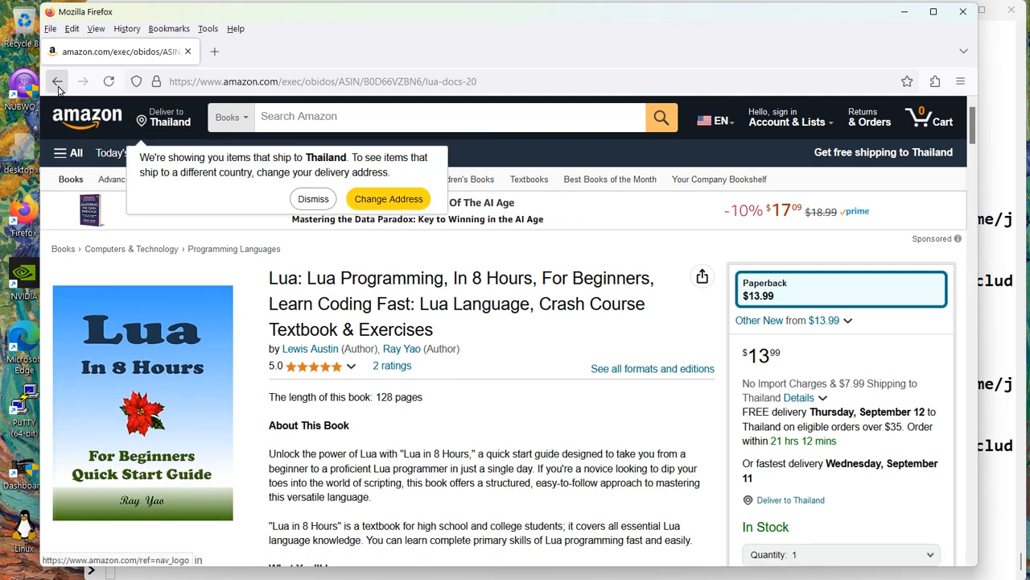
click(57, 81)
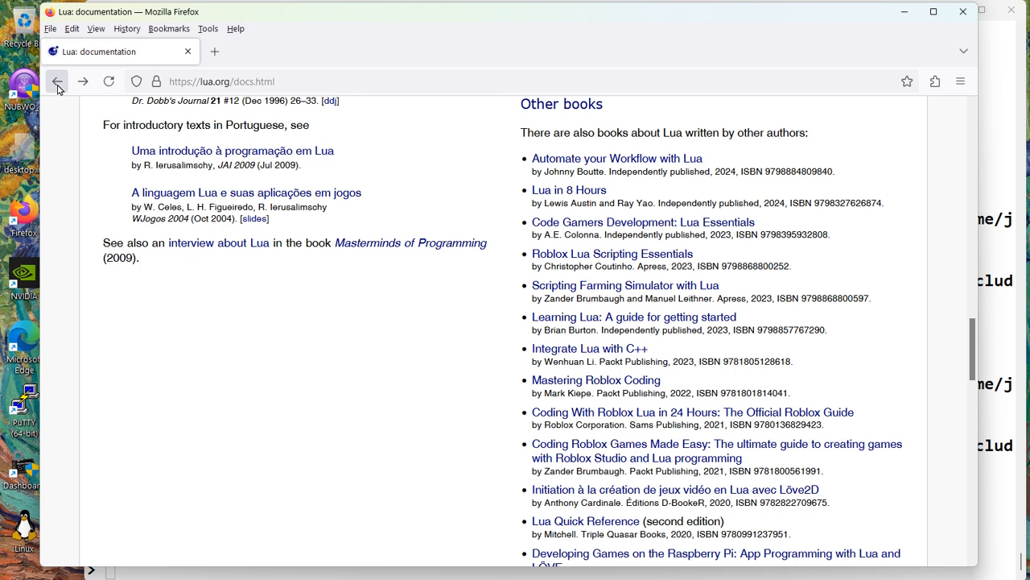
mouse_move(58, 91)
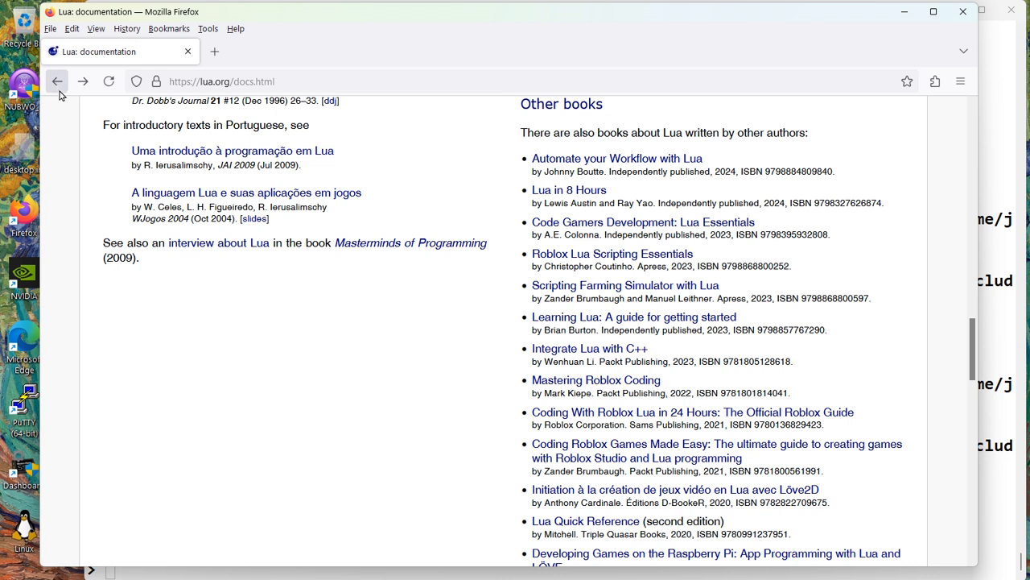
scroll(down, 3)
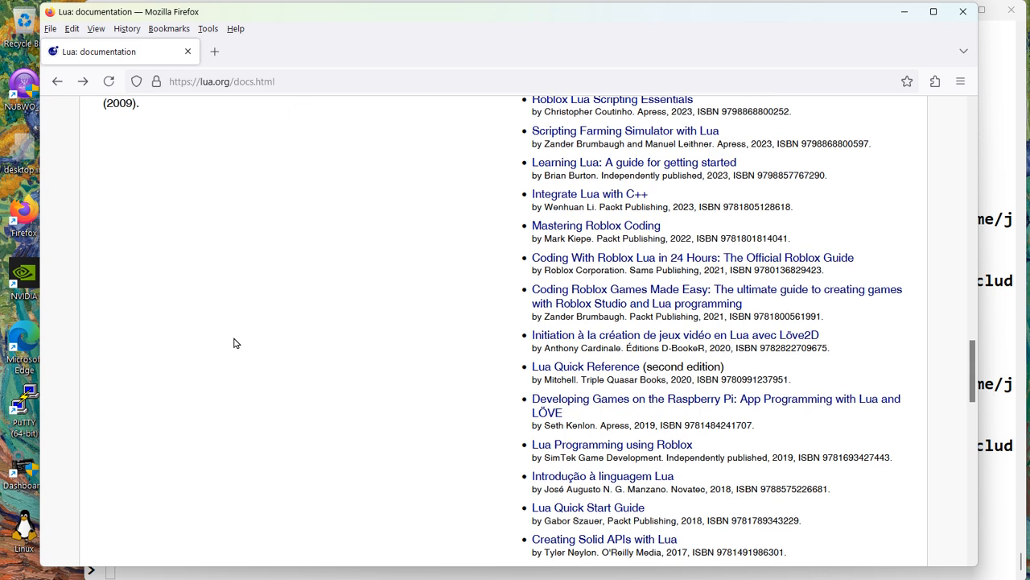
text(ww)
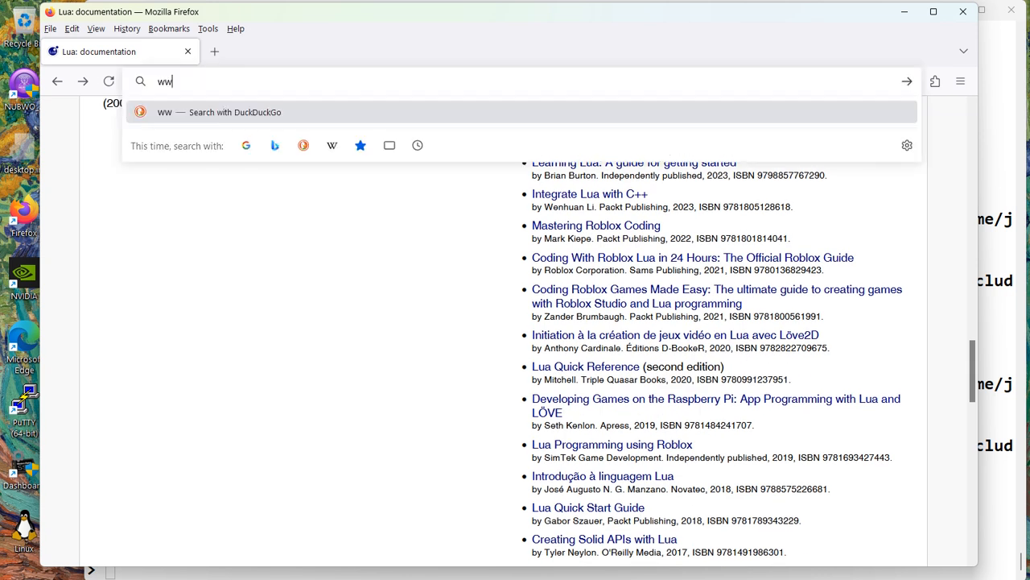
text(www.google.com/ncr)
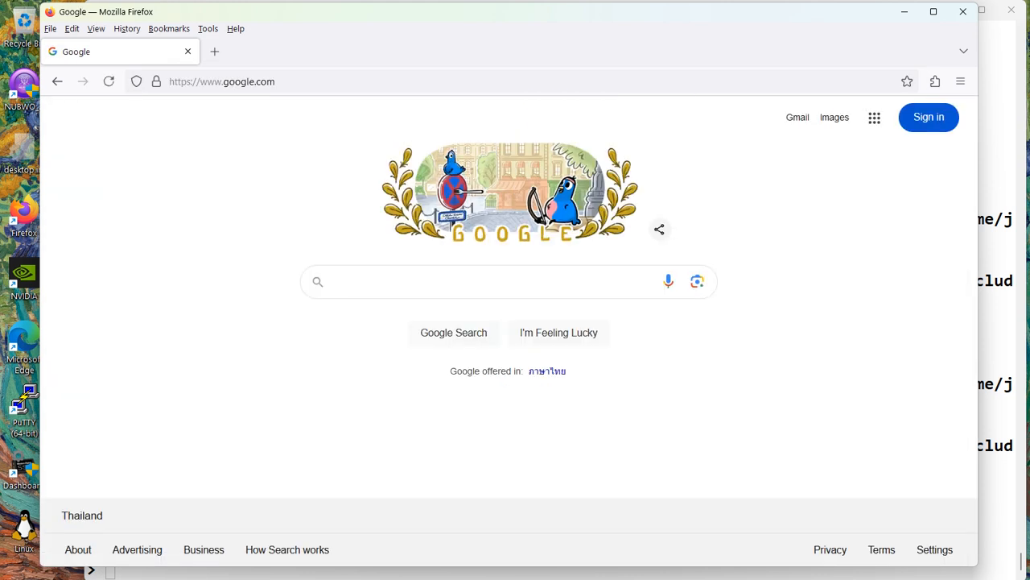
click(508, 281)
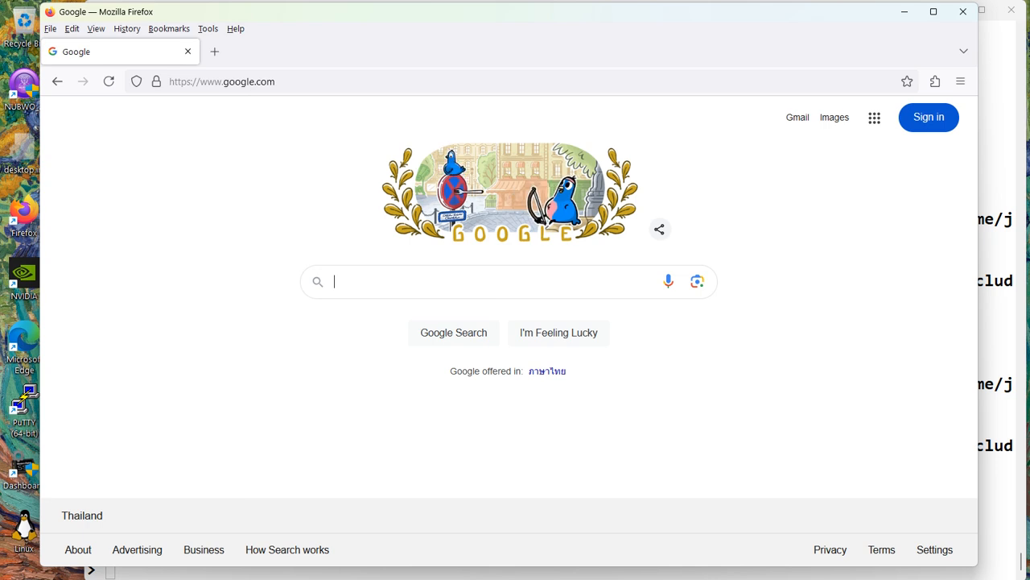
text(lua hello world example)
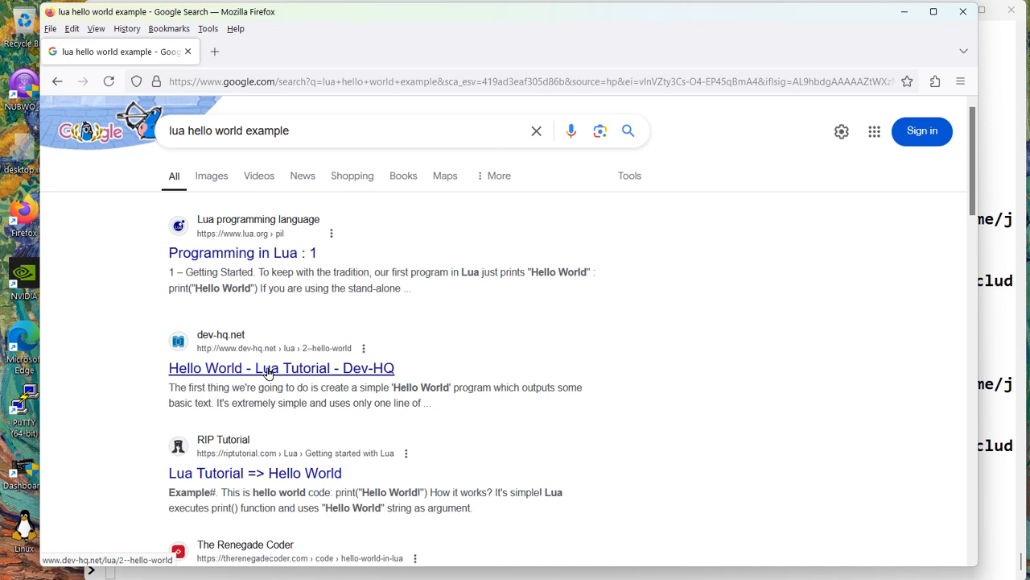
- Scroll the search results and open the Medium article 'Hello World with lua'
scroll(down, 3)
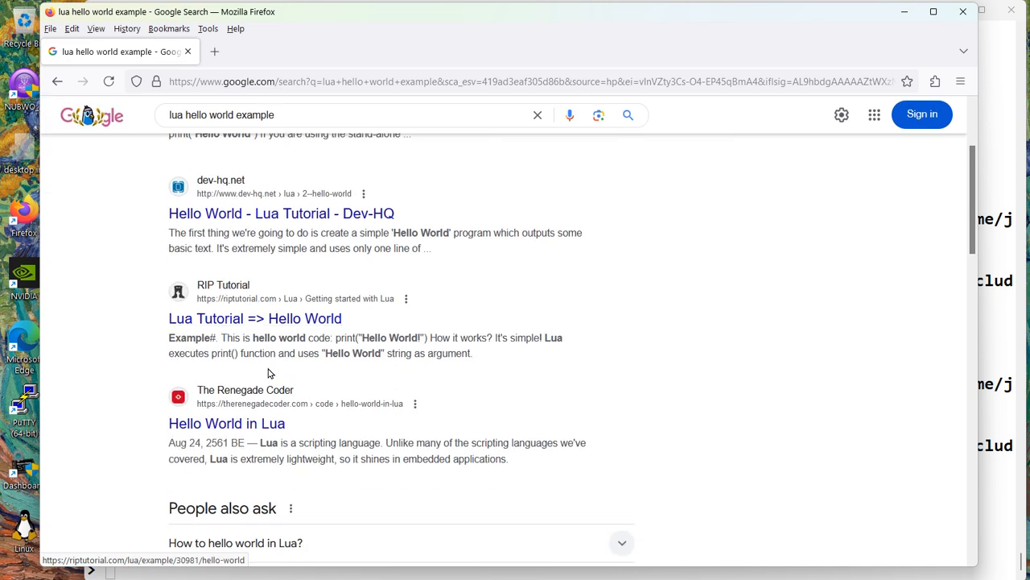
scroll(down, 3)
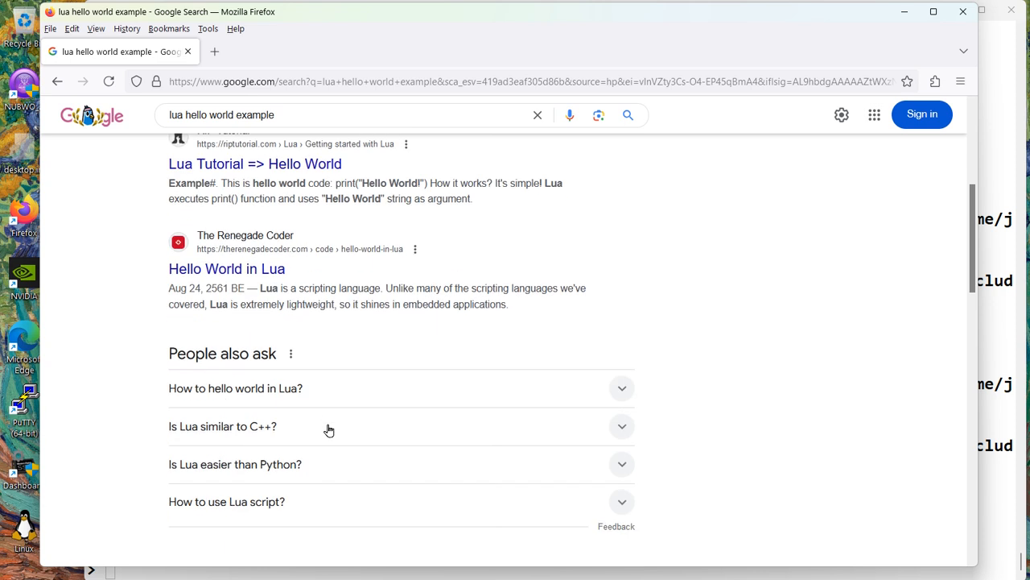
scroll(down, 3)
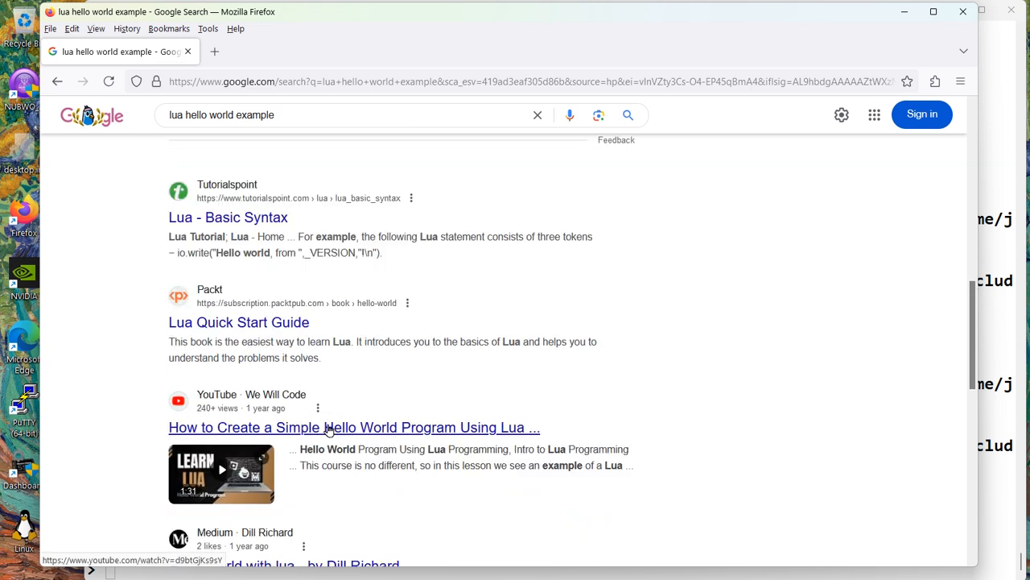
scroll(down, 3)
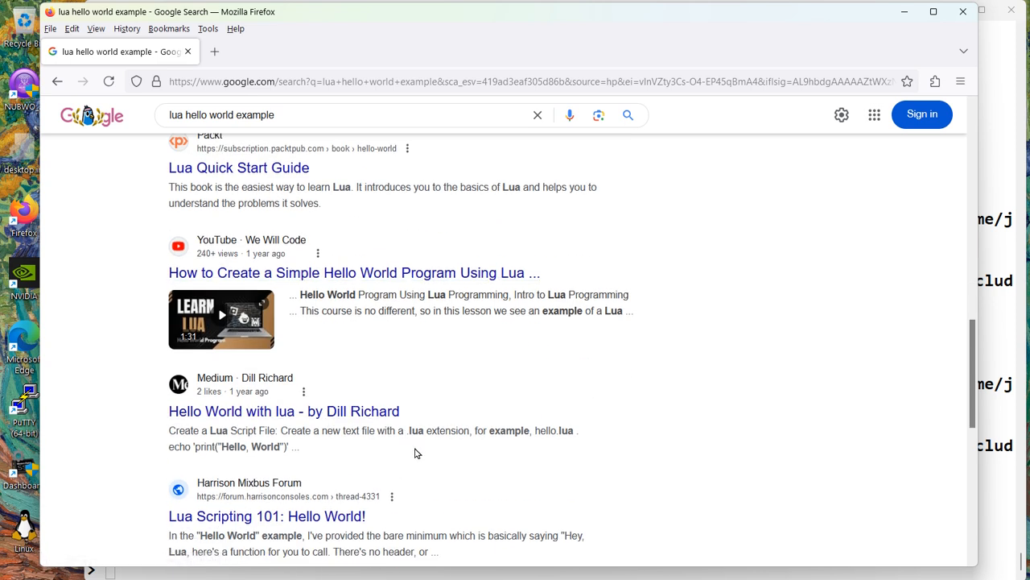
scroll(down, 3)
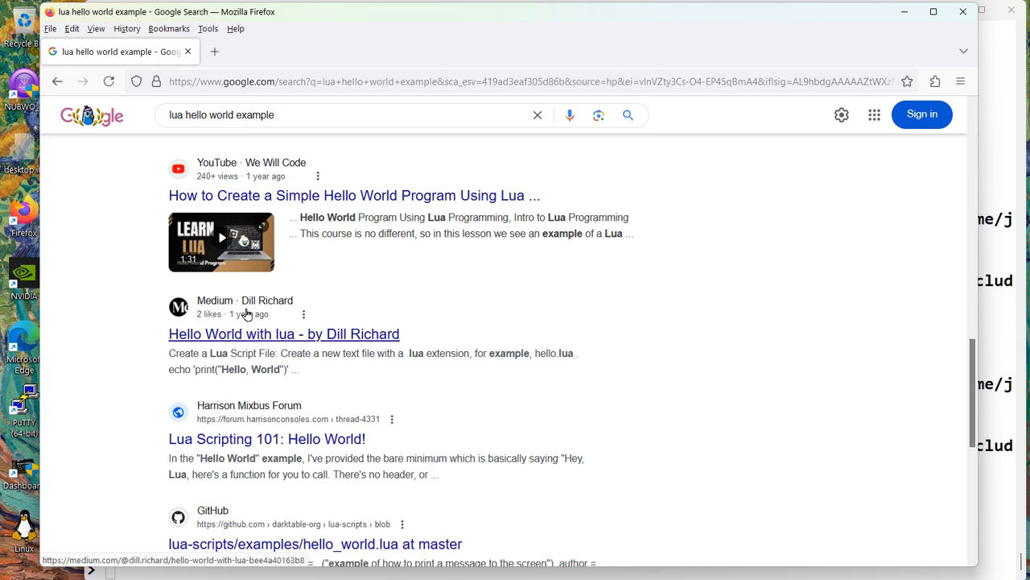
mouse_move(270, 336)
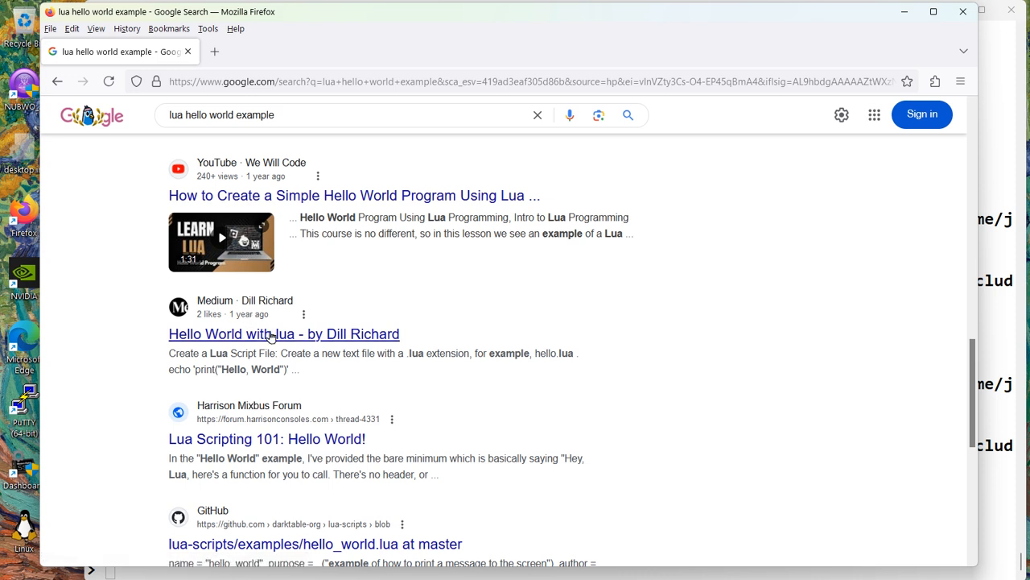
click(284, 334)
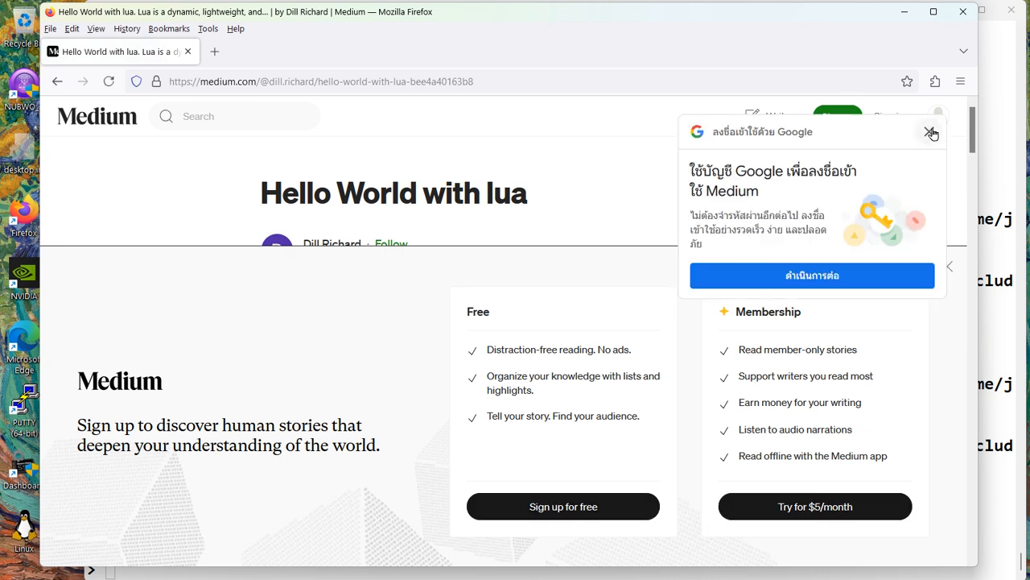
- Dismiss the Google sign-in and Medium sign-up popups and start reading the article
click(932, 132)
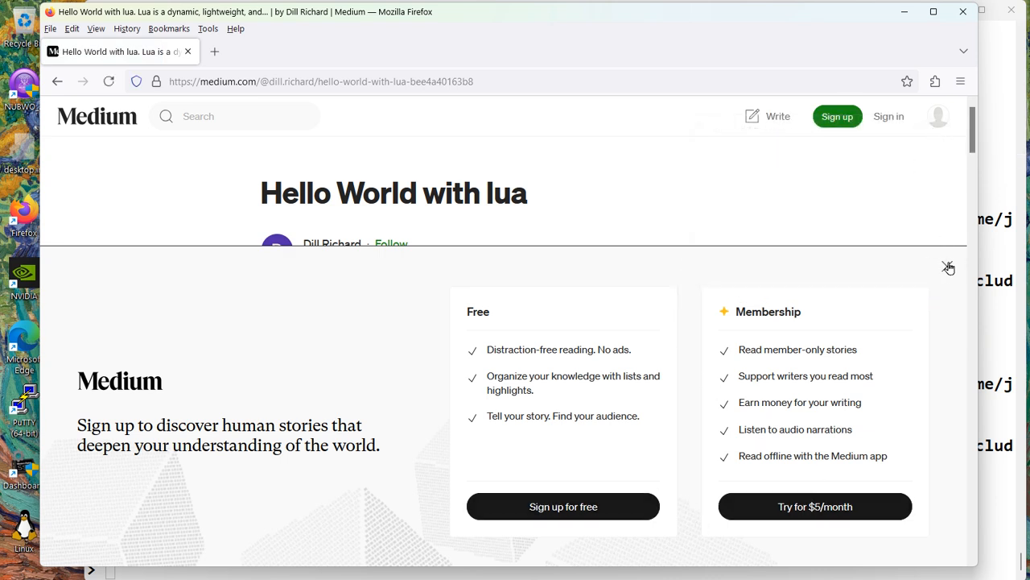
click(949, 266)
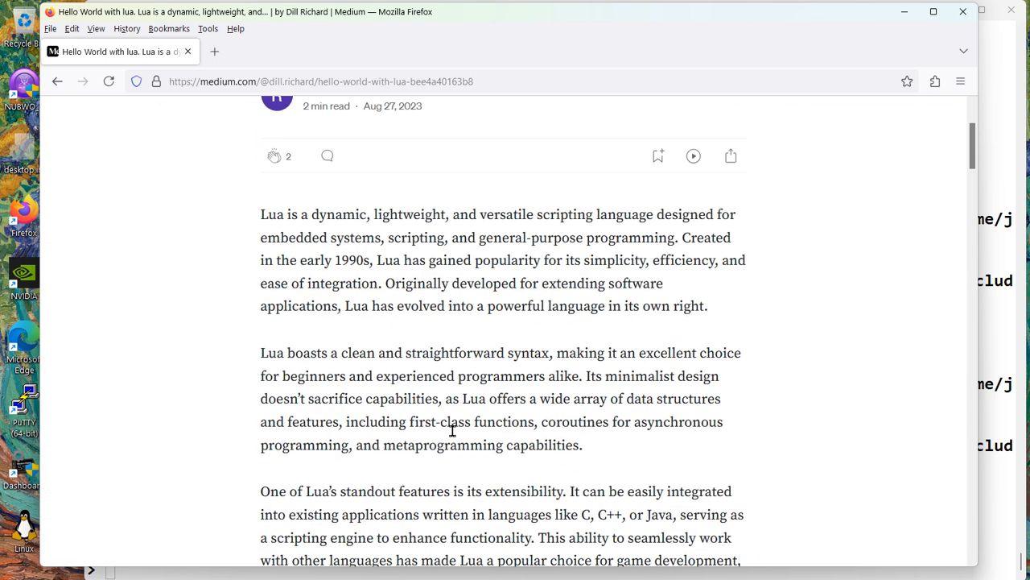
scroll(down, 3)
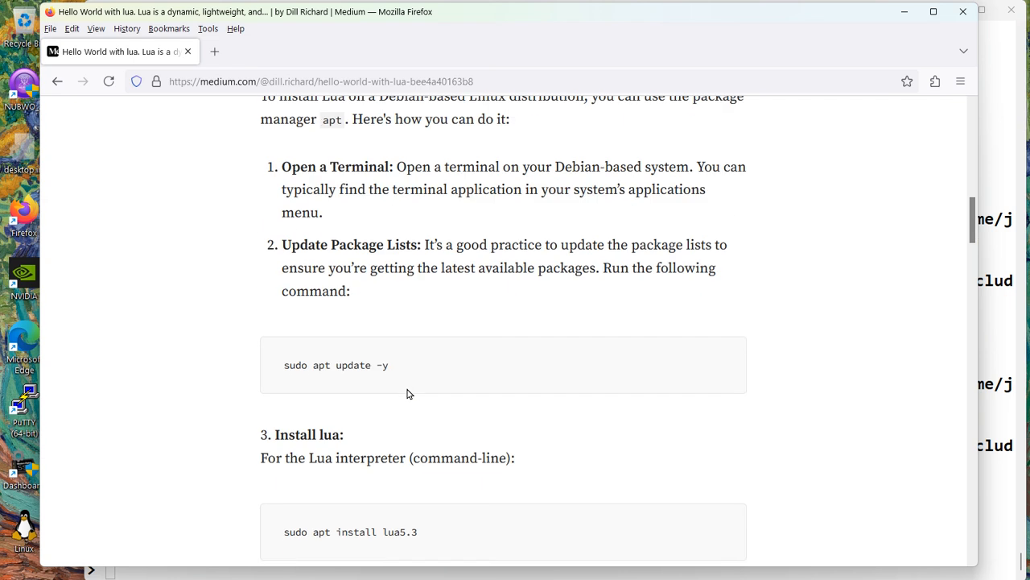
scroll(down, 3)
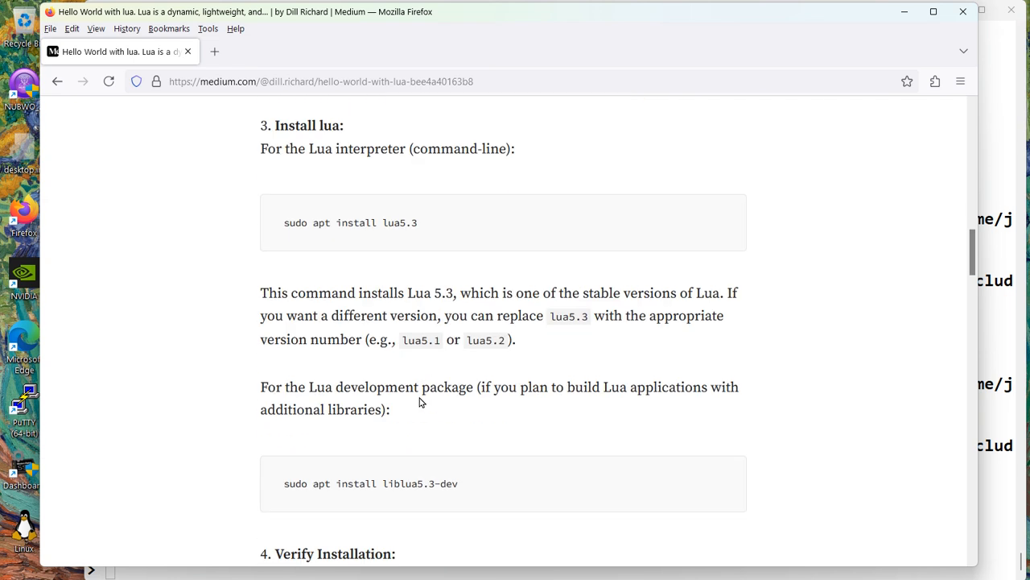
scroll(down, 3)
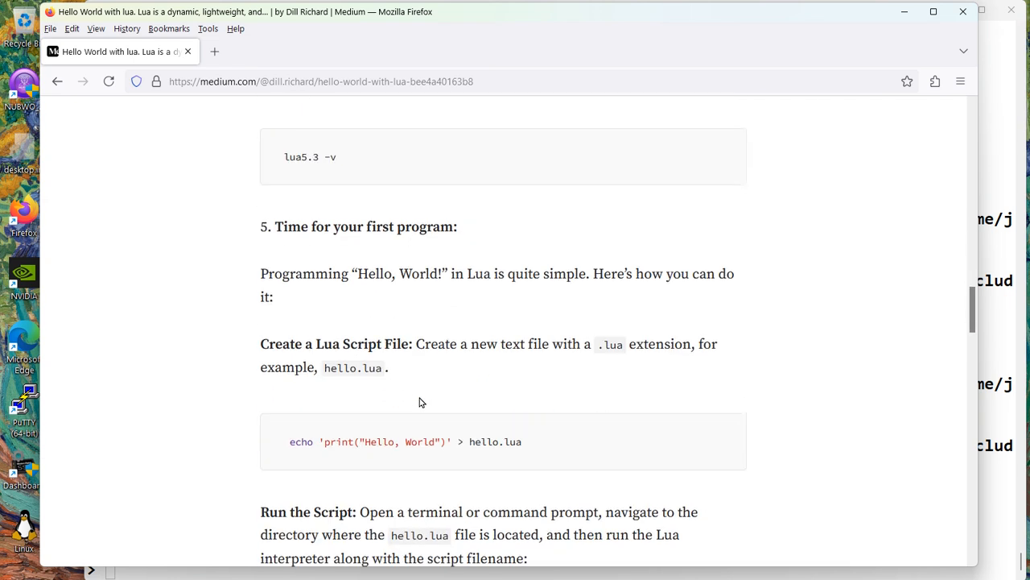
- Scroll to 'Time for your first program' and select print("Hello, World")
scroll(down, 3)
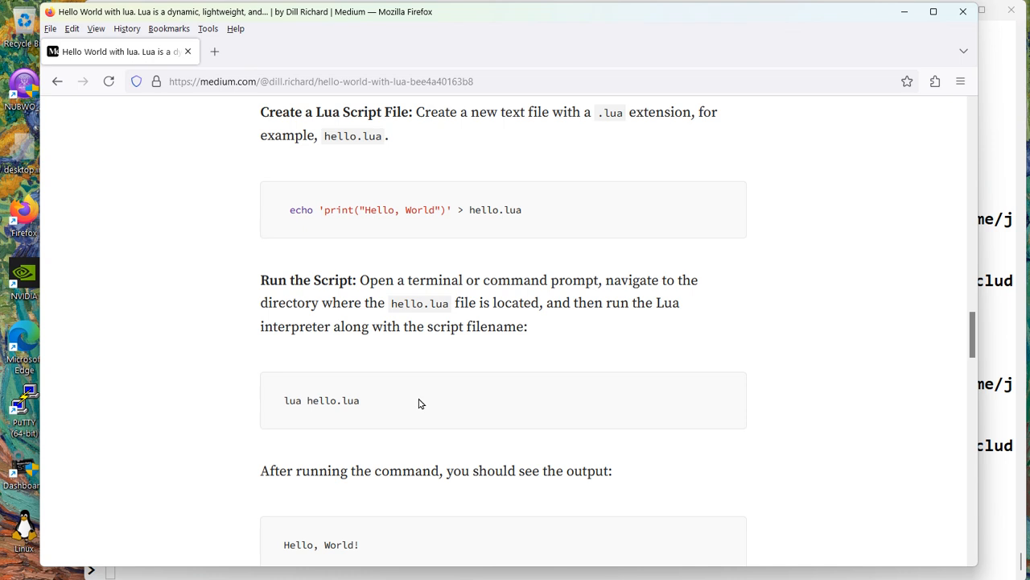
scroll(down, 3)
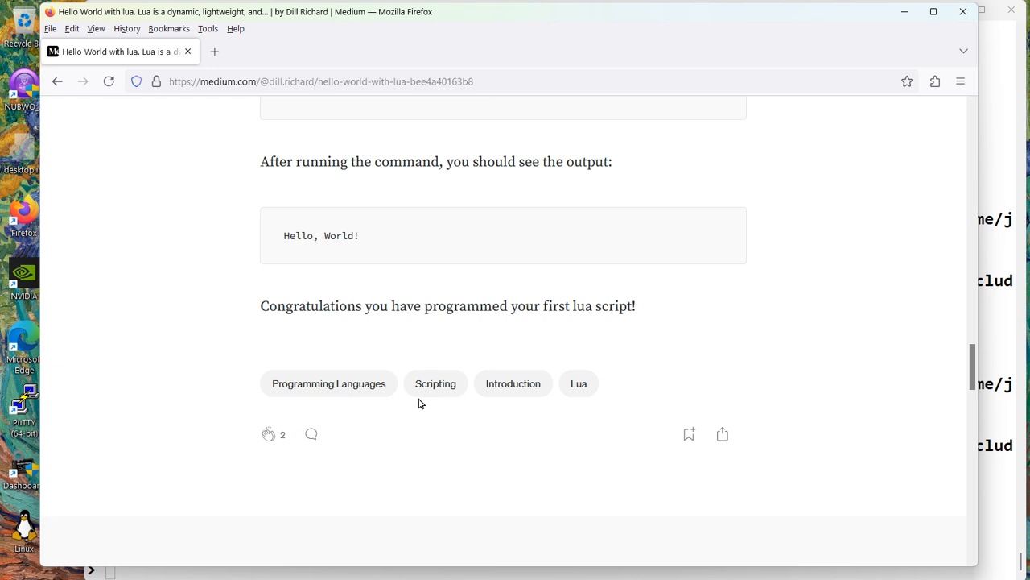
scroll(up, 3)
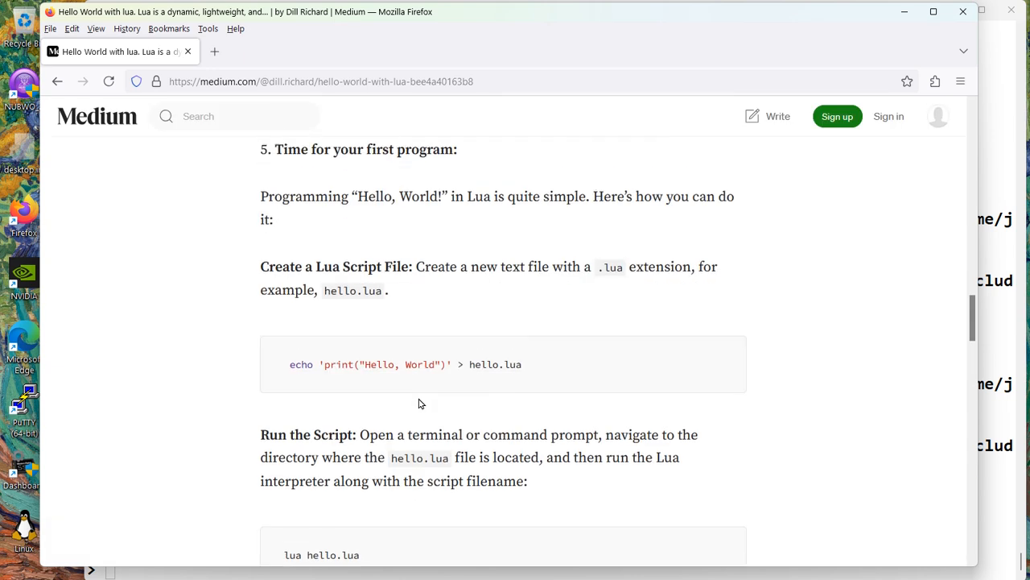
mouse_move(326, 308)
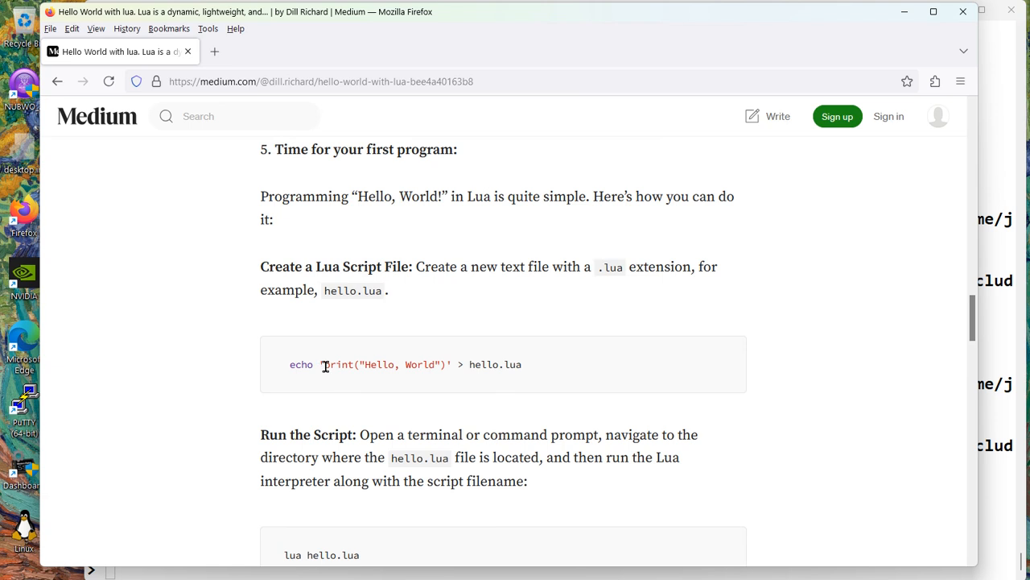
drag(322, 364, 447, 363)
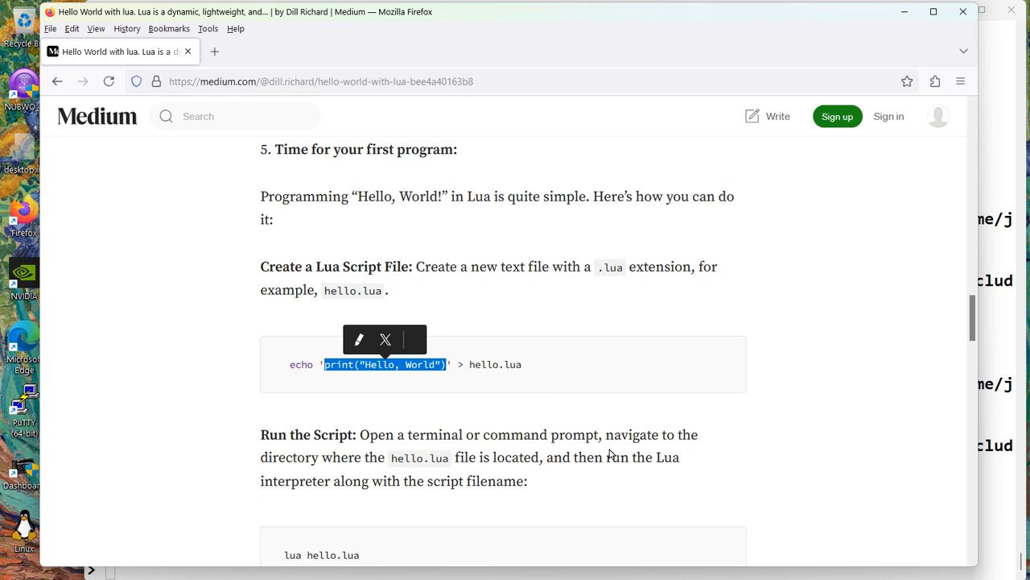
mouse_move(609, 452)
text(quit)
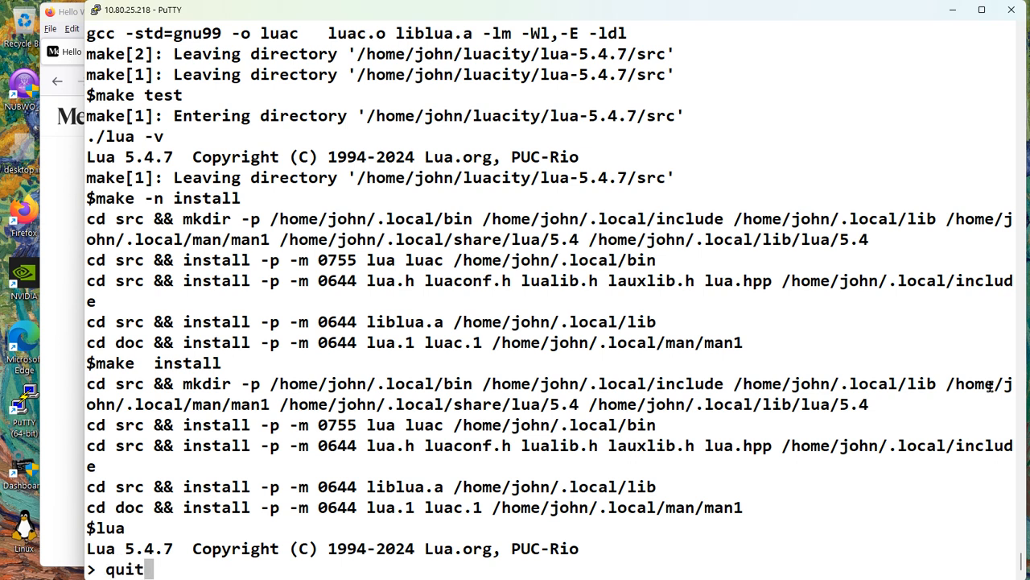
- Create hello.lua with a #!/usr/bin/env lua shebang and print line, then chmod 755 it
key(Return)
text(ls -al)
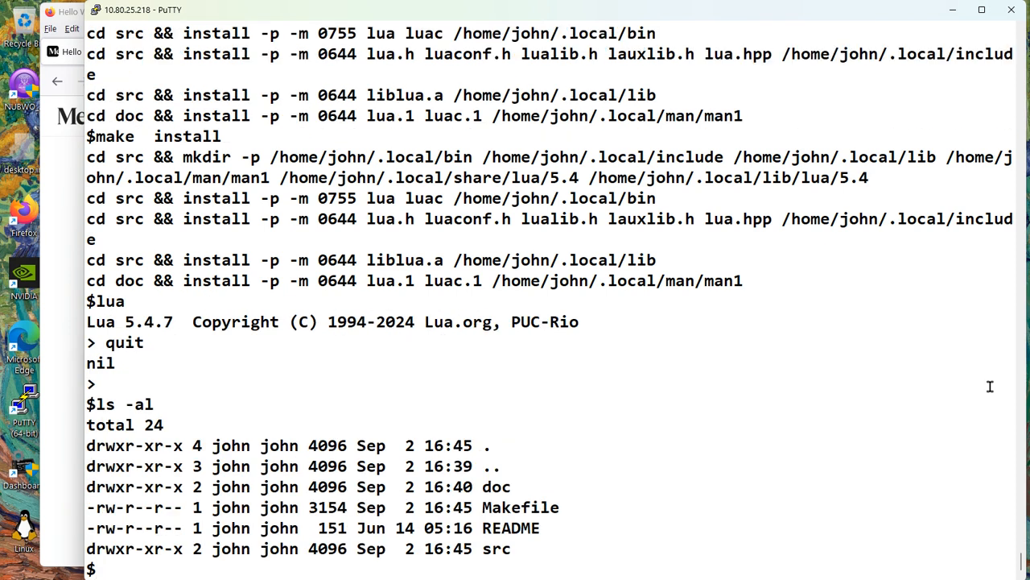
text(vi hell)
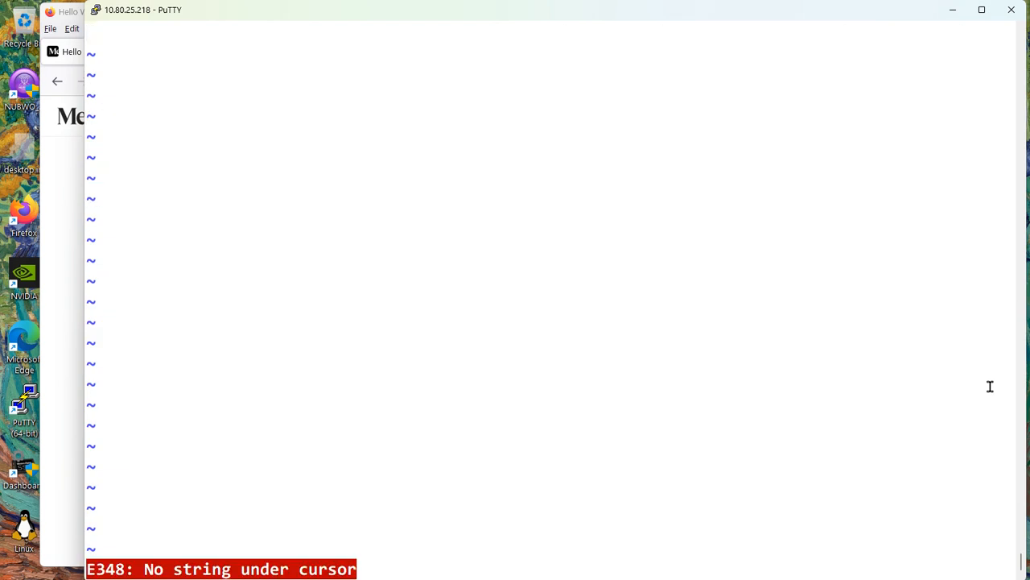
text(#! /usr/b)
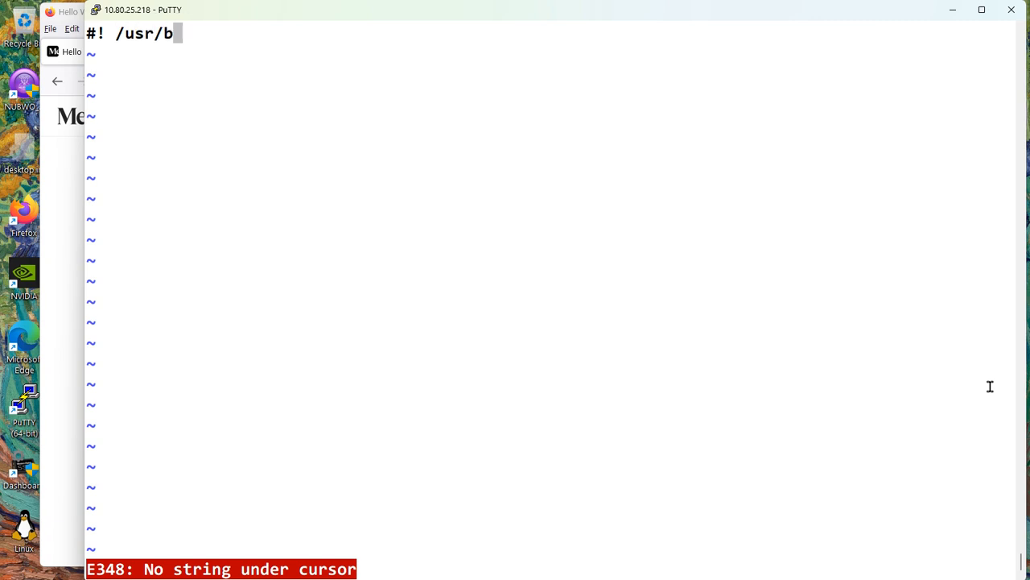
text(in/env)
text(chmod)
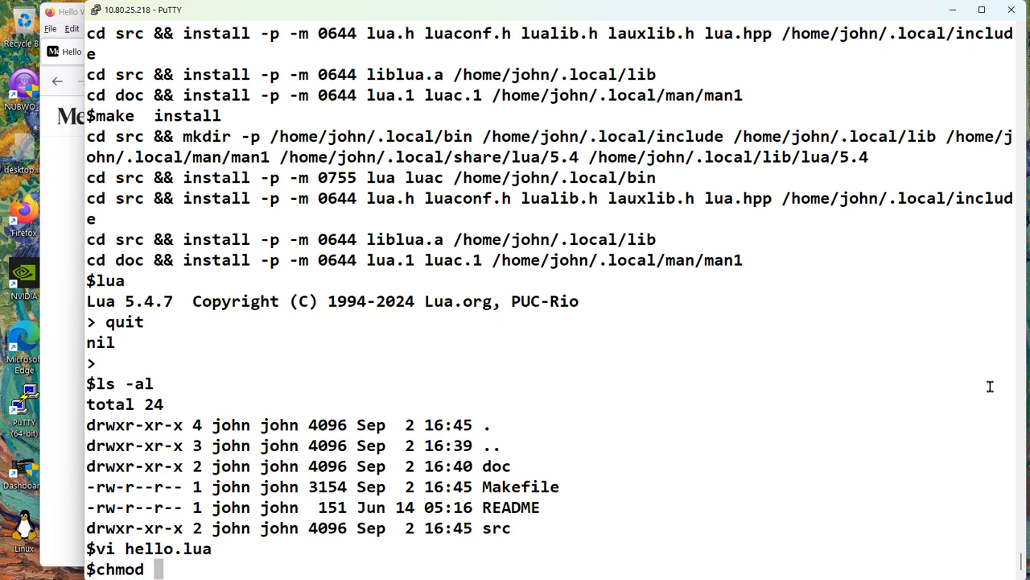
text(755 hello)
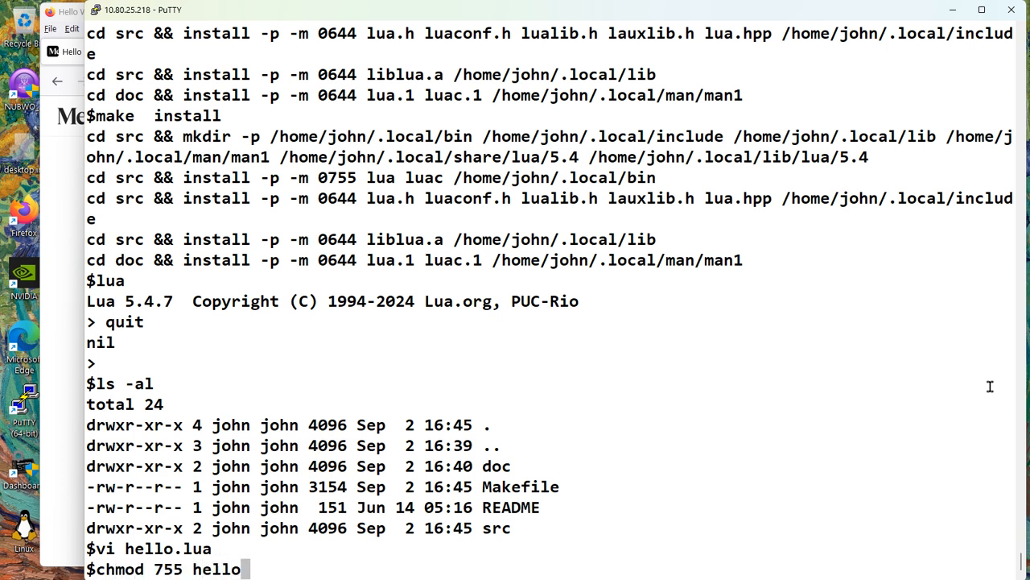
text(cat hello.lua)
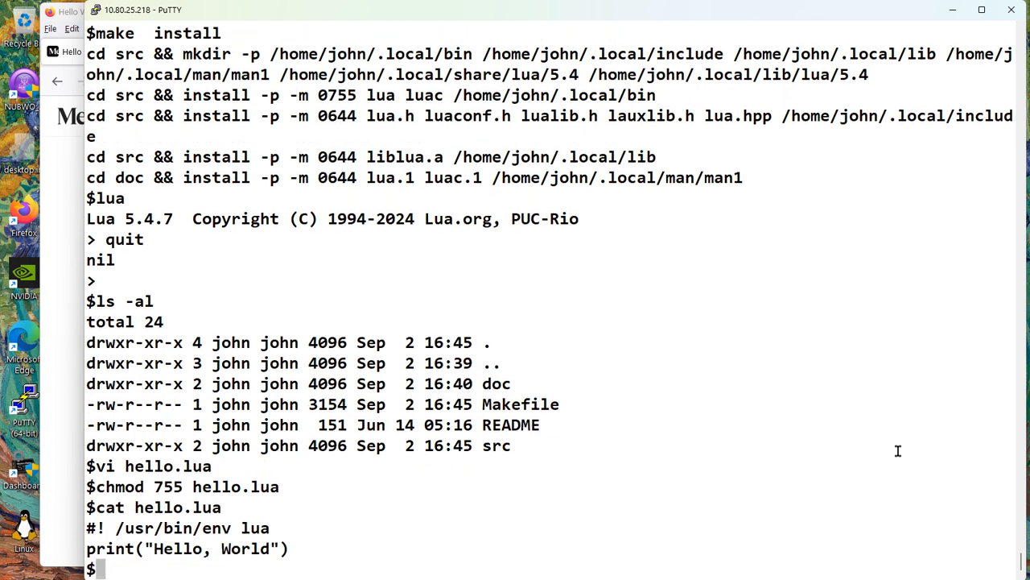
- Highlight the shebang interpreter path and print line in hello.lua's cat output
double_click(149, 527)
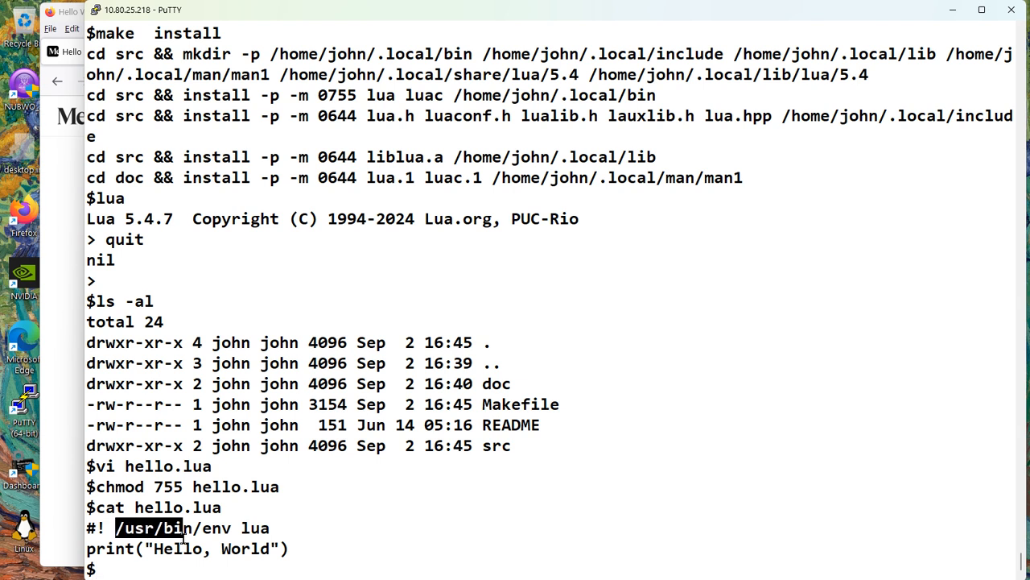
double_click(254, 528)
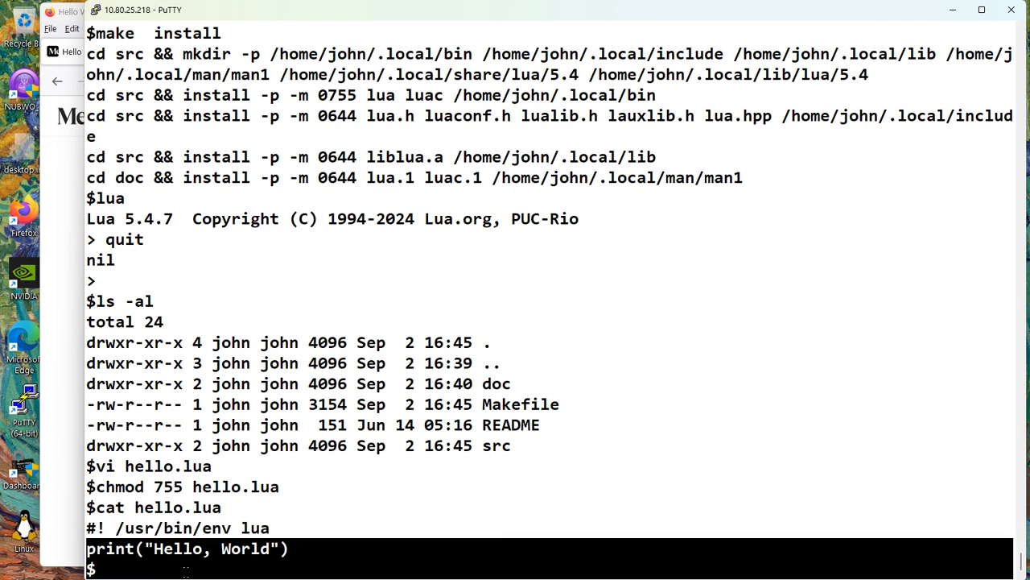
double_click(186, 548)
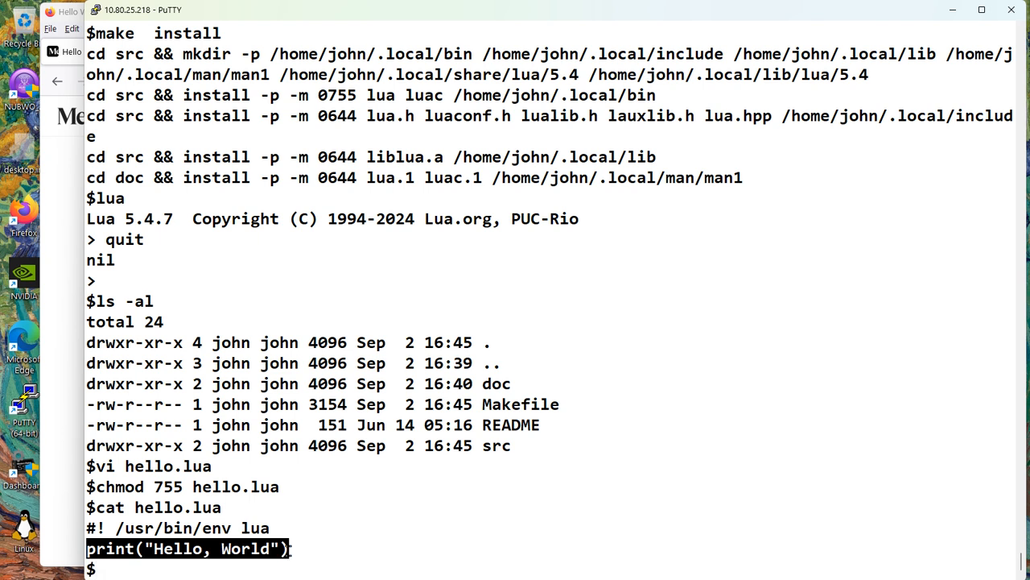
- Confirm hello.lua's -rwxr-xr-x permissions with ls -ld and run ./hello.lua to print Hello, World
text(ls -ld)
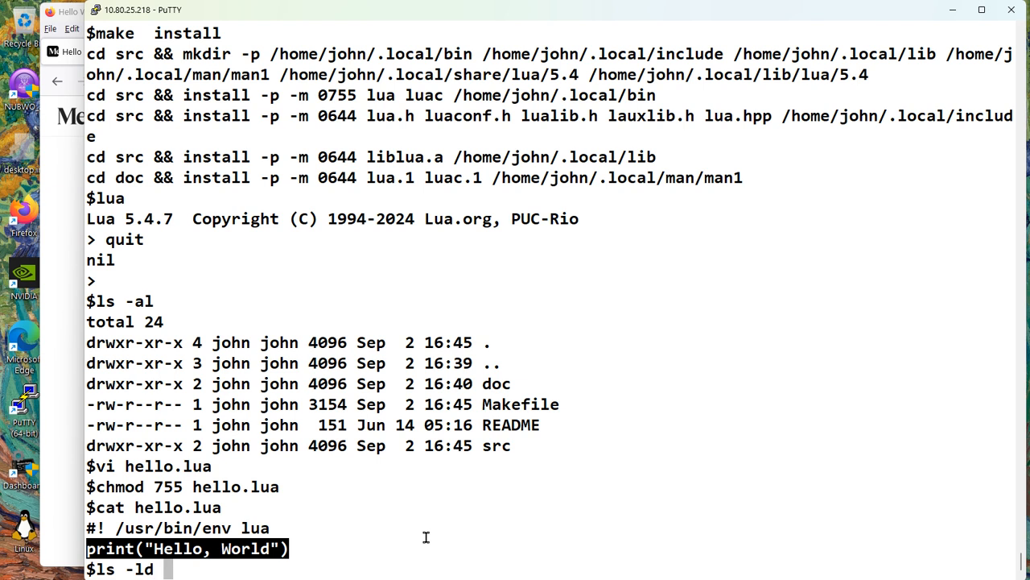
key(Return)
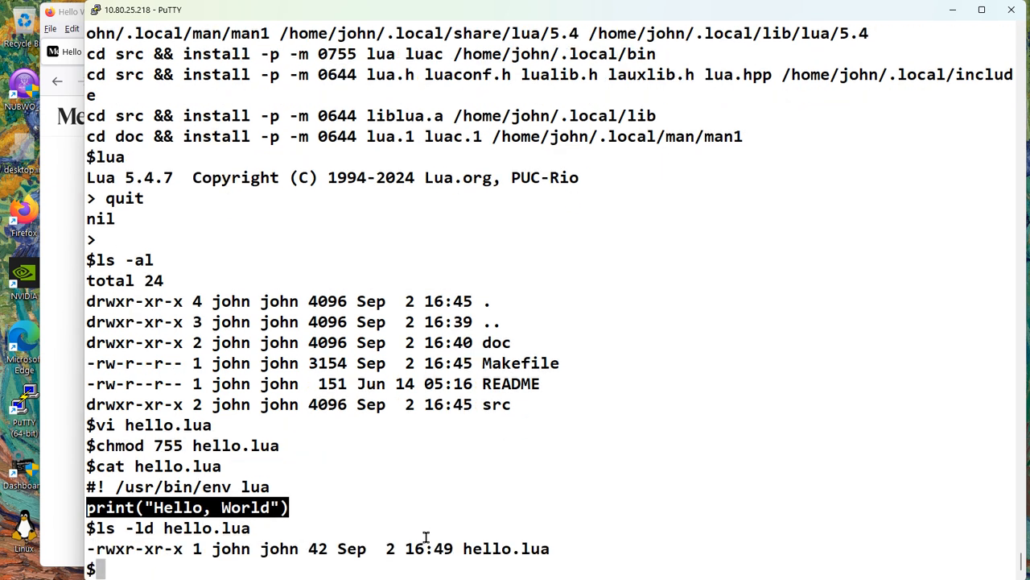
mouse_move(108, 553)
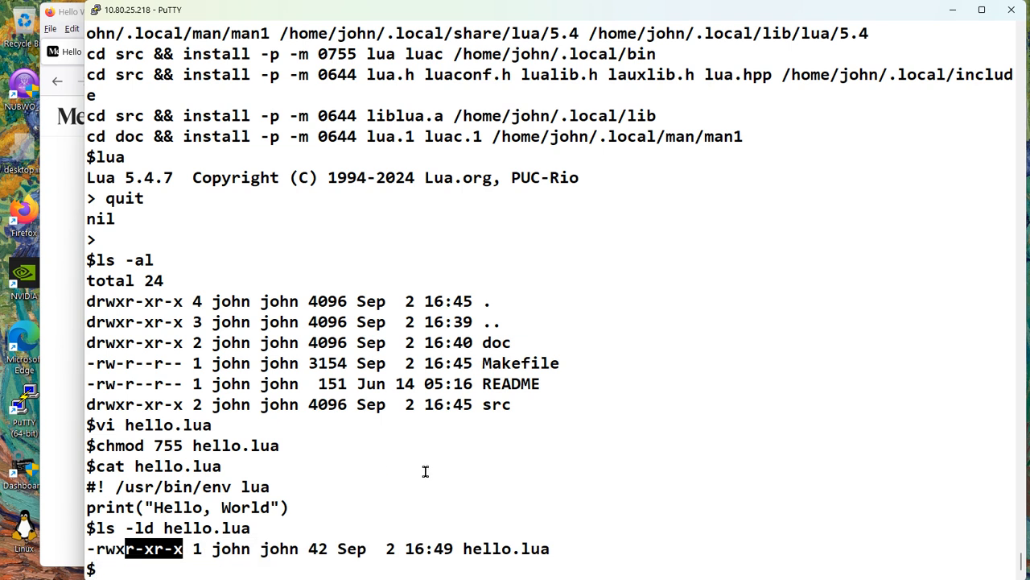
text(./hell)
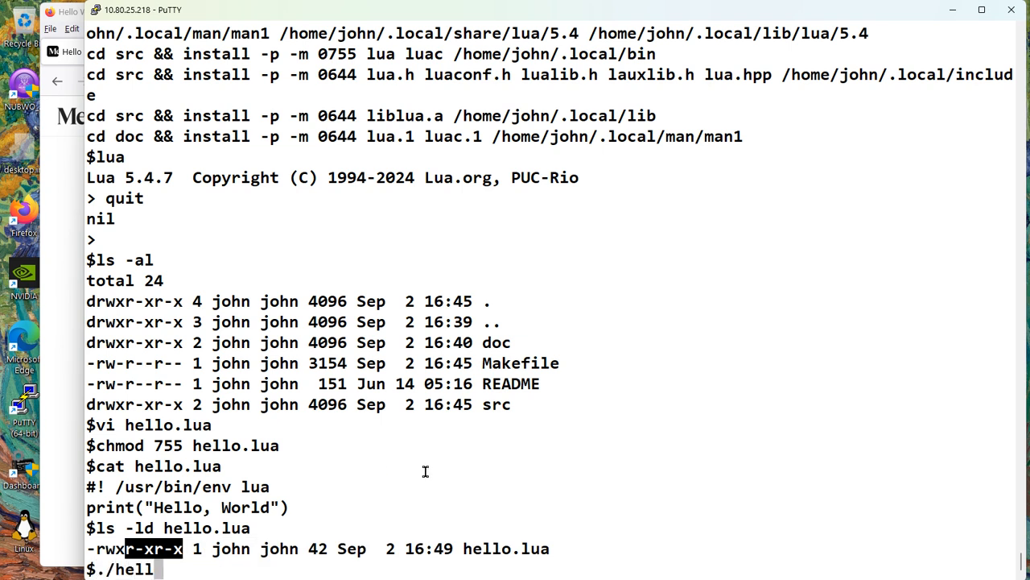
key(Return)
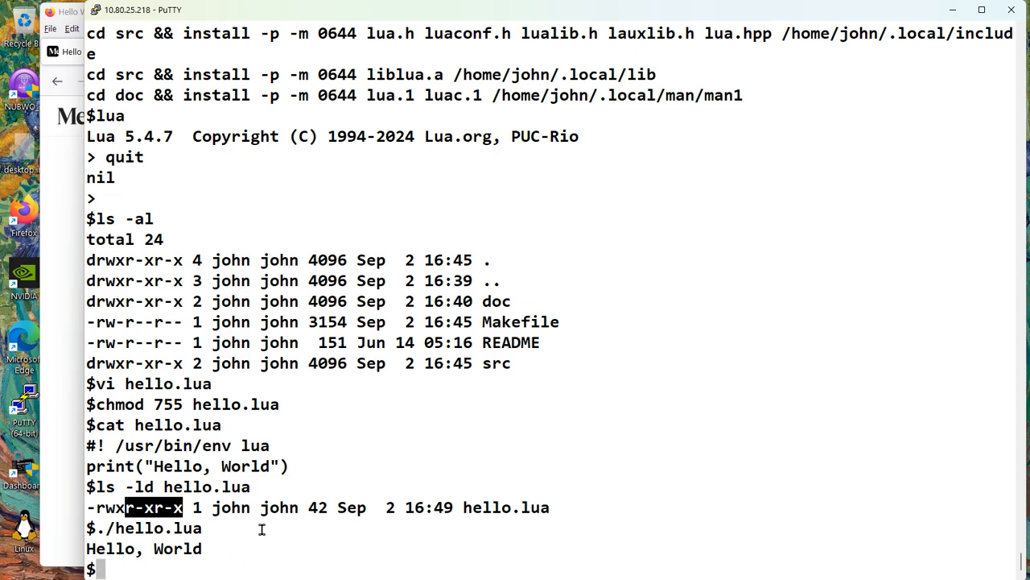
- Edit hello.lua to print Hello, World! with an exclamation mark, then remove the script
text(vi hel)
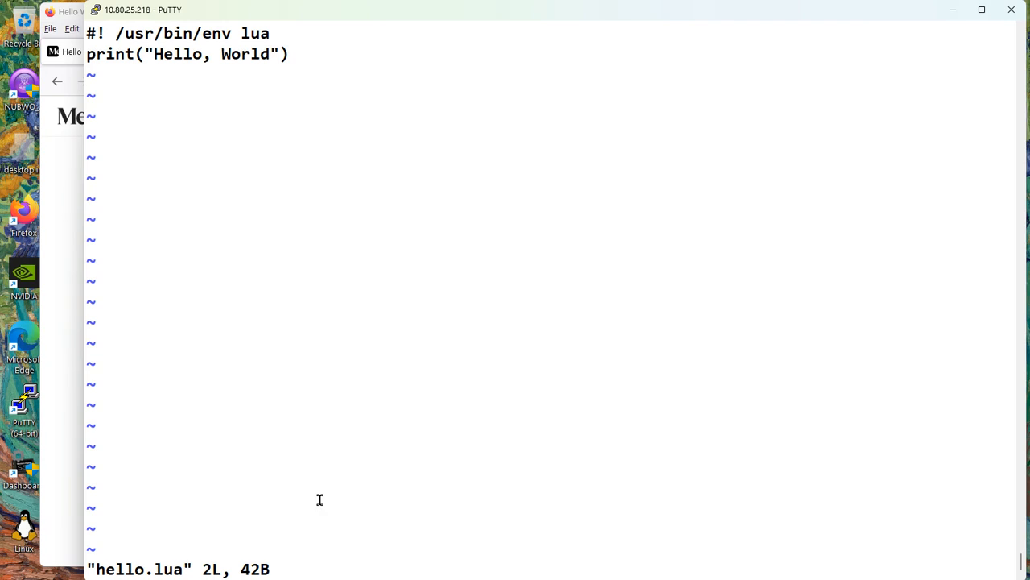
text(!)
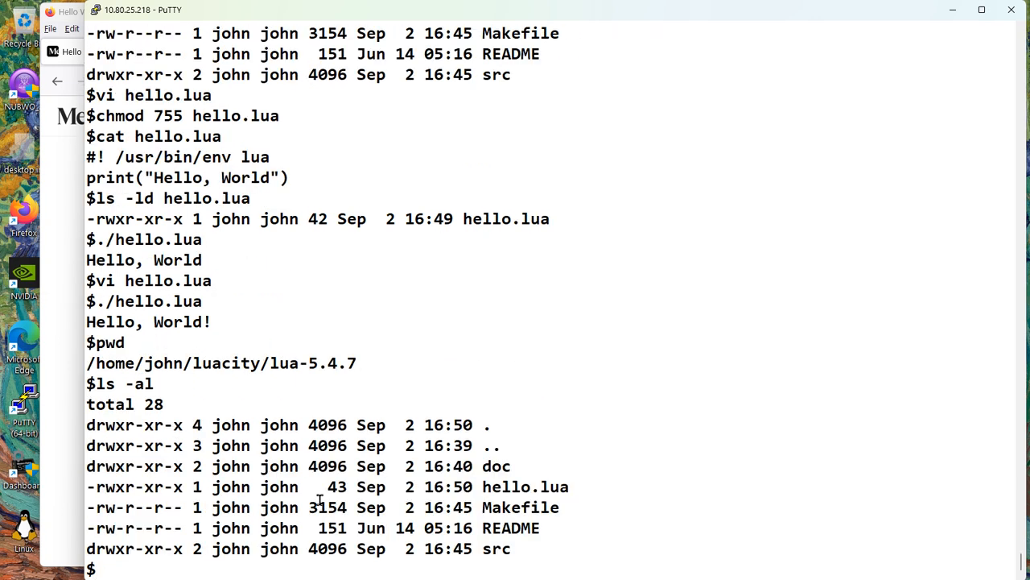
text(rm hello.lua)
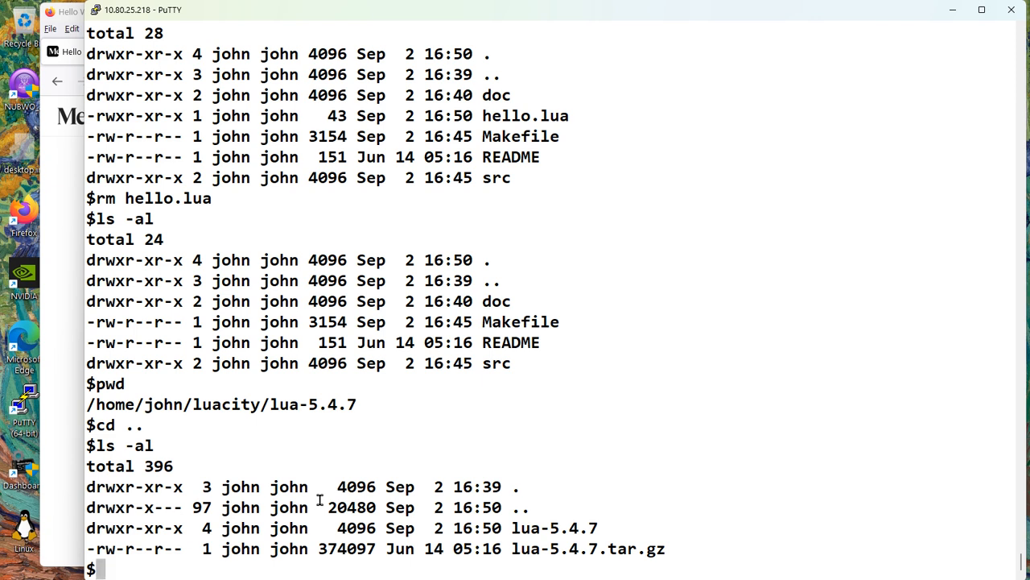
- Remove the lua-5.4.7 build folder, make the tarball read-only, and check the directory
text(rm -fr lua-5.4.7)
text(ls -al)
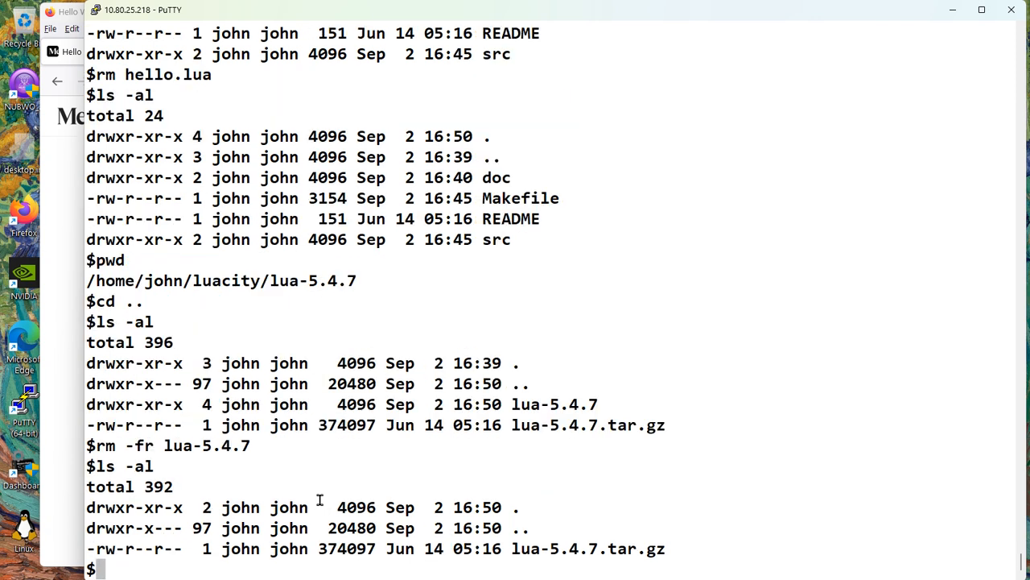
text(chmod a=r lua-5.4.7.tar.gz)
text(ls -al)
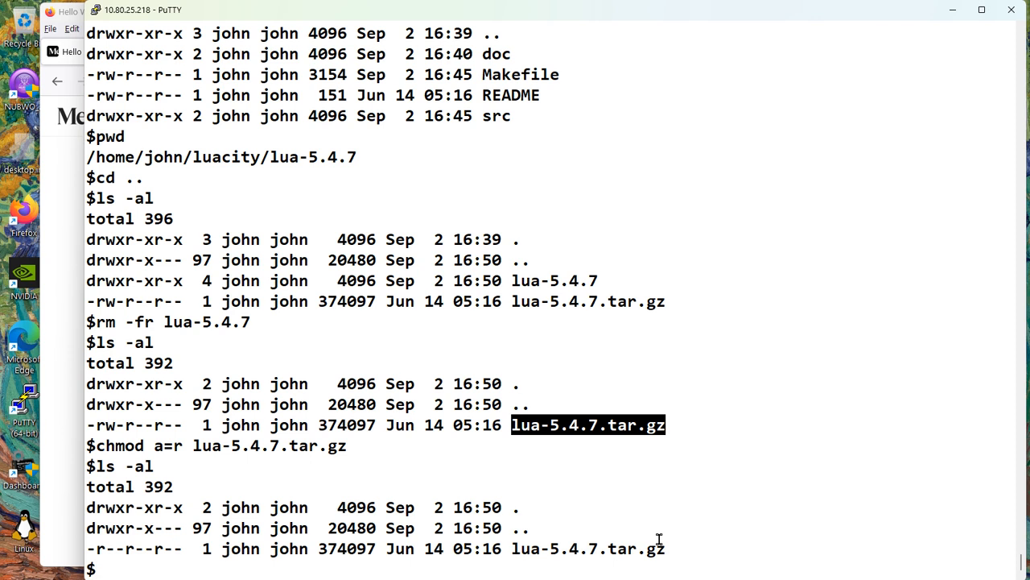
text(pwd)
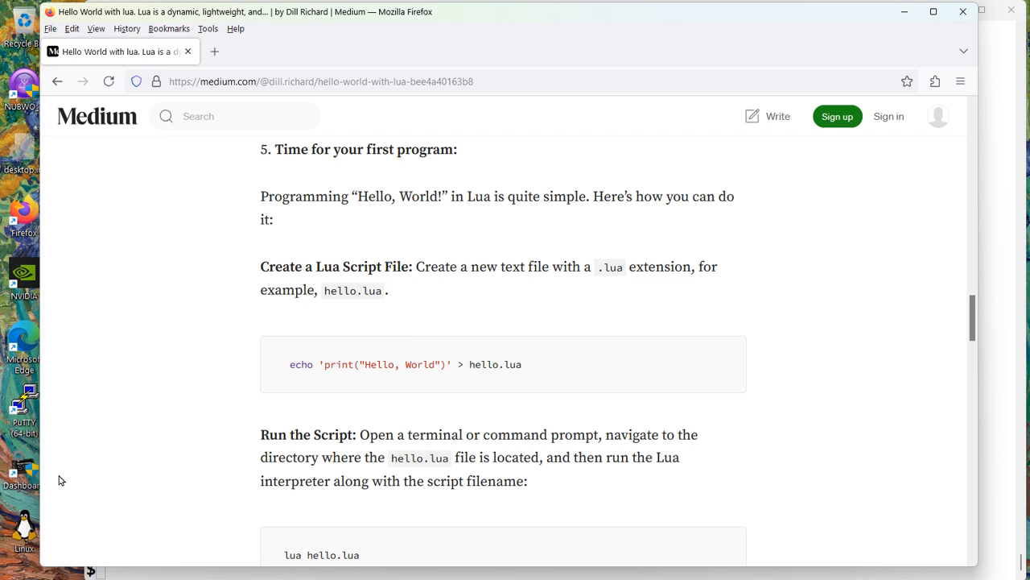
- Scroll the Medium article, go back to the Packt Hello World page, and scroll through it
scroll(down, 3)
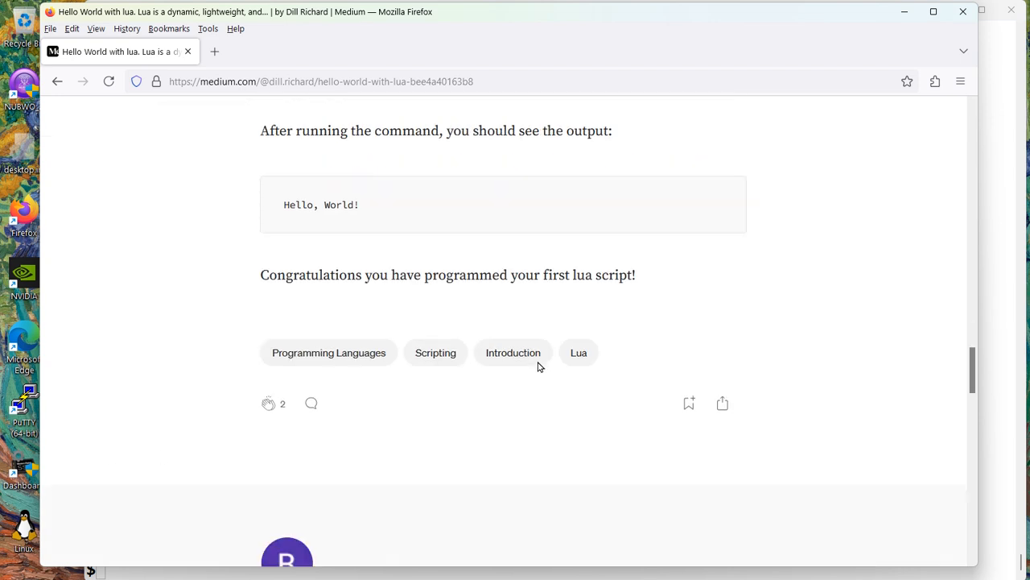
scroll(down, 3)
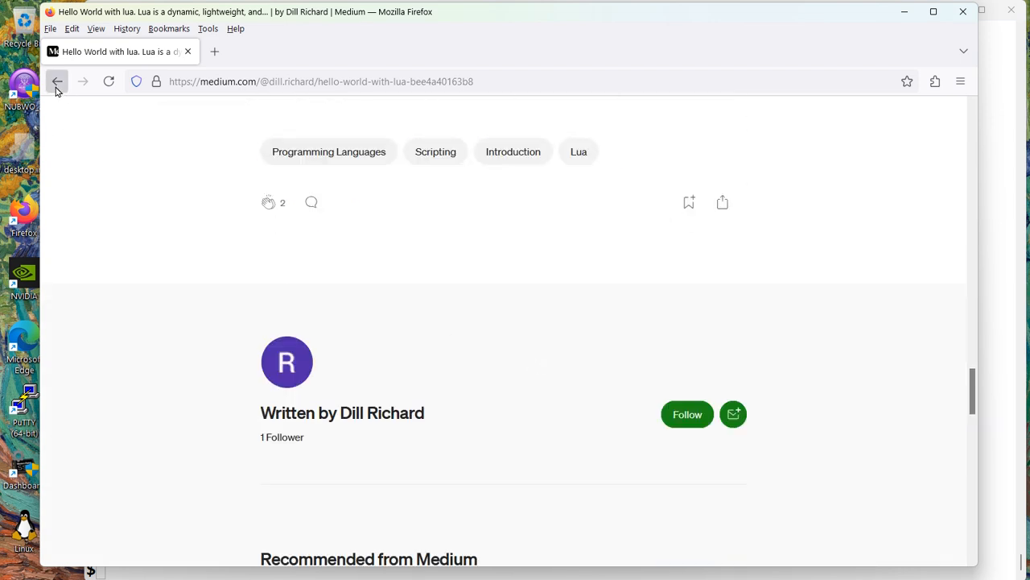
click(56, 81)
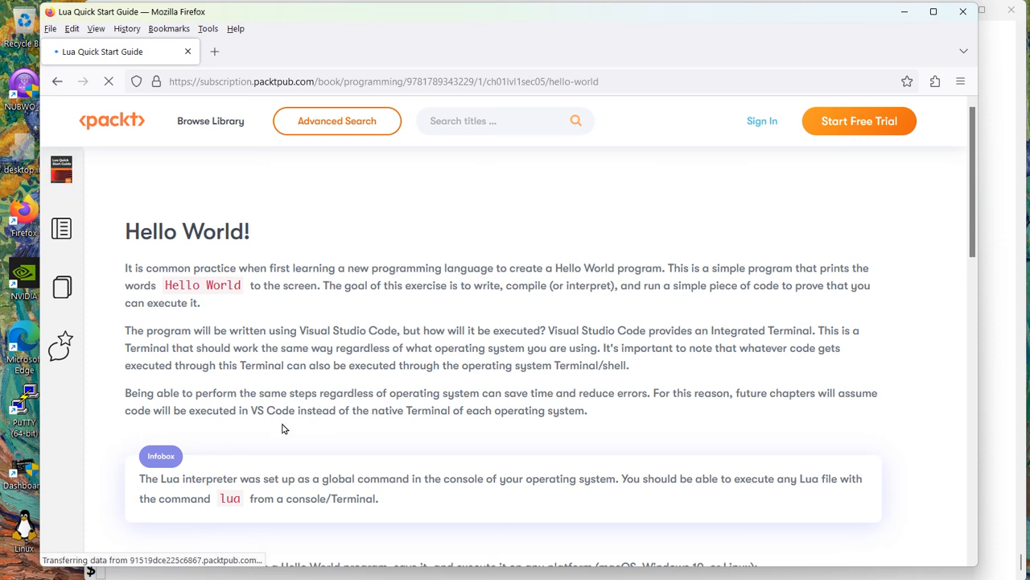
scroll(down, 3)
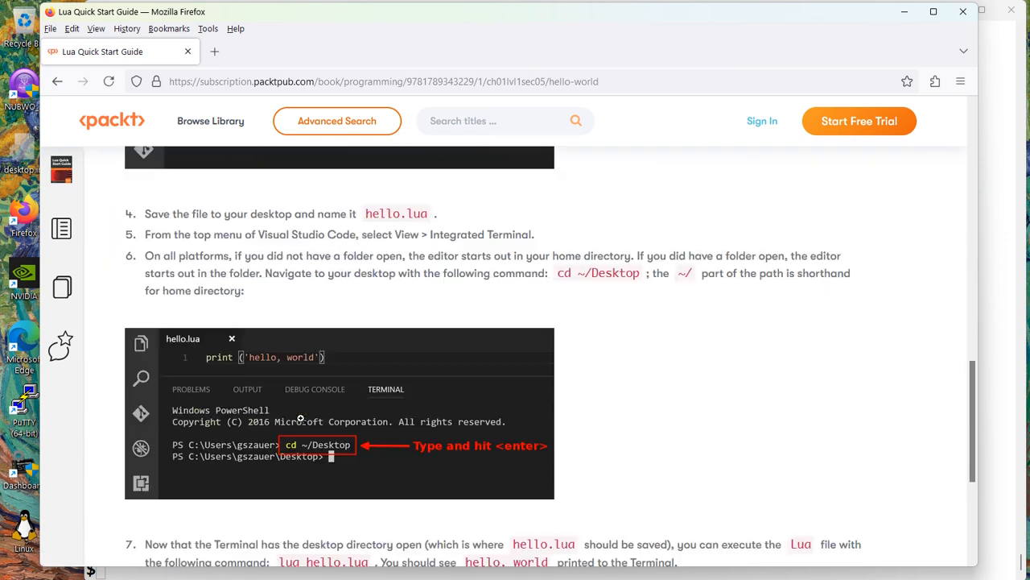
scroll(down, 3)
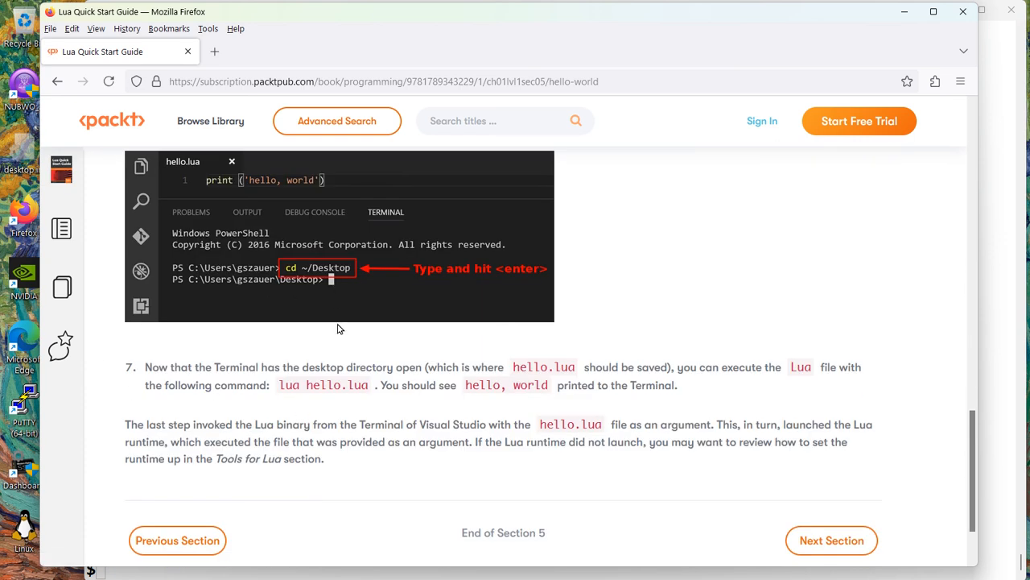
scroll(down, 3)
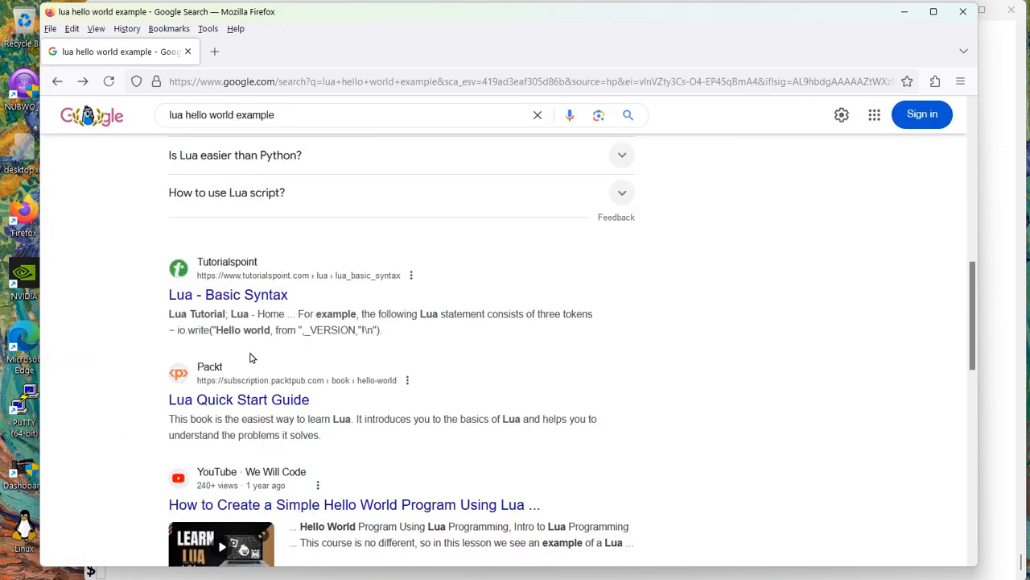
- Open Tutorialspoint's Lua Basic Syntax page, scroll down, and close the Google sign-in prompt
click(228, 294)
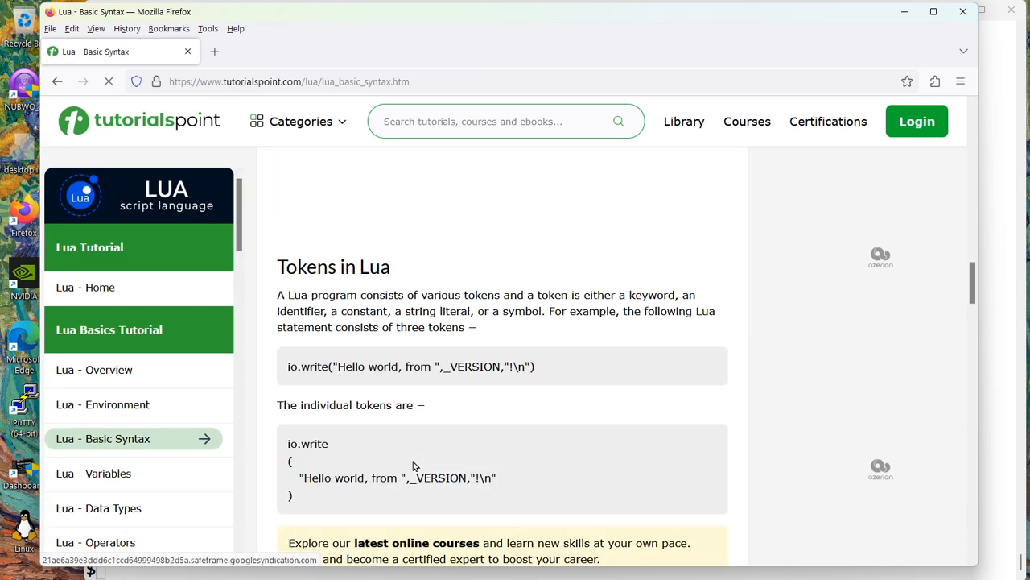
scroll(down, 3)
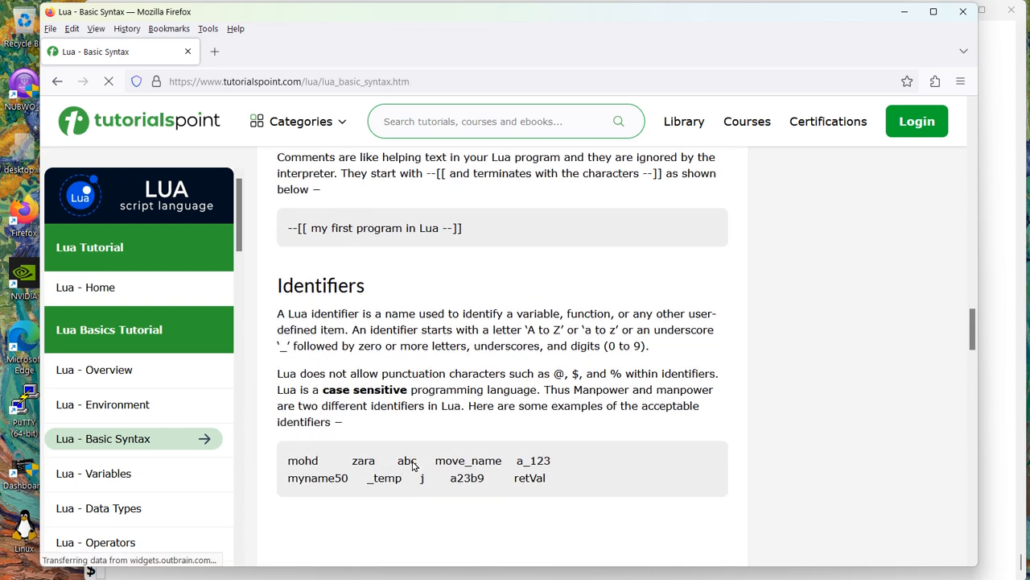
scroll(down, 3)
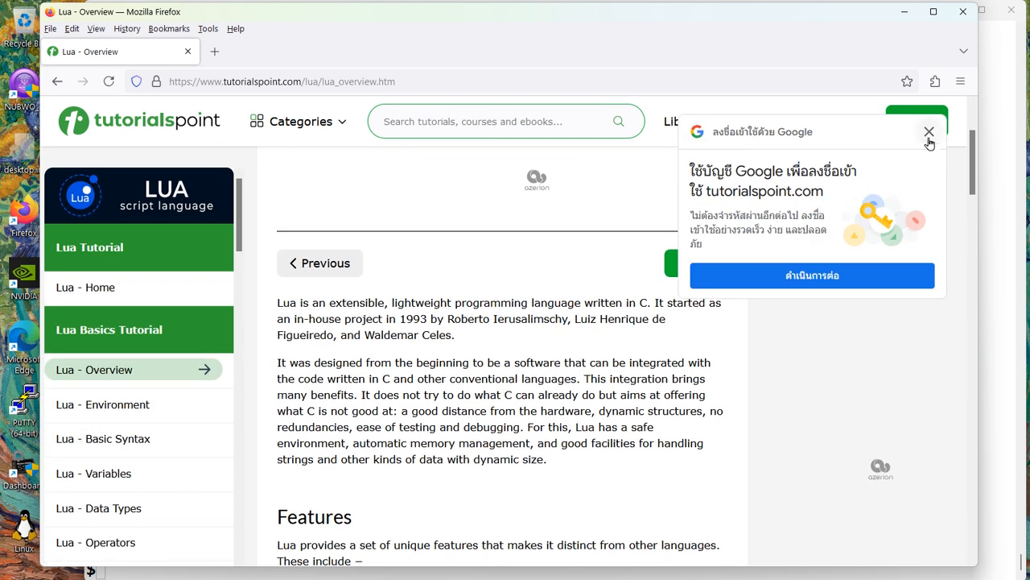
click(929, 131)
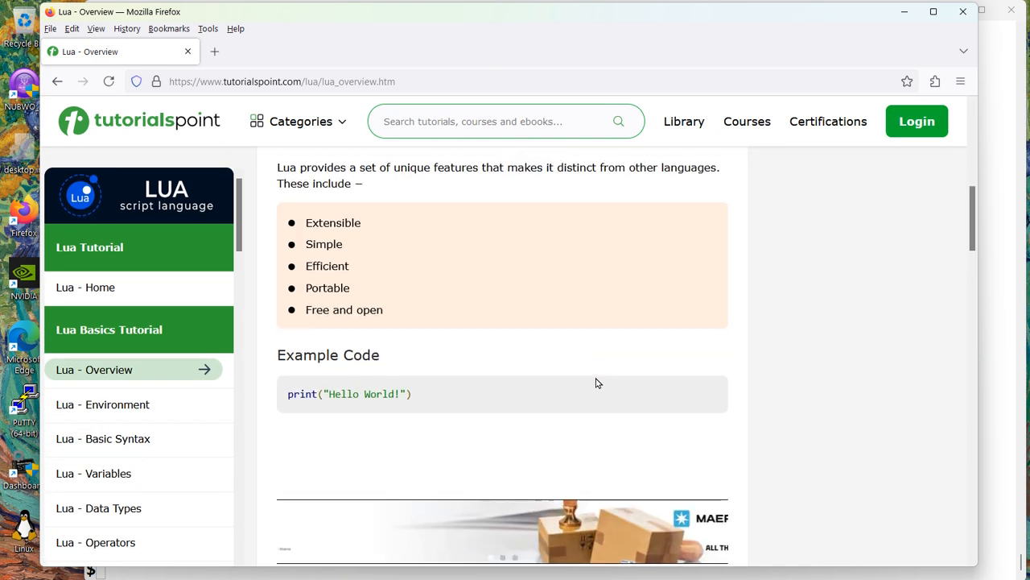